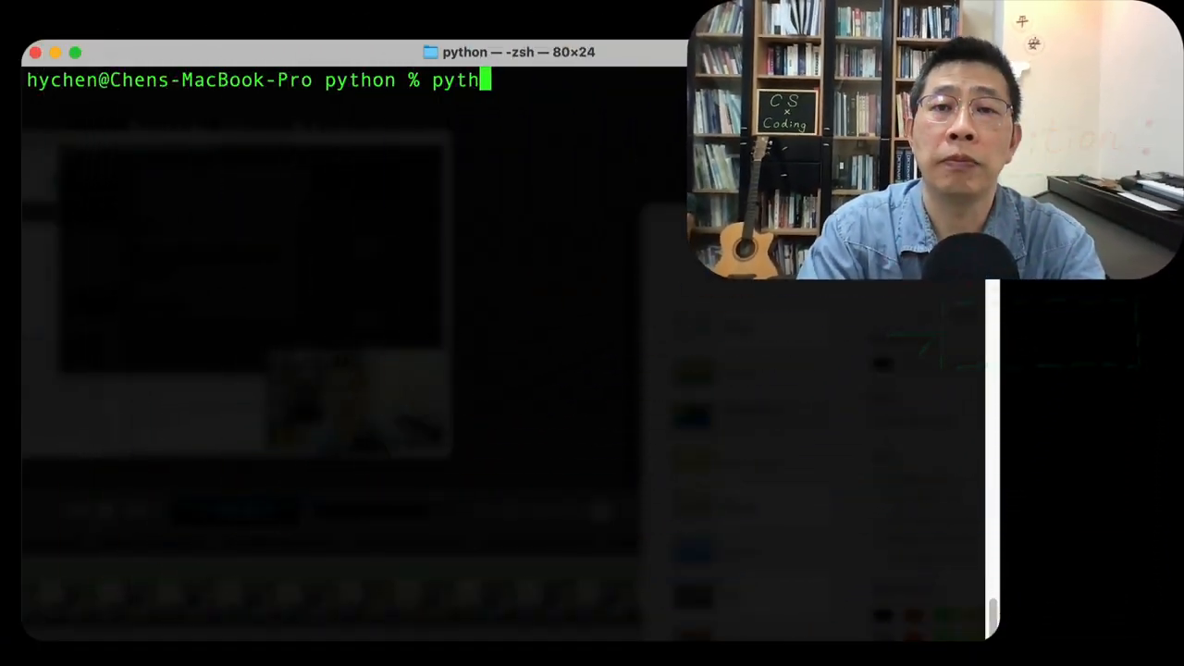
# - Launch the python3 interpreter and discard a prematurely started 'if True' line
pyautogui.press('Return')
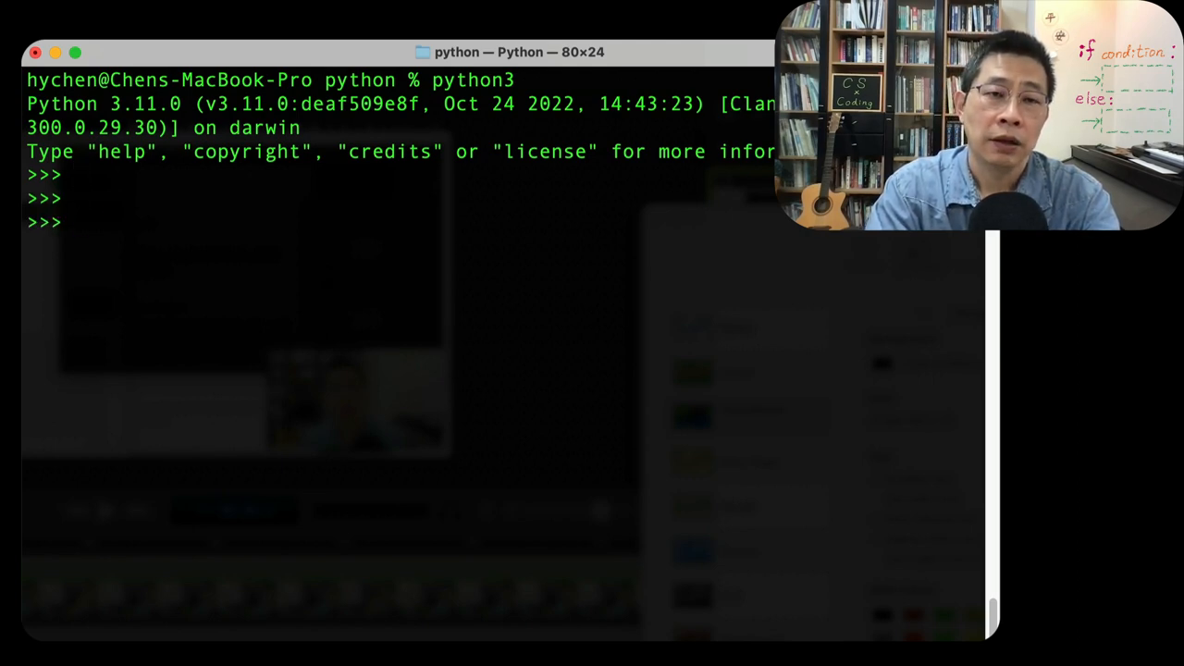
pyautogui.write('if')
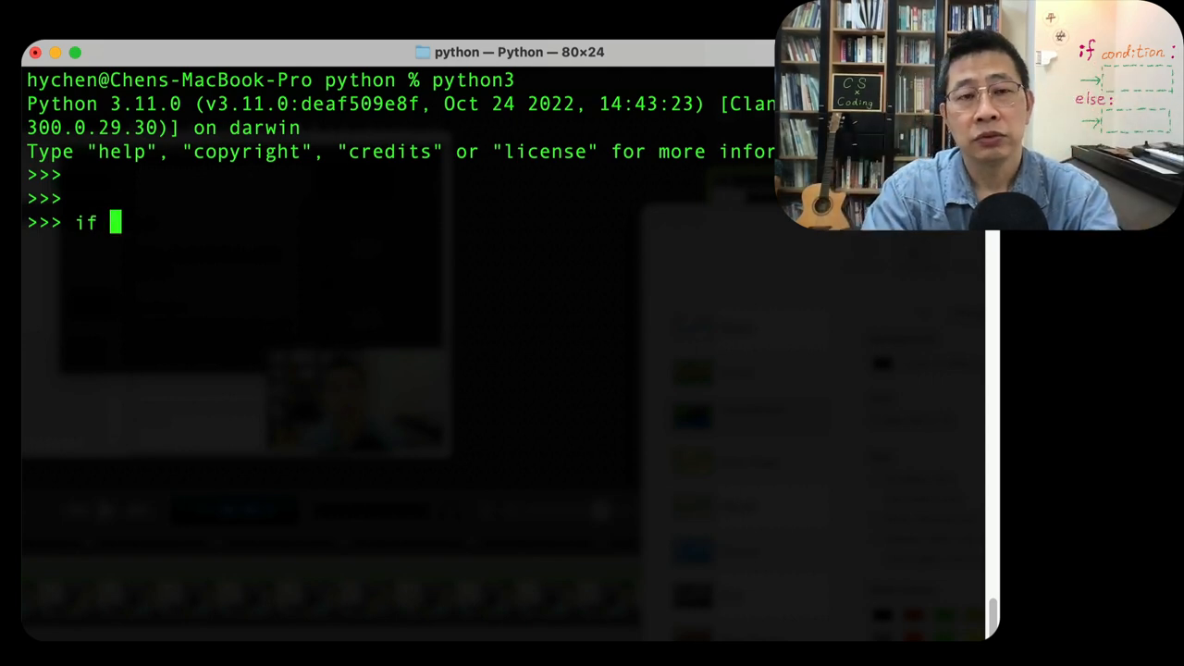
pyautogui.write('True')
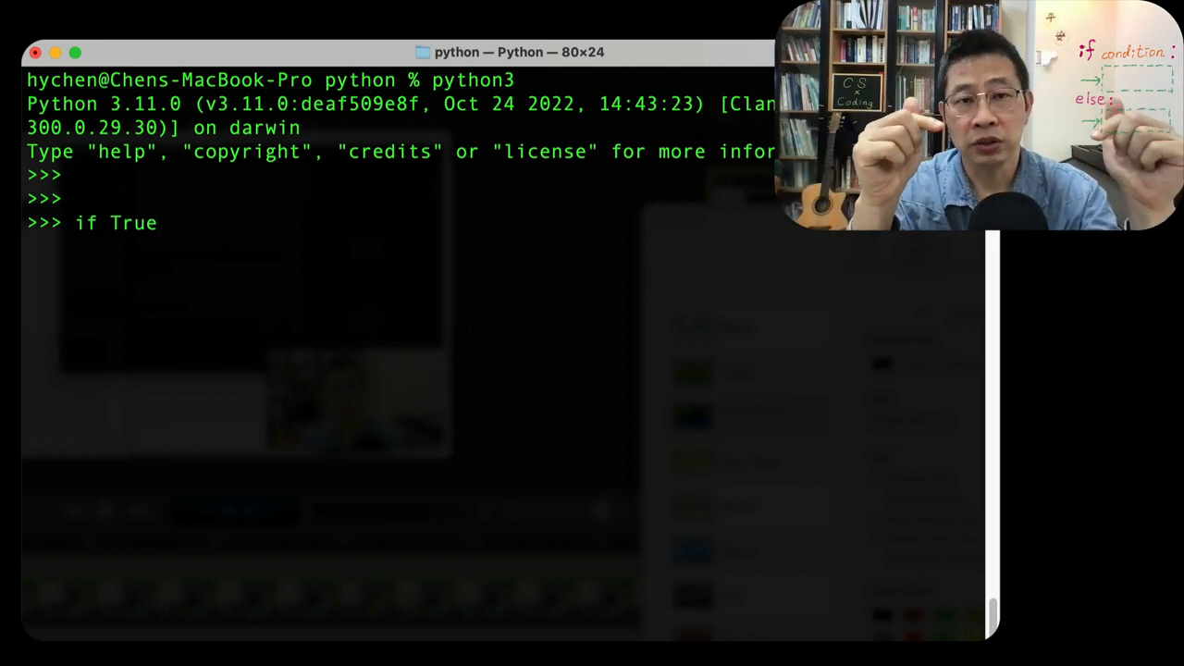
pyautogui.press('Backspace')
pyautogui.write('k')
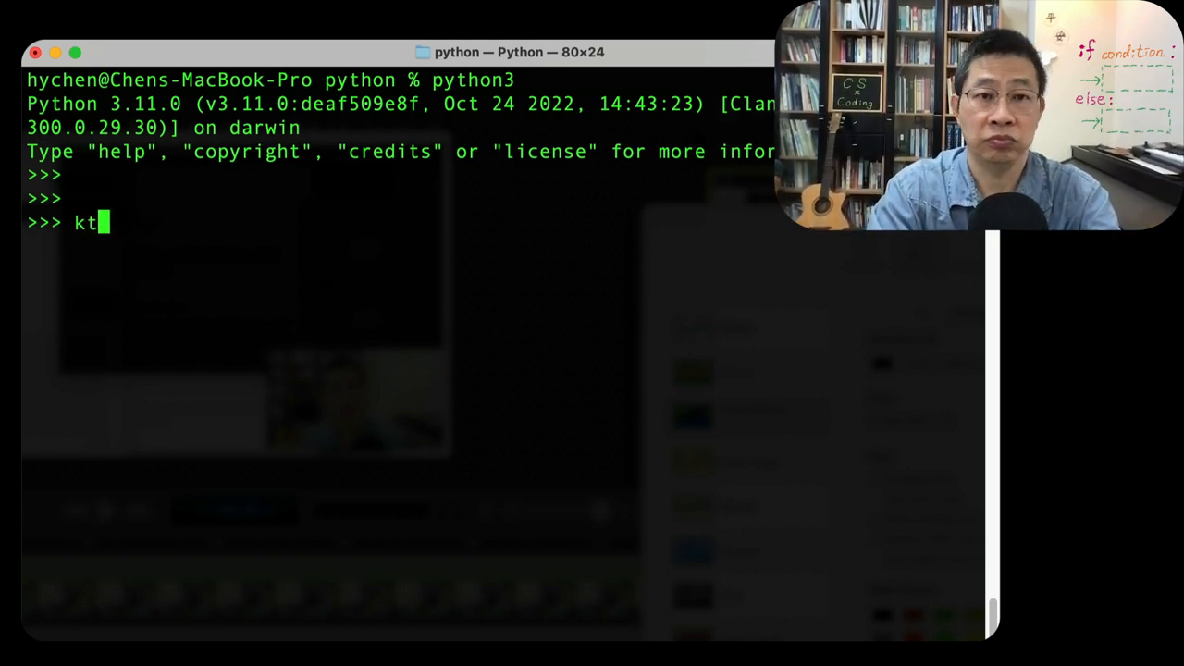
# - Evaluate type(True), returning class 'bool', and 3>2, returning True
pyautogui.write('typ')
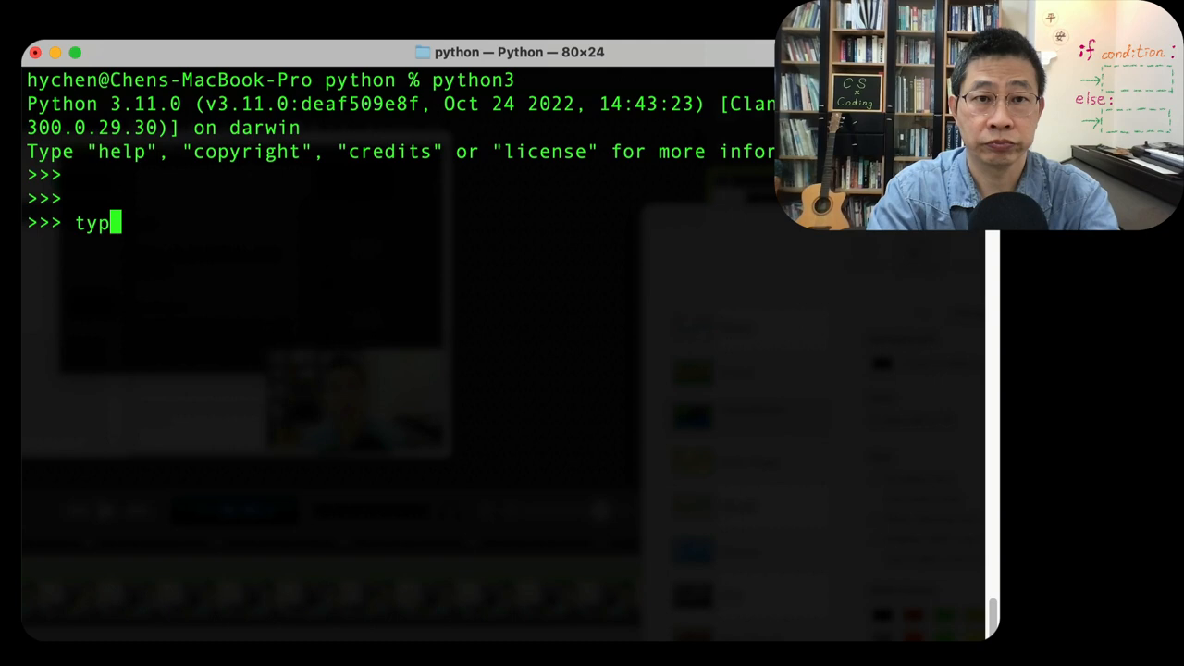
pyautogui.write('e(T')
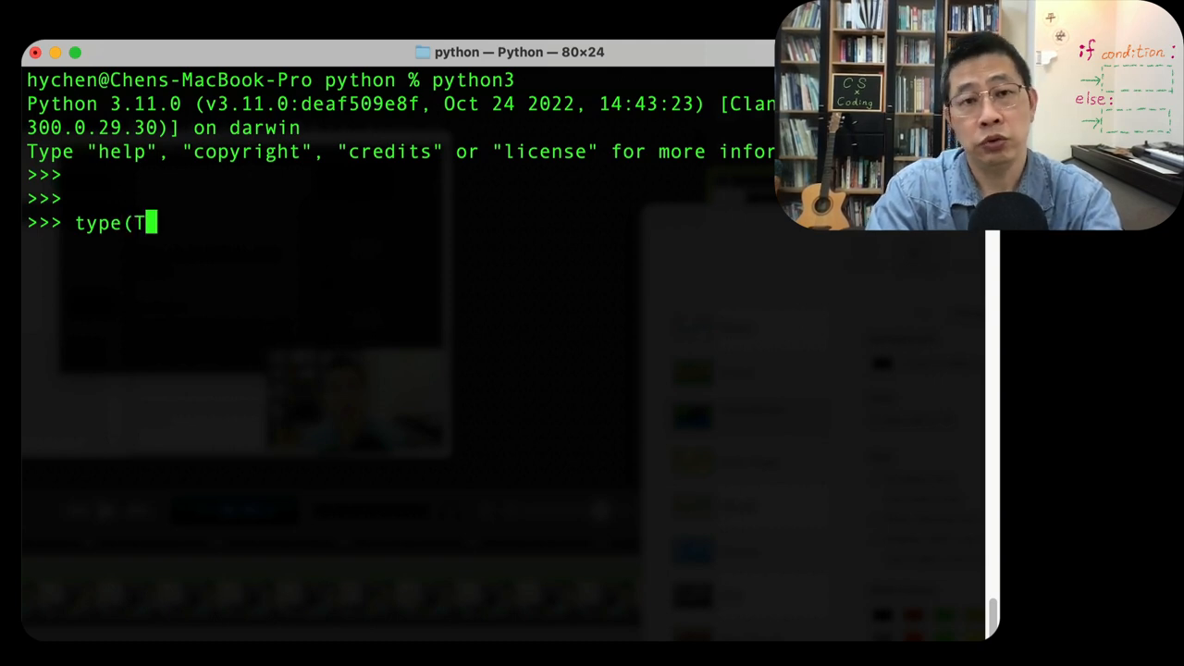
pyautogui.press('Return')
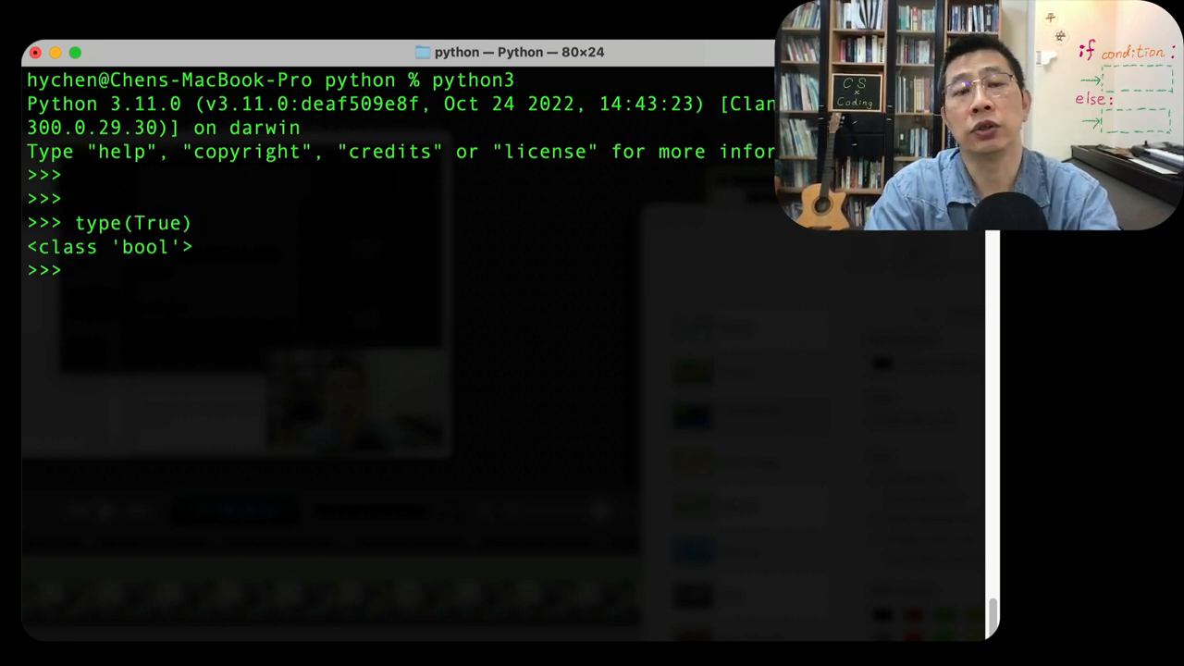
pyautogui.write('3')
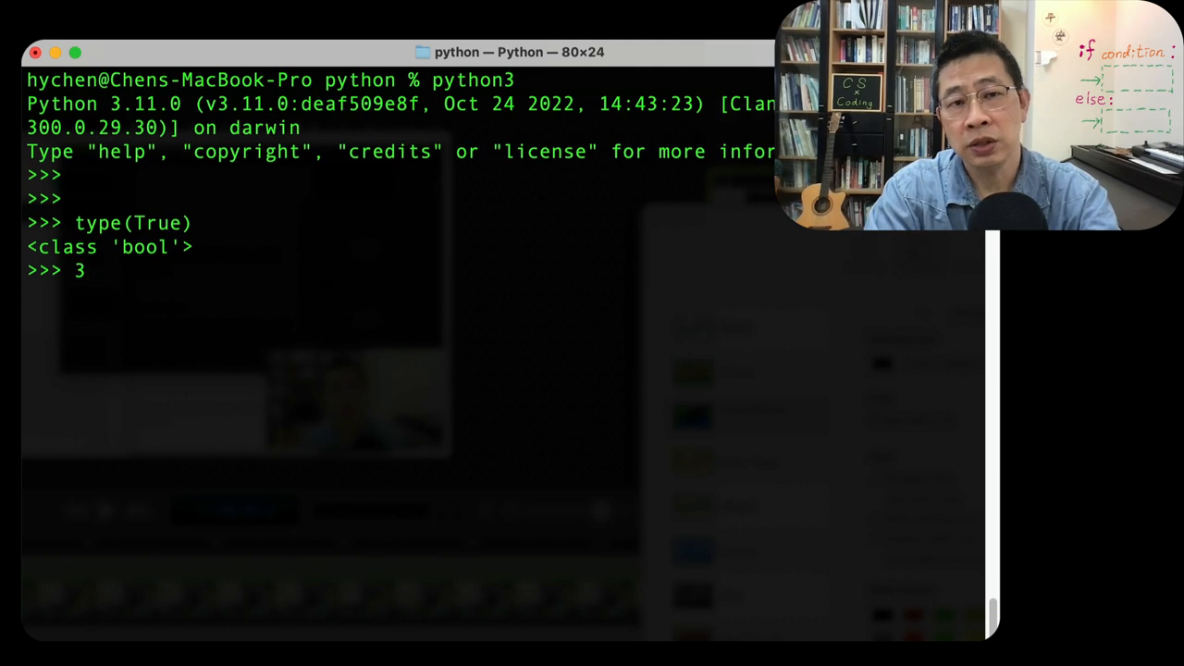
pyautogui.write('>2')
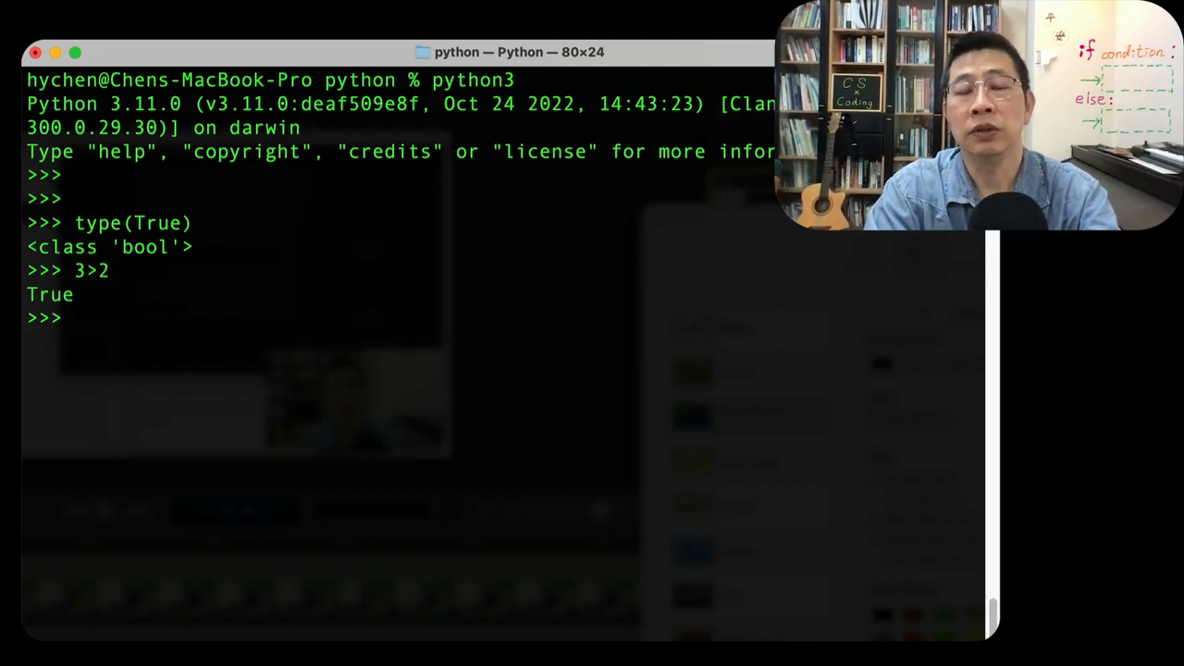
# - Enter the header line 'if True :' so the REPL waits at the ... continuation prompt
pyautogui.write('if')
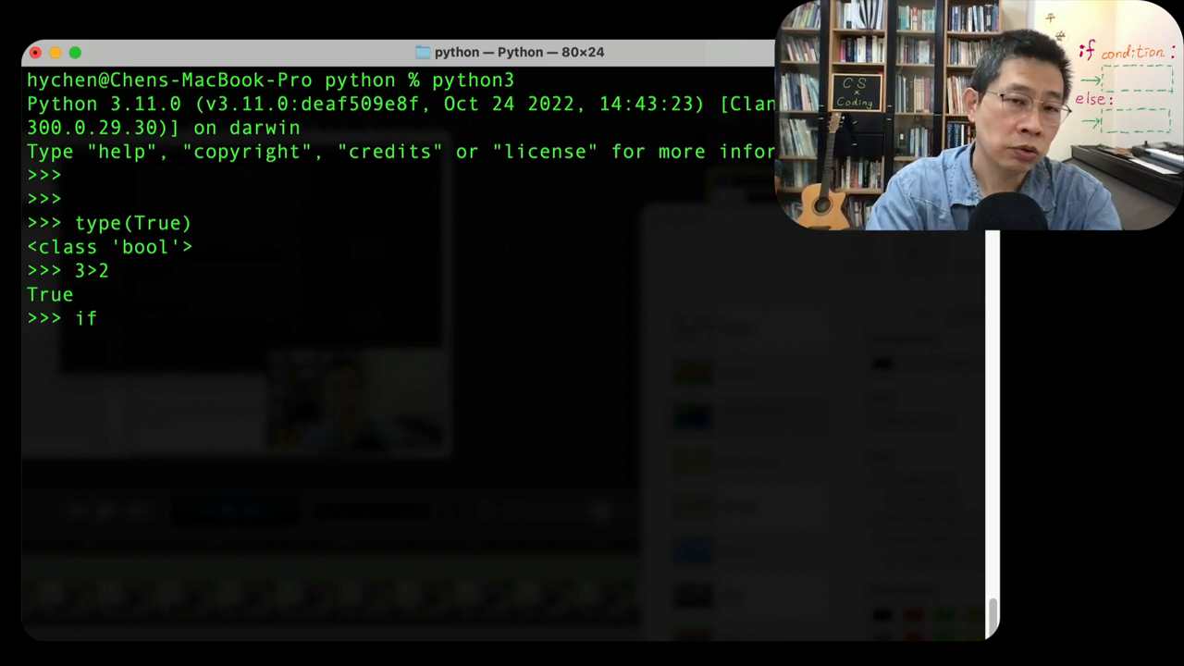
pyautogui.write('True :')
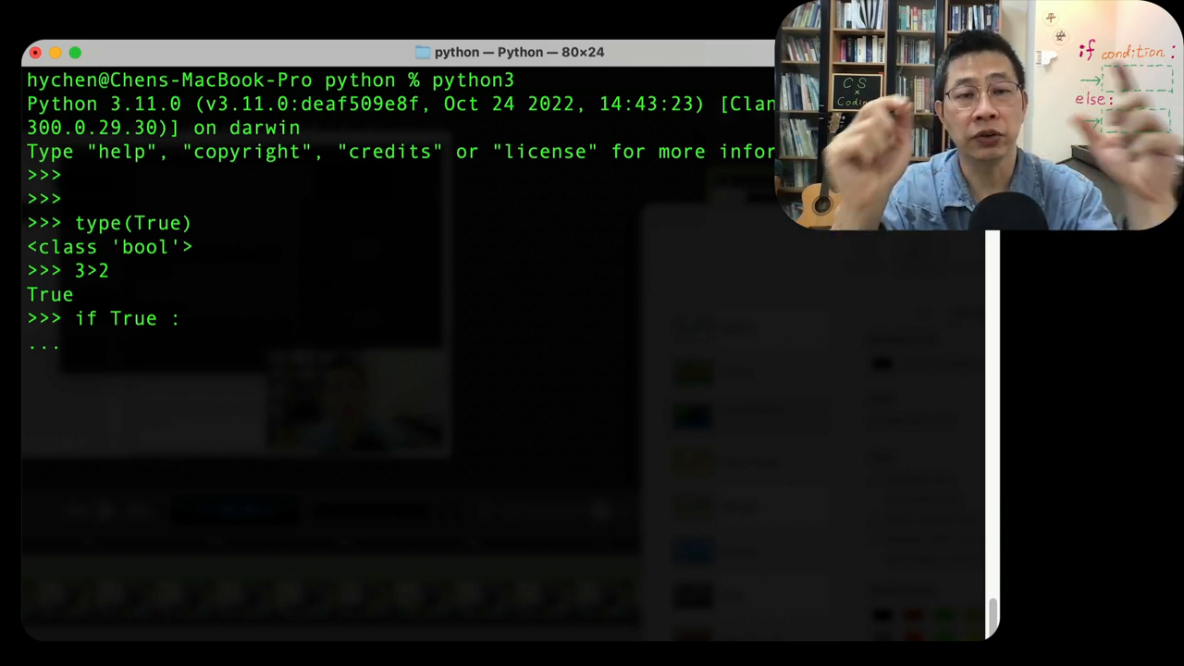
# - Give the if branch an indented body print('true part')
pyautogui.write('print')
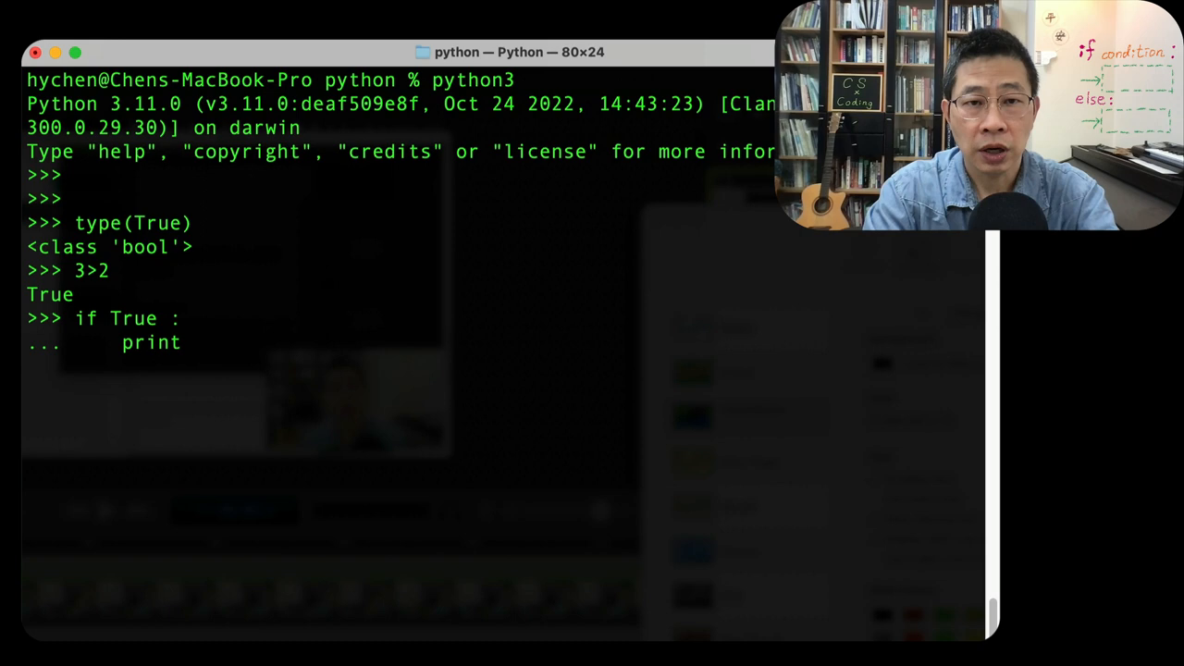
pyautogui.write("('")
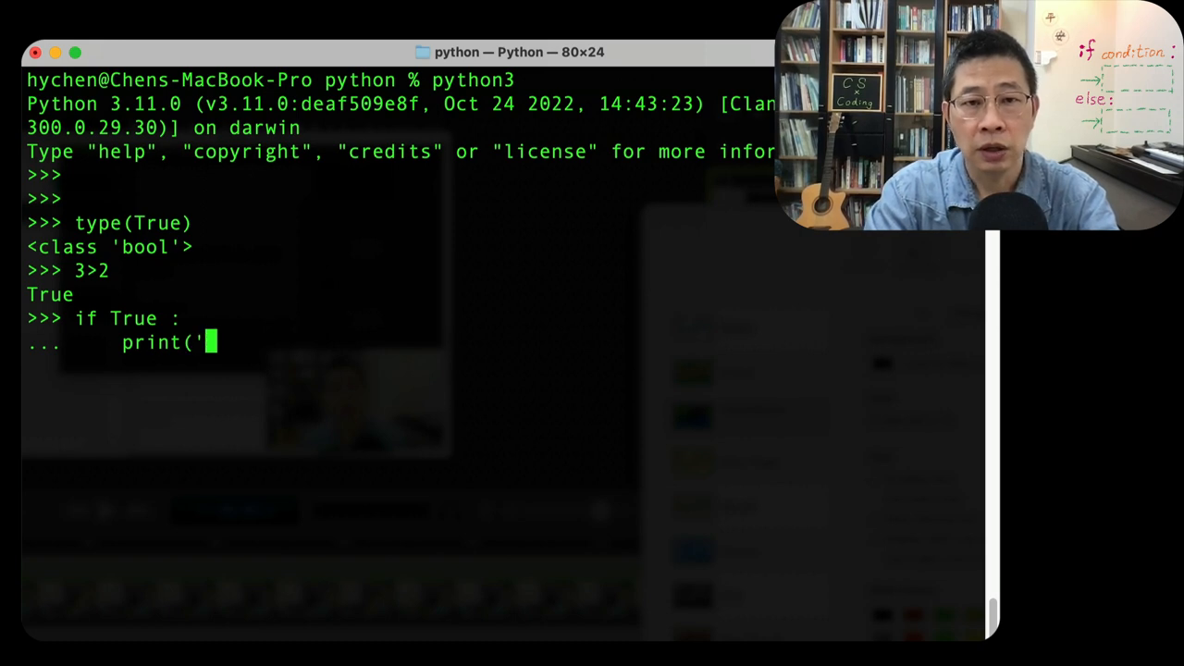
pyautogui.write('true')
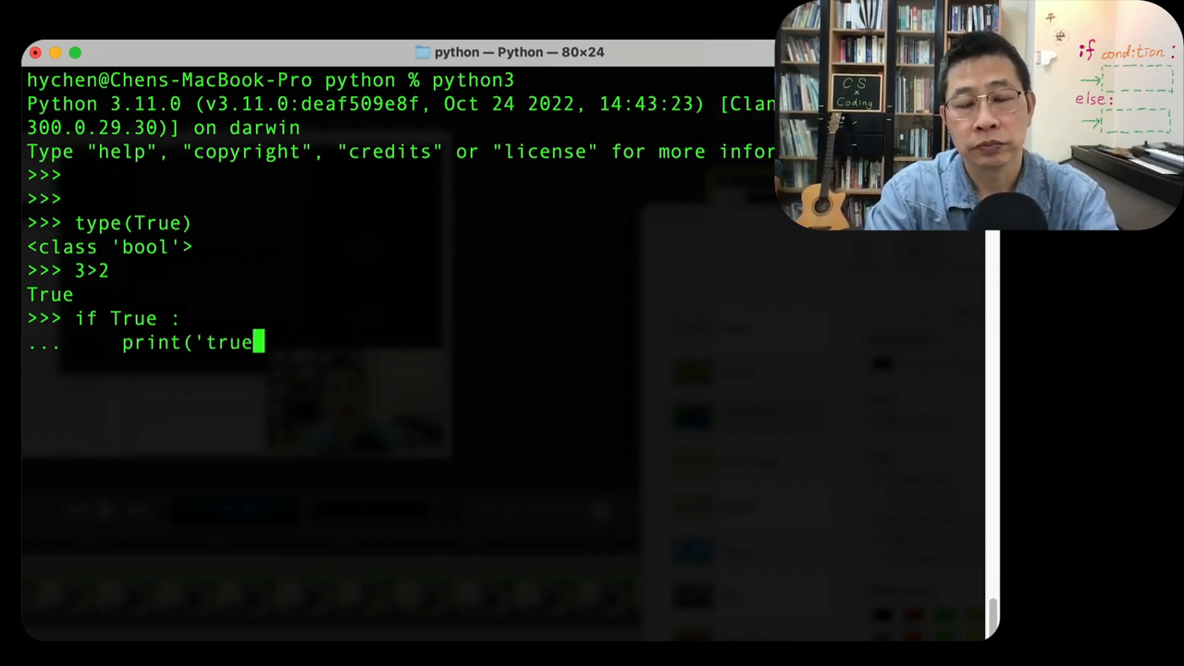
pyautogui.write('par')
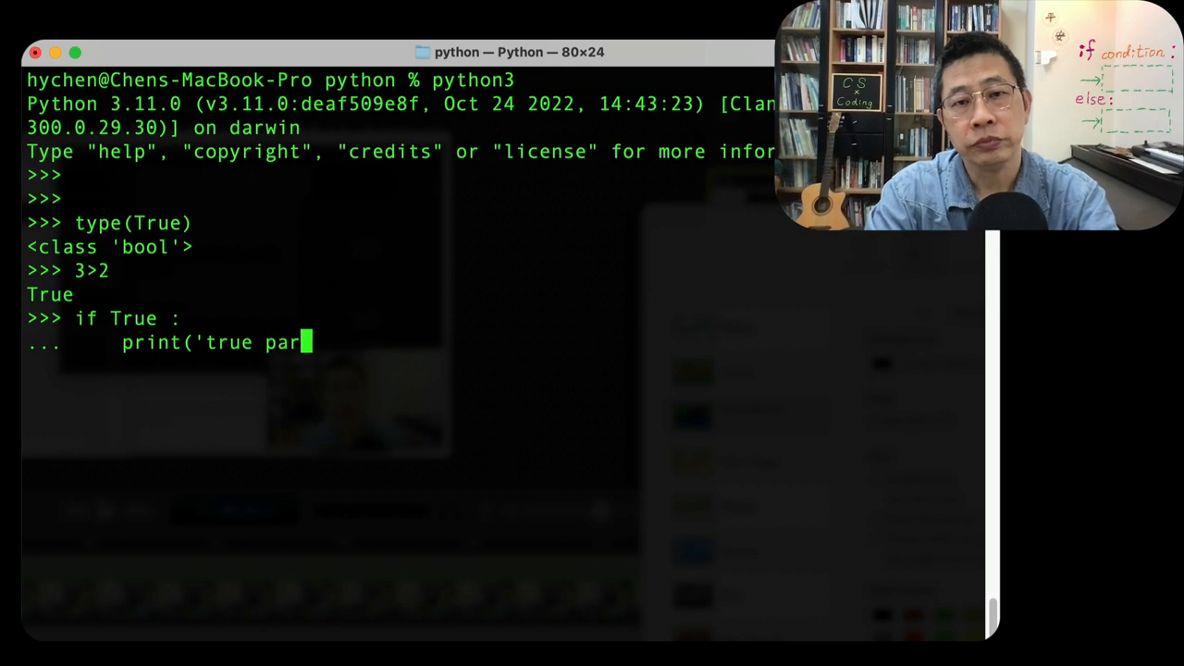
pyautogui.write("t')")
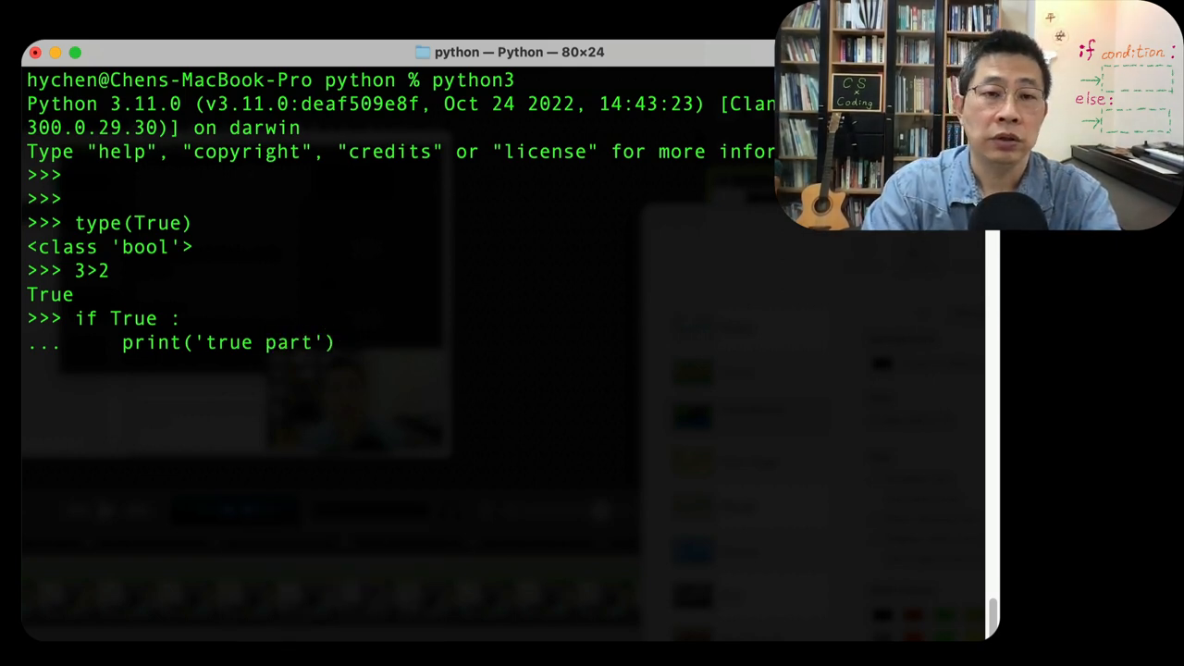
# - Add 'else :' with an indented body print('false part')
pyautogui.write('e')
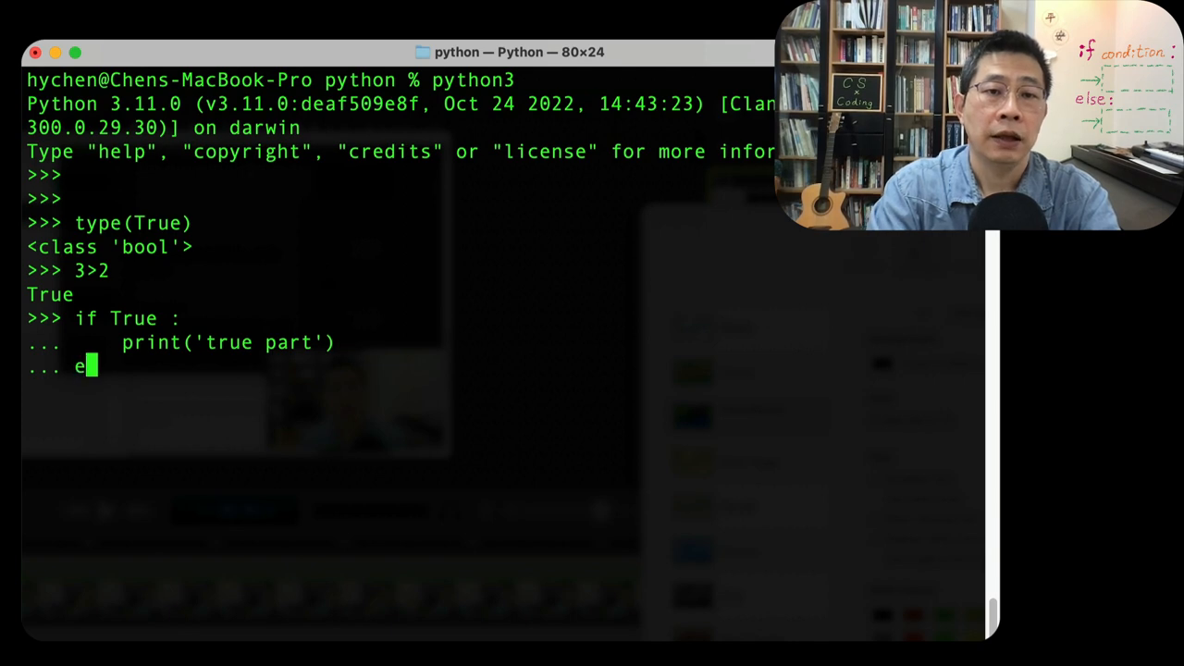
pyautogui.write('lse :')
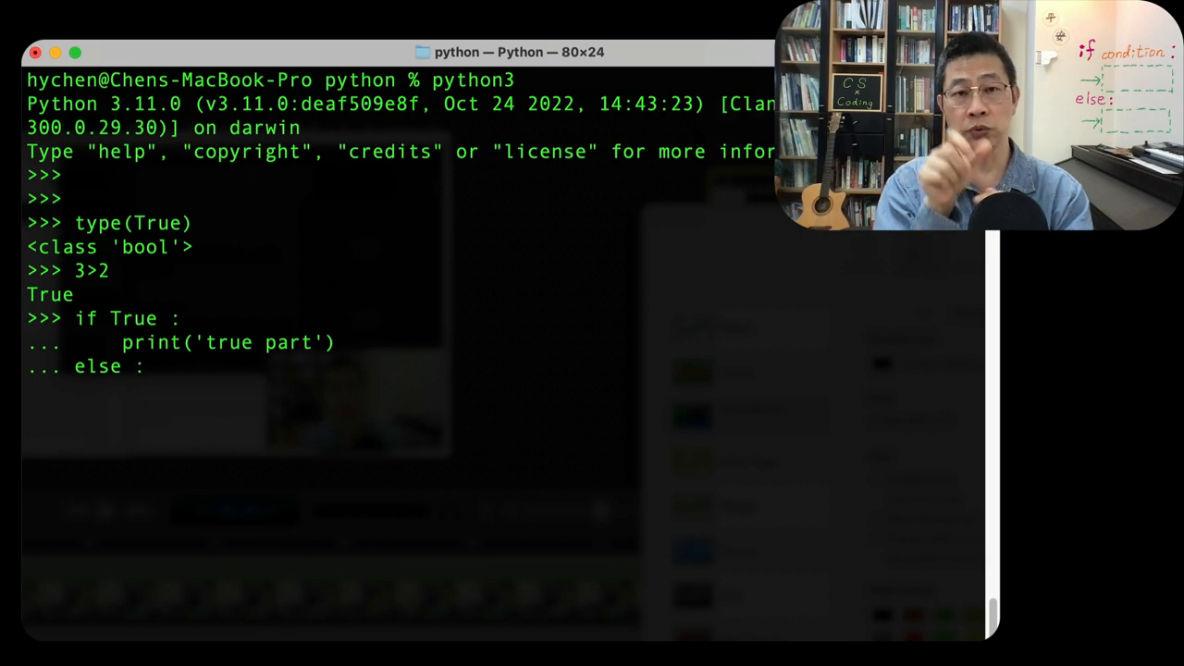
pyautogui.press('Return')
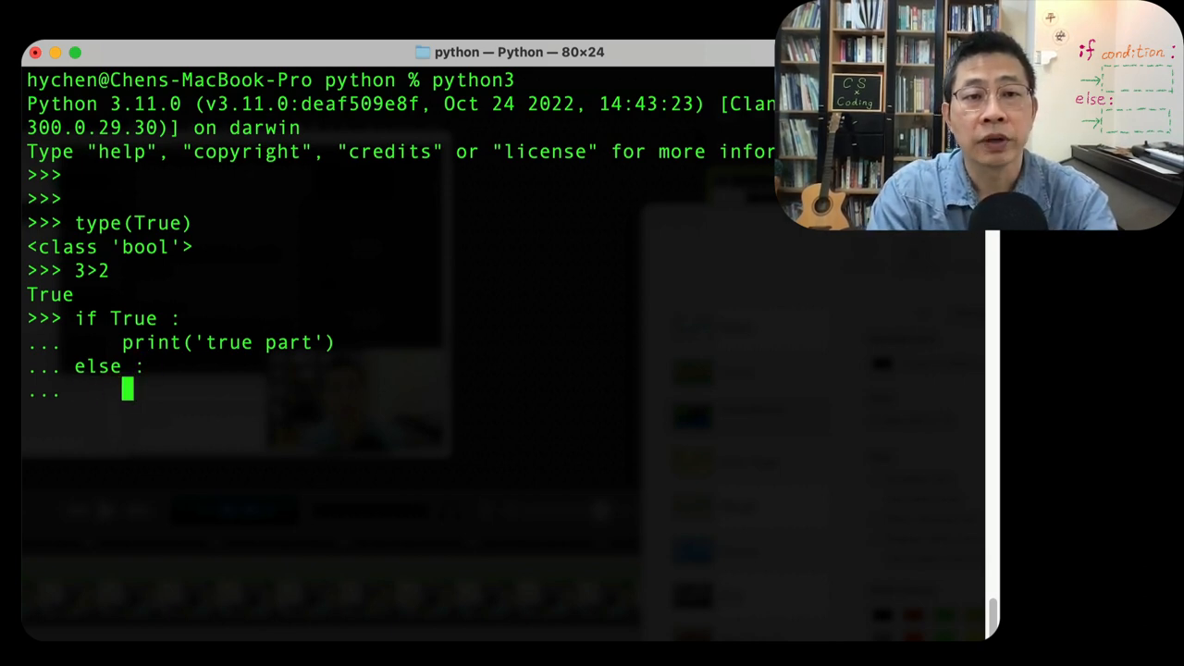
pyautogui.write("print('fr")
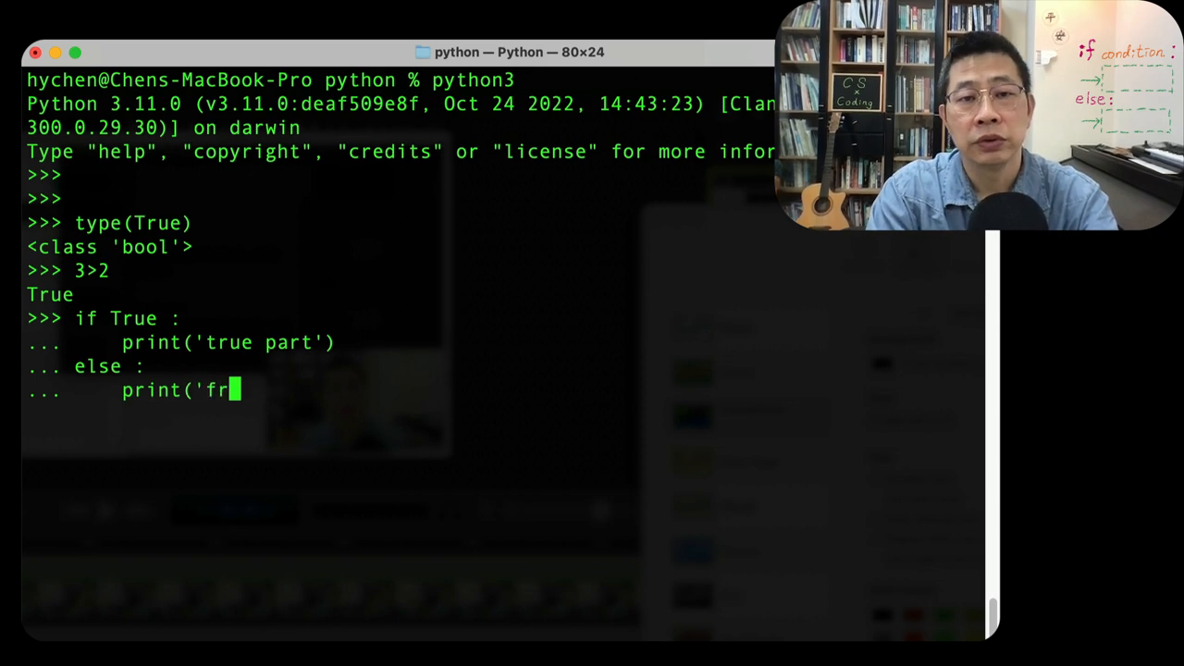
pyautogui.write('alse part')
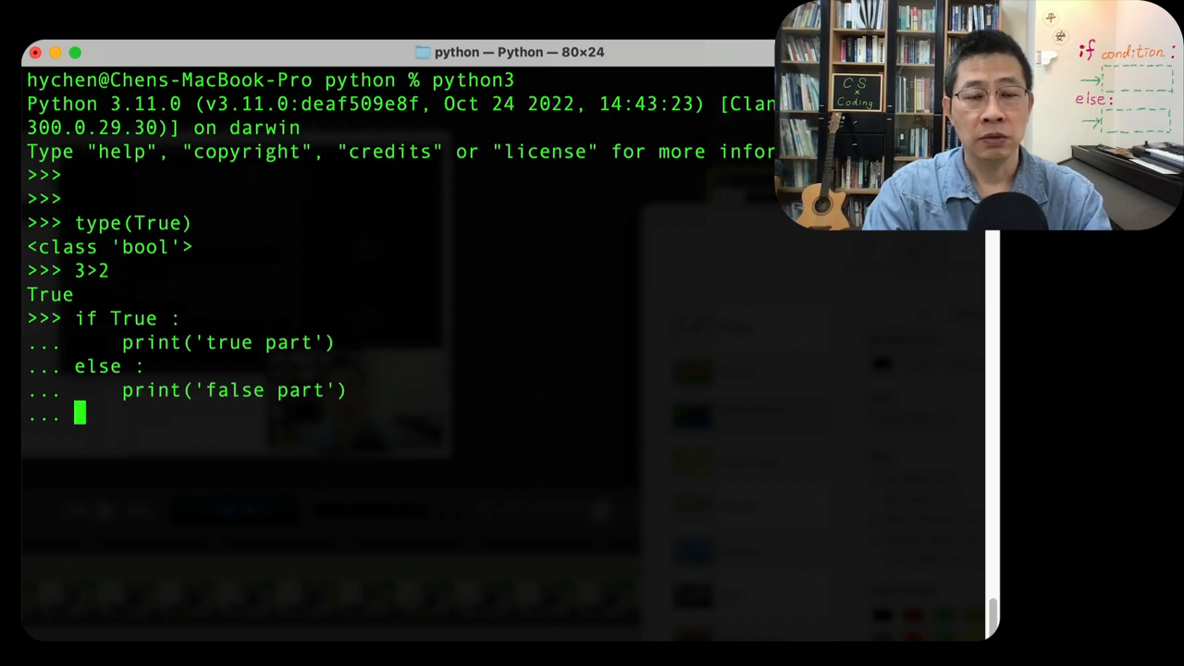
pyautogui.moveTo(77, 414)
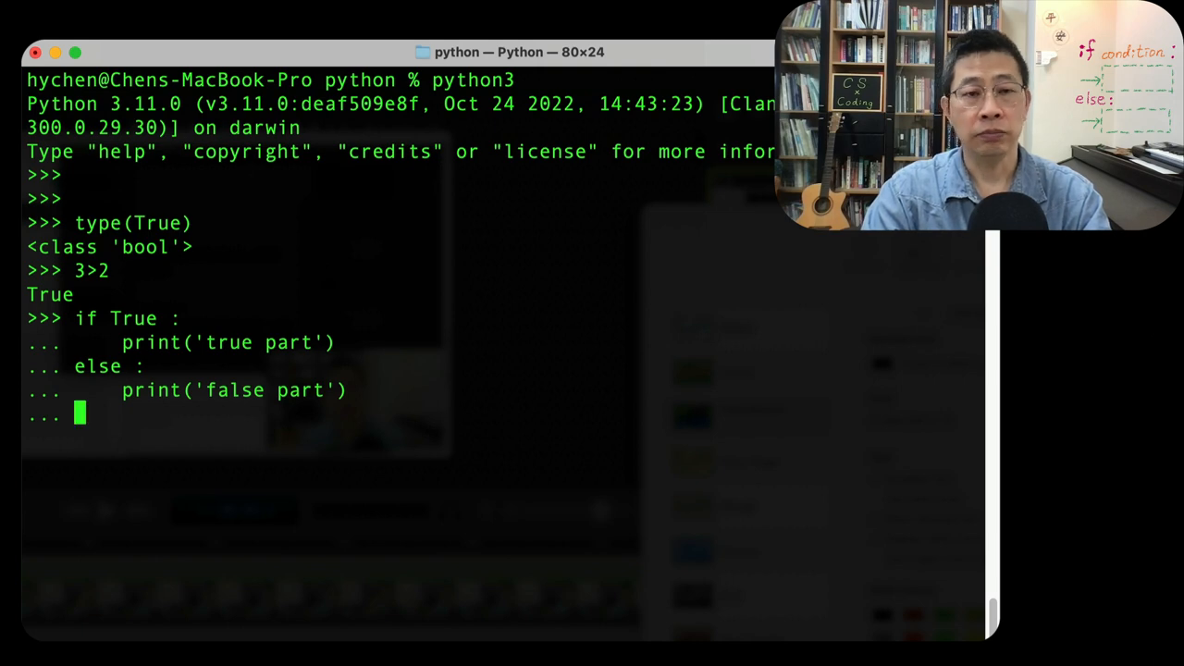
# - Execute the if True / else block from the blank continuation line, printing 'true part'
pyautogui.press('Return')
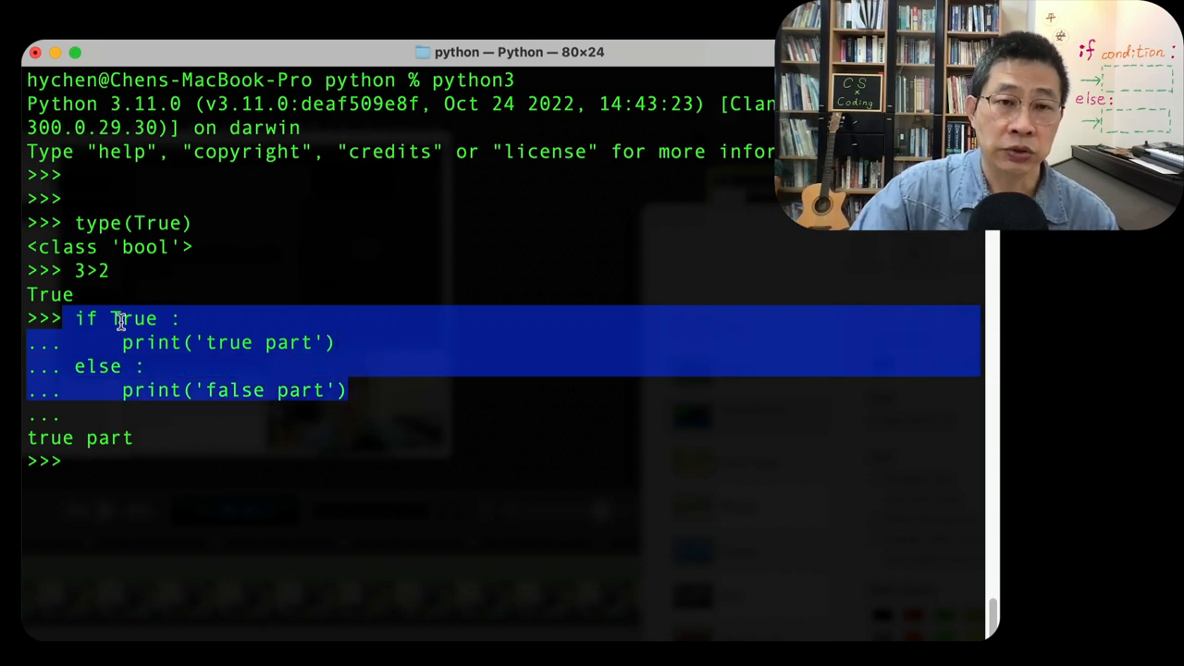
pyautogui.moveTo(136, 294)
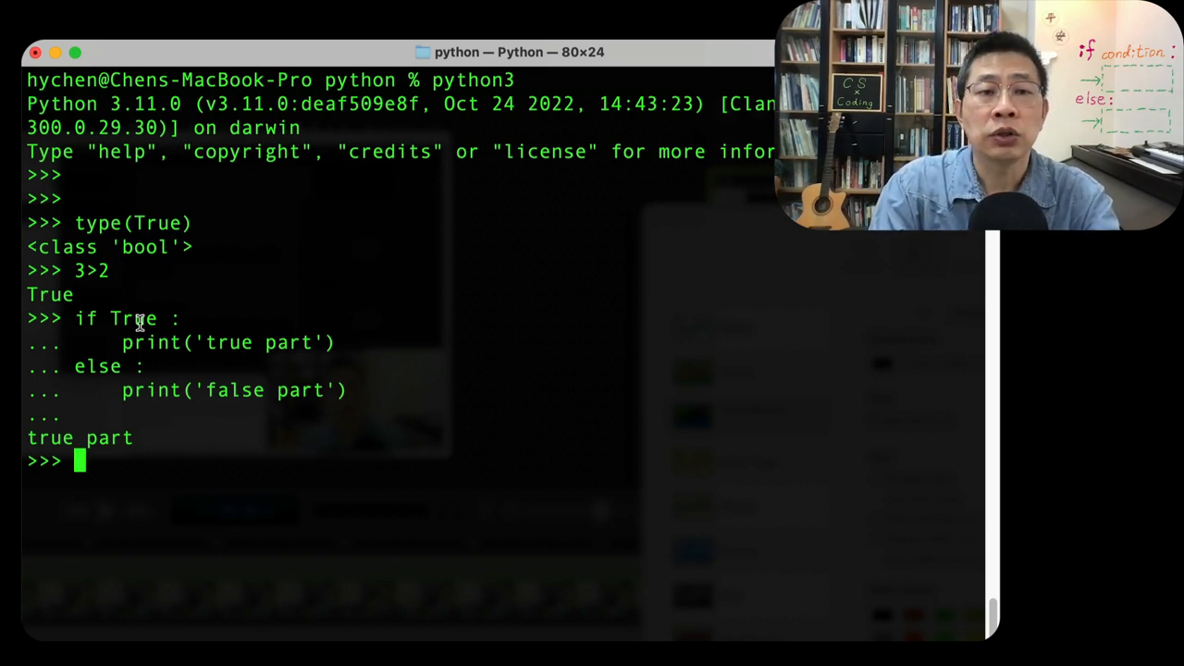
# - Enter an 'if False :' / else block with the two print lines and run it so only the else branch prints
pyautogui.write('if True :')
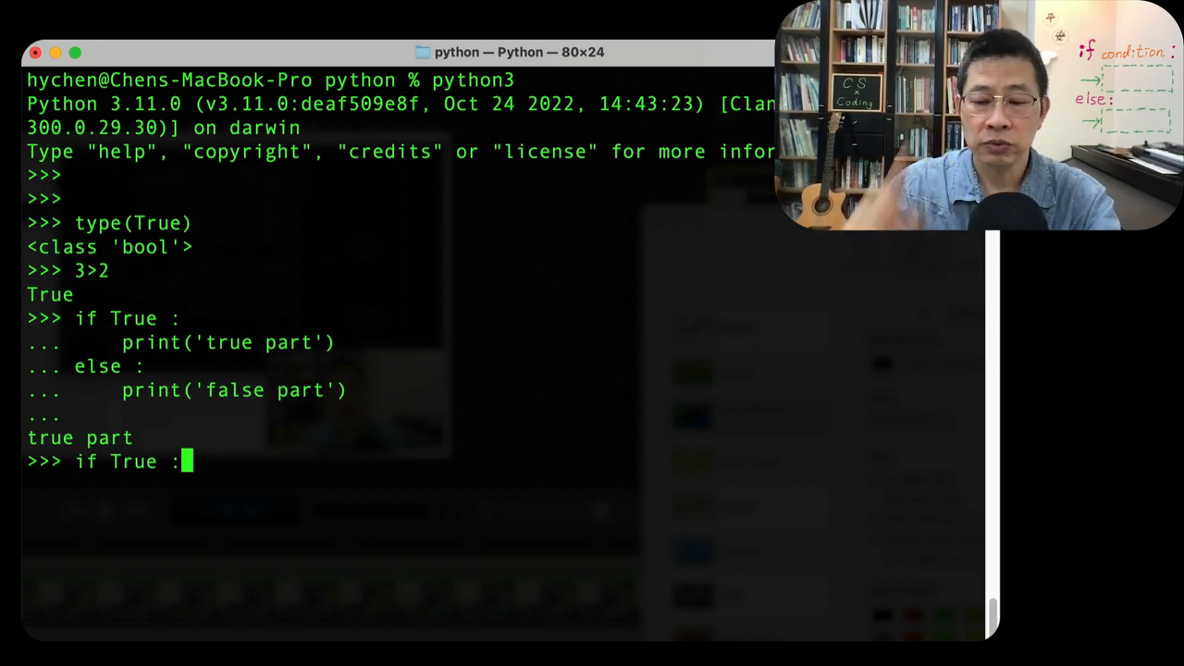
pyautogui.press('Backspace')
pyautogui.write('Fals')
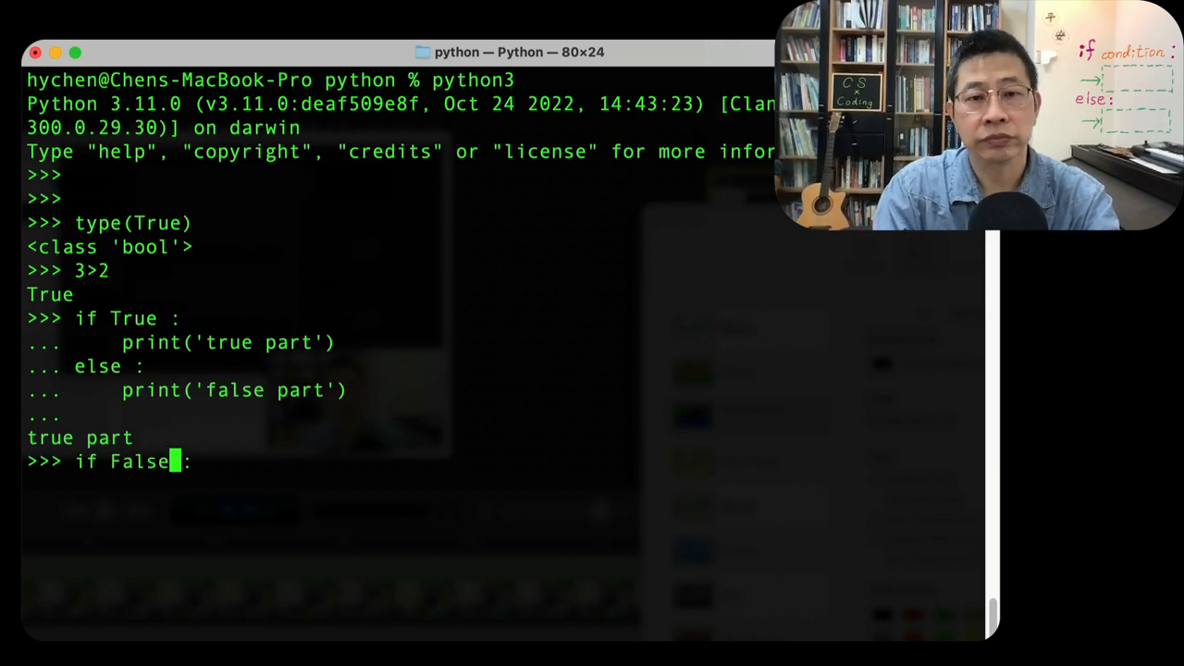
pyautogui.write('if False :')
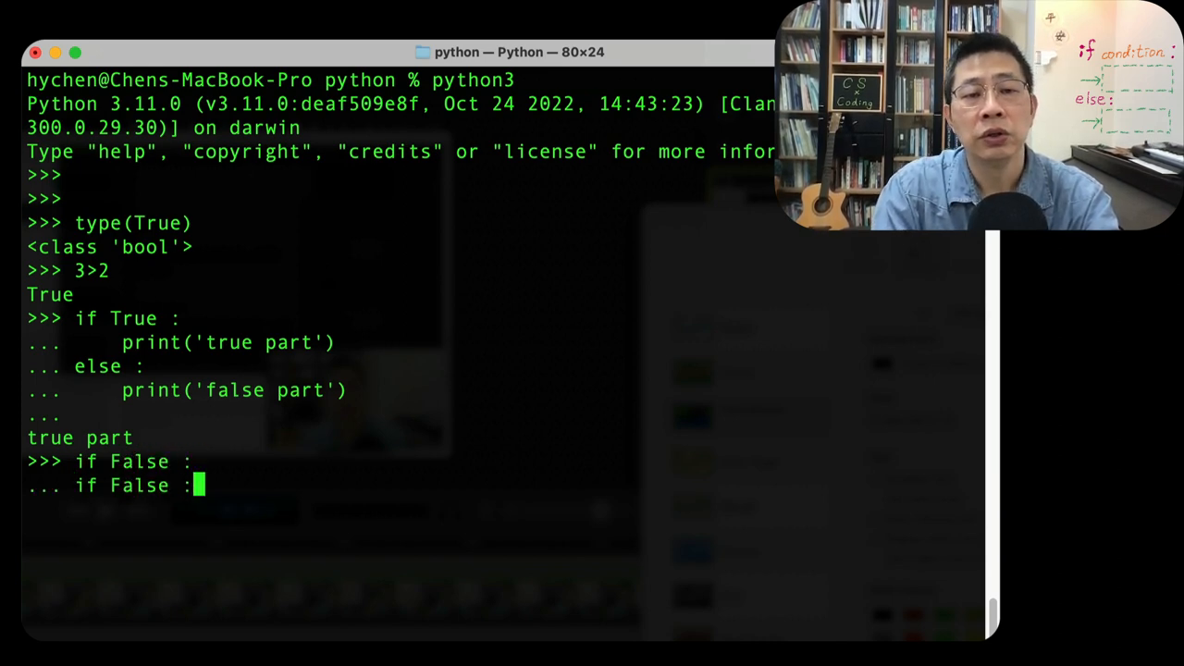
pyautogui.write("print('true part')")
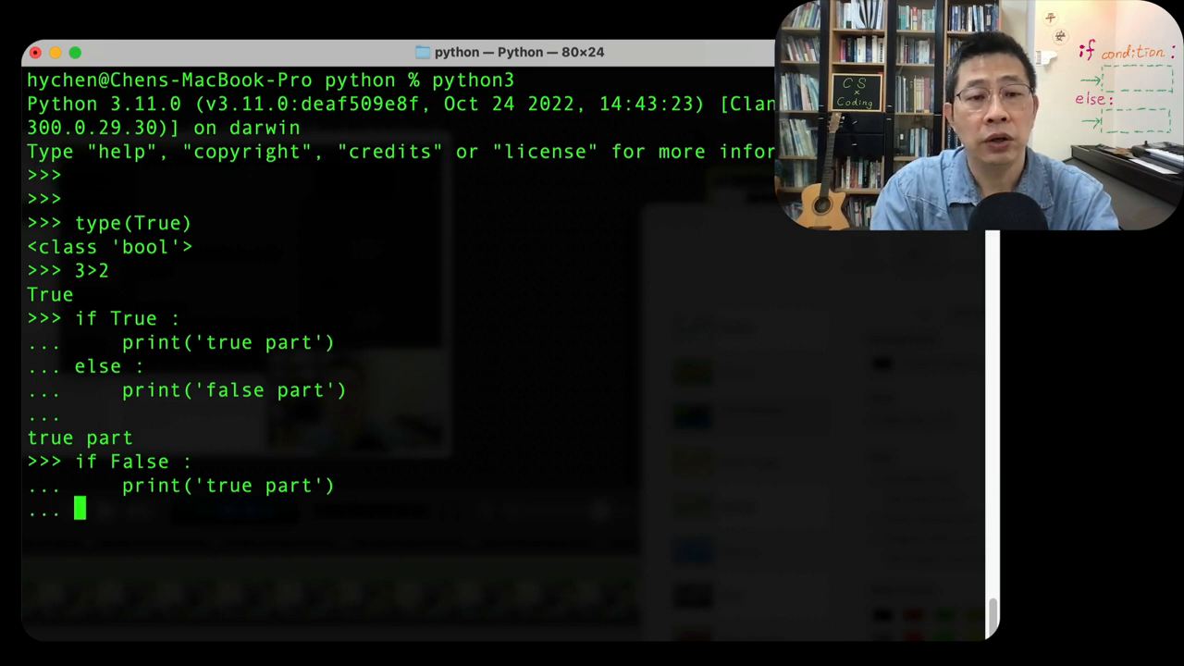
pyautogui.write('else :')
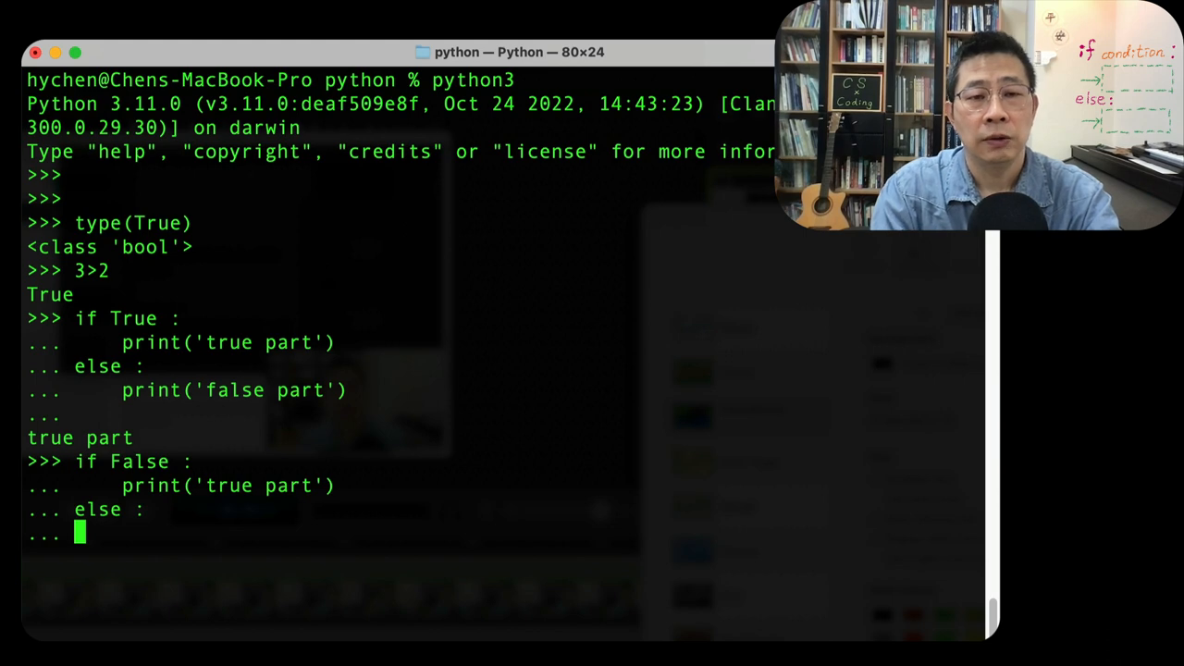
pyautogui.write("print('true part')")
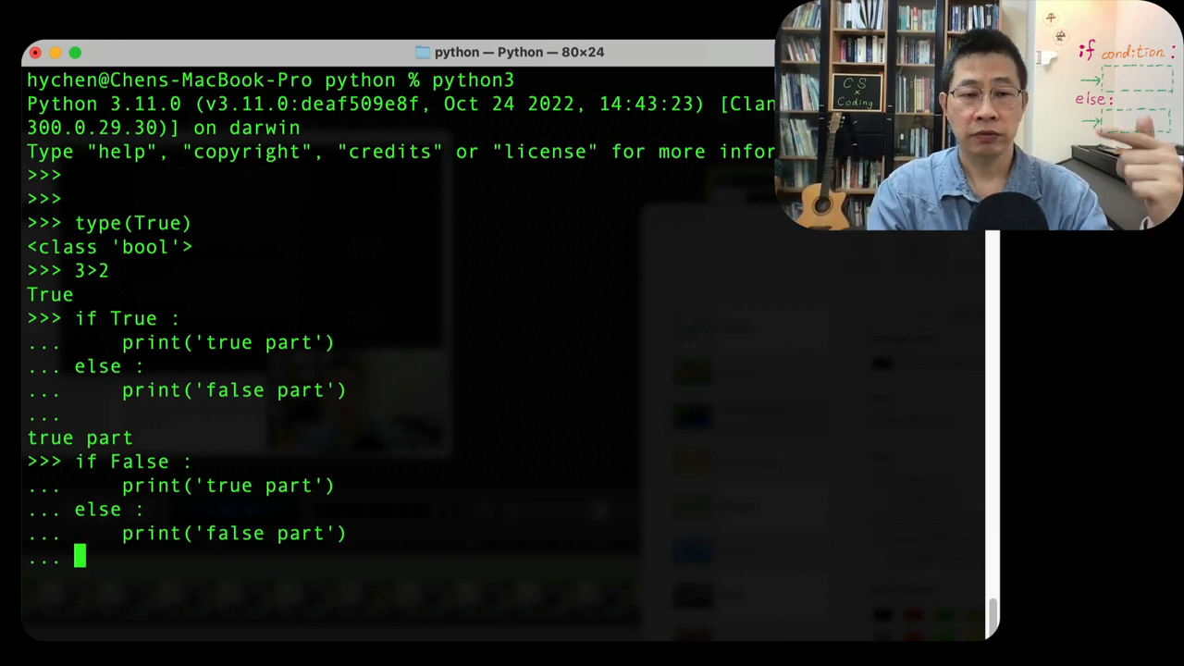
pyautogui.press('Return')
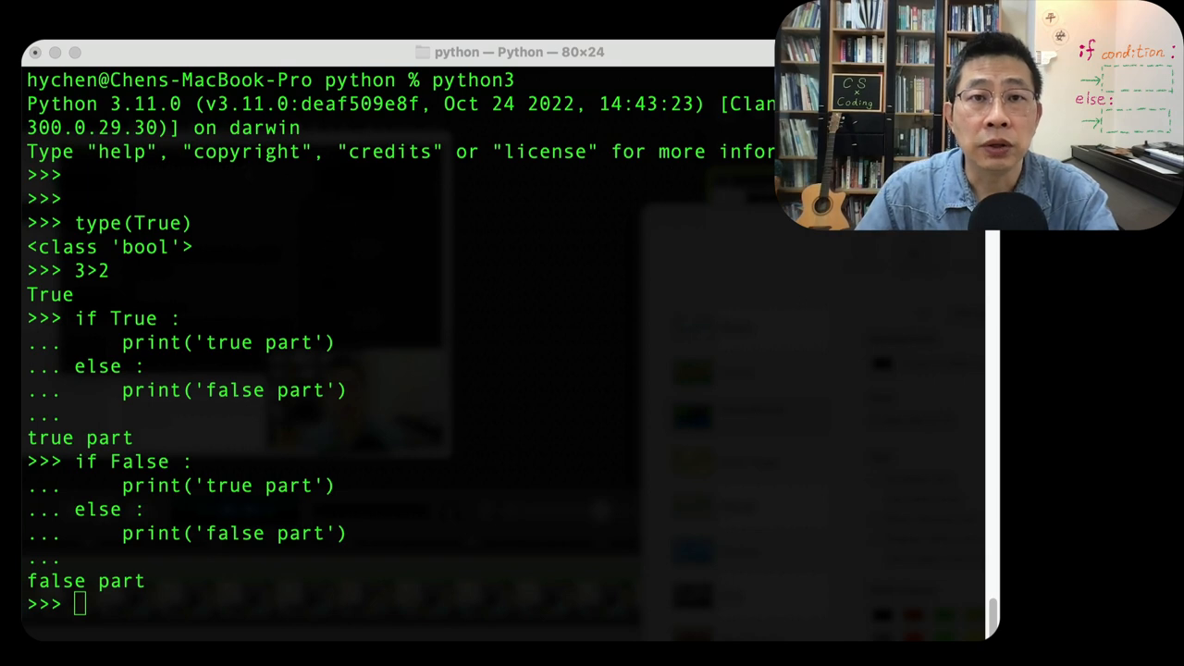
pyautogui.moveTo(162, 330)
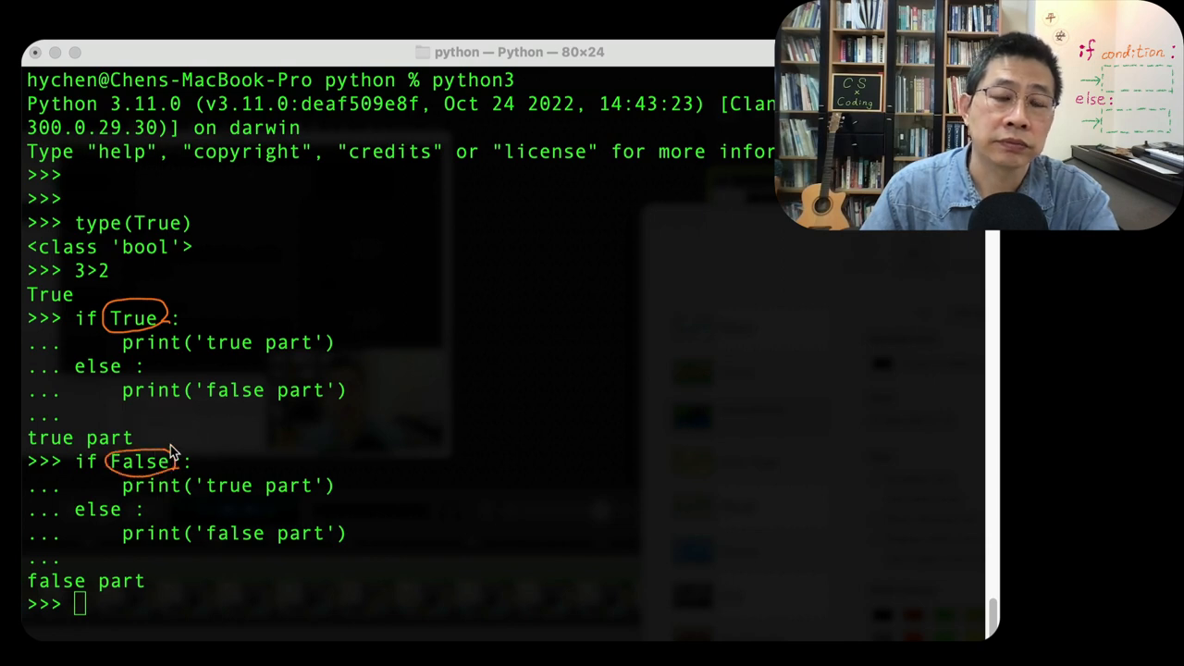
pyautogui.moveTo(296, 337)
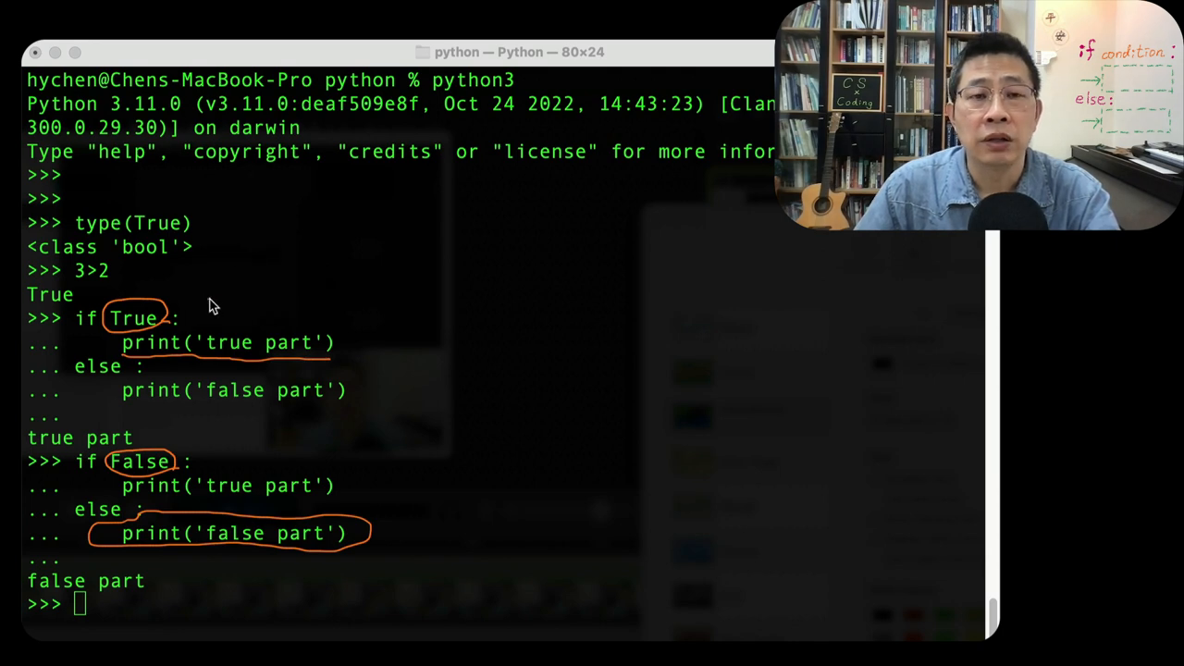
pyautogui.moveTo(203, 300)
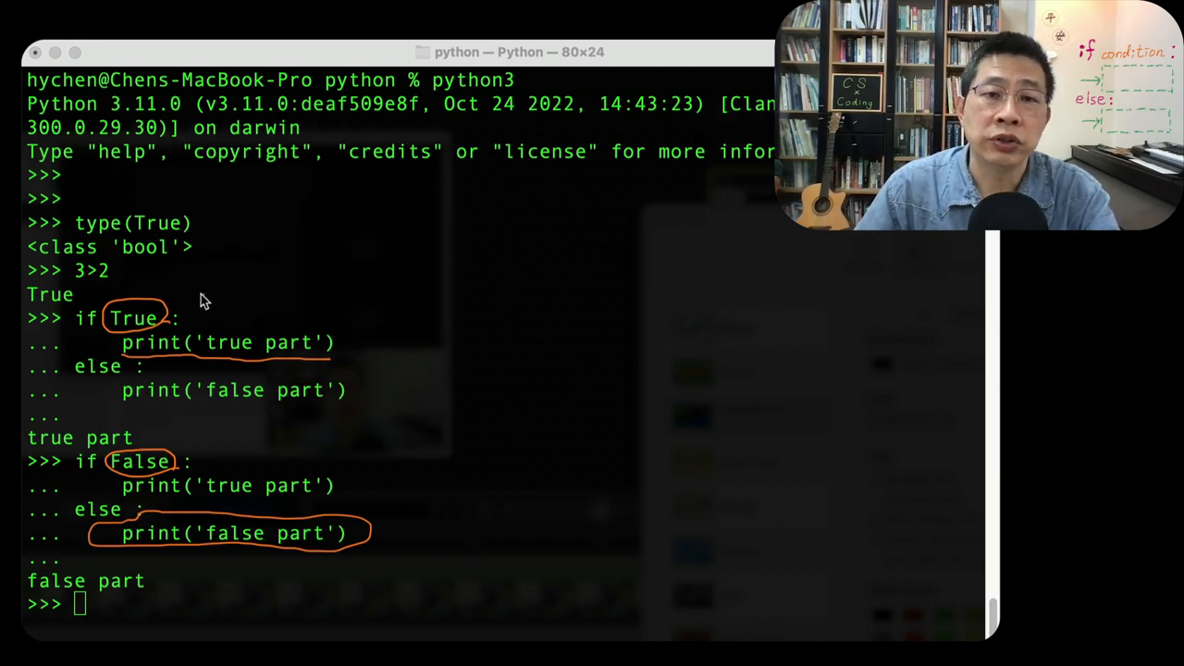
pyautogui.moveTo(189, 298)
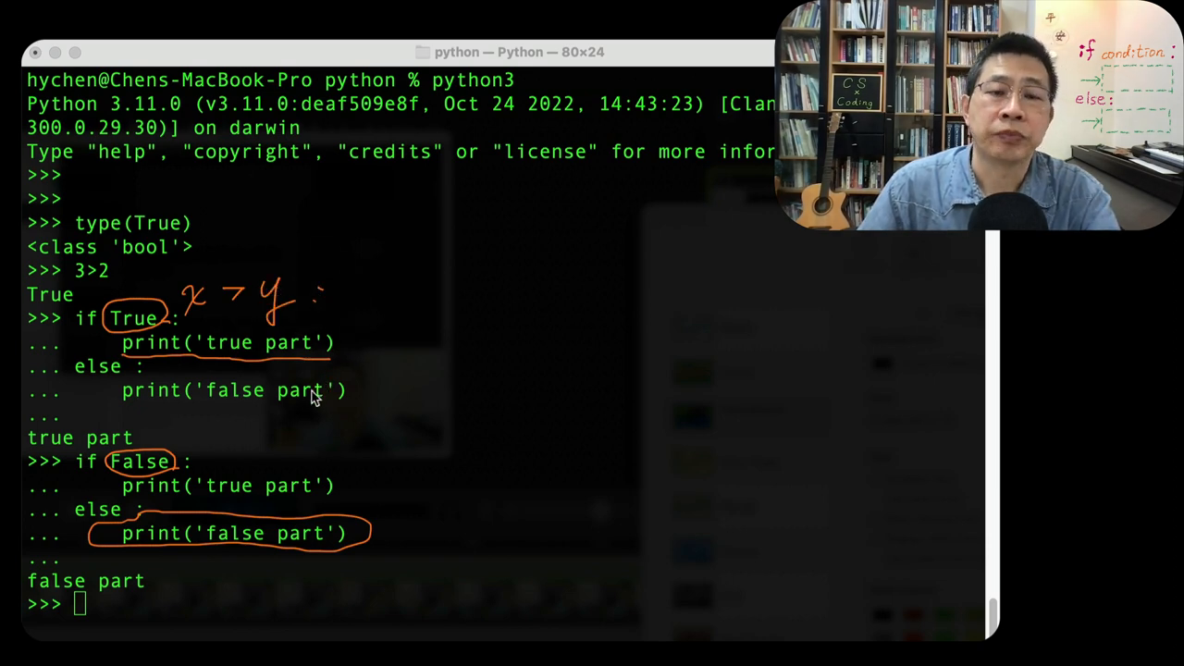
pyautogui.moveTo(189, 318)
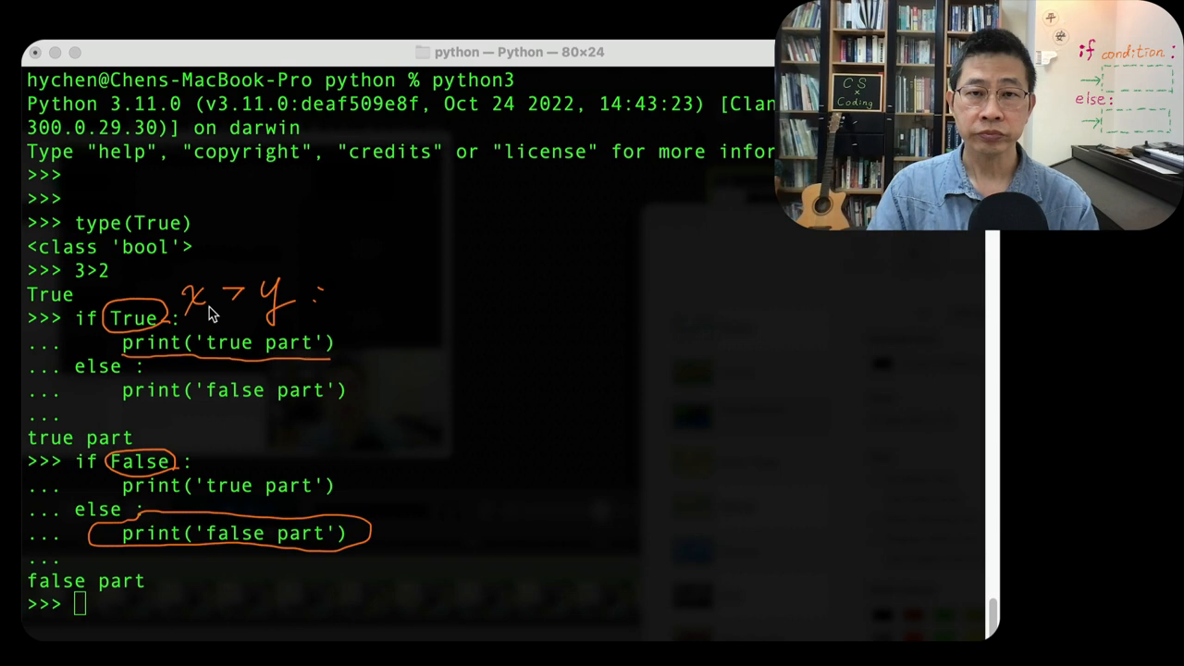
pyautogui.moveTo(322, 292)
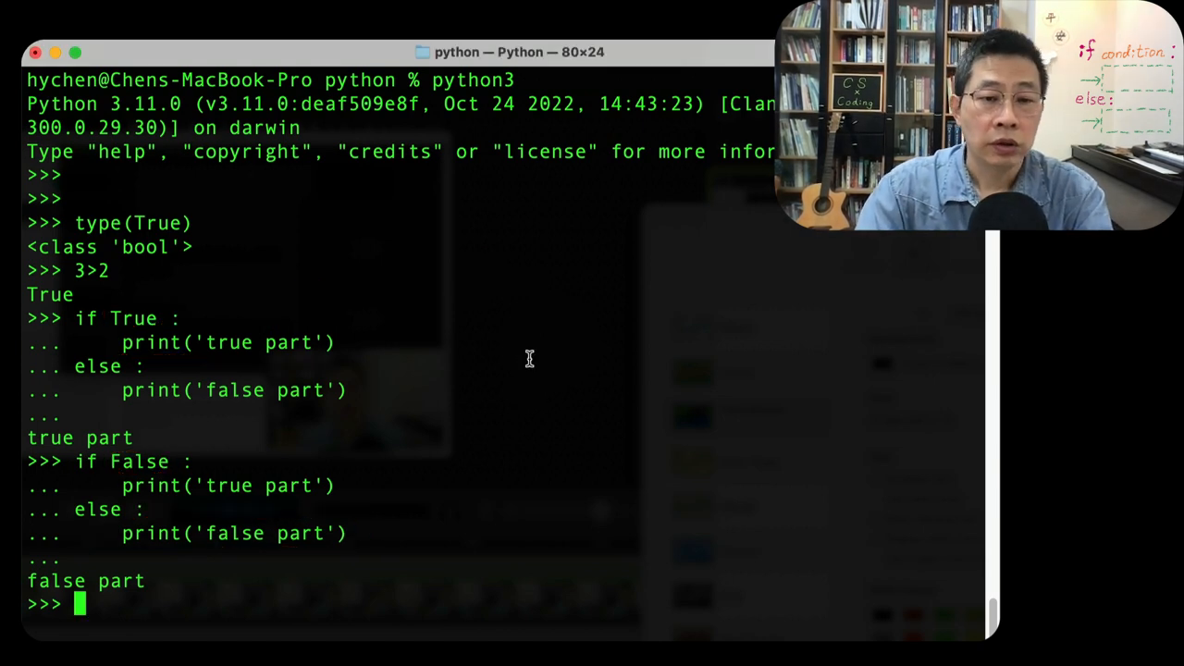
# - Abandon a mistyped 'num(' line and clear it to start over
pyautogui.write('n')
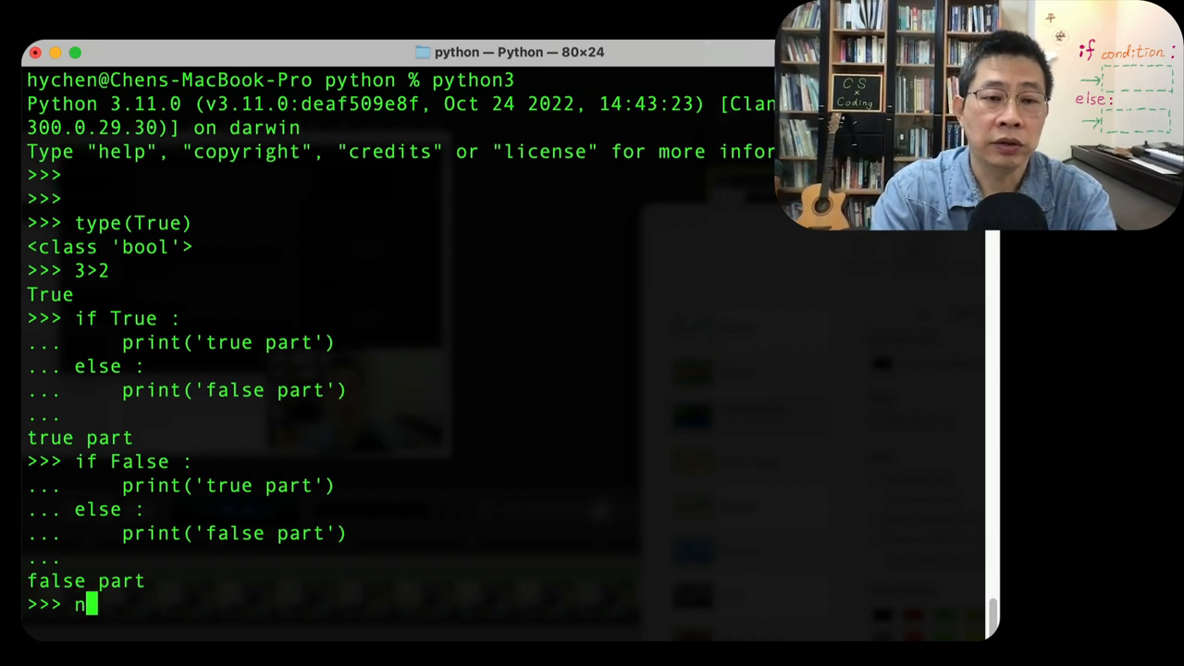
pyautogui.write('um = input')
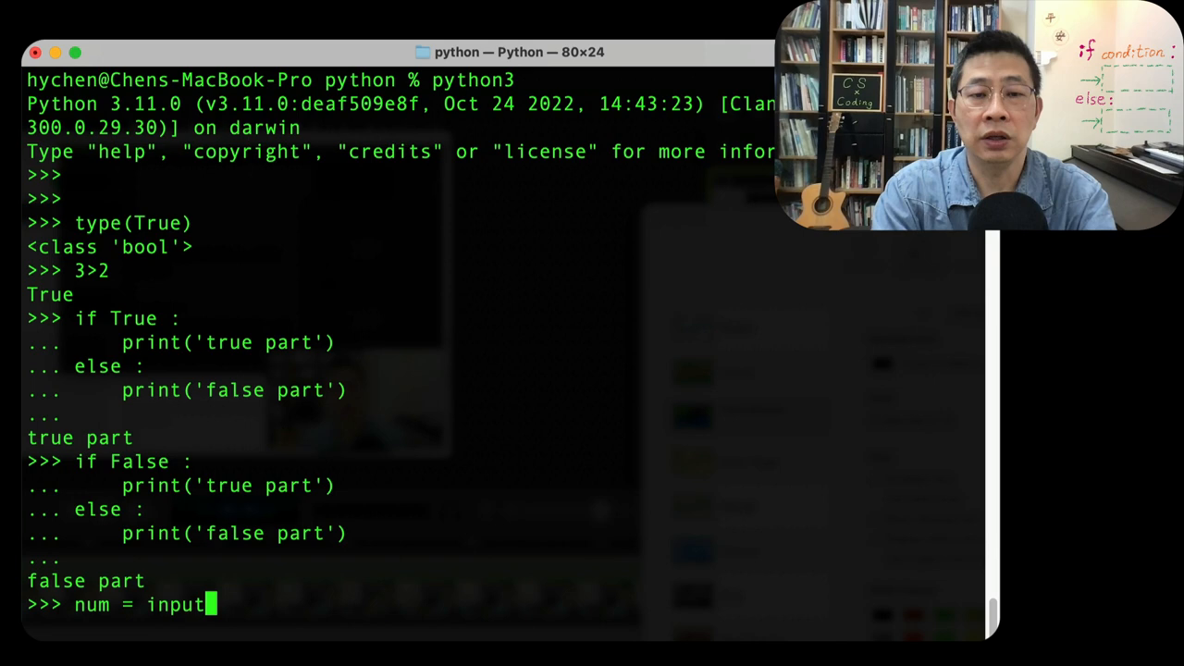
pyautogui.write('(')
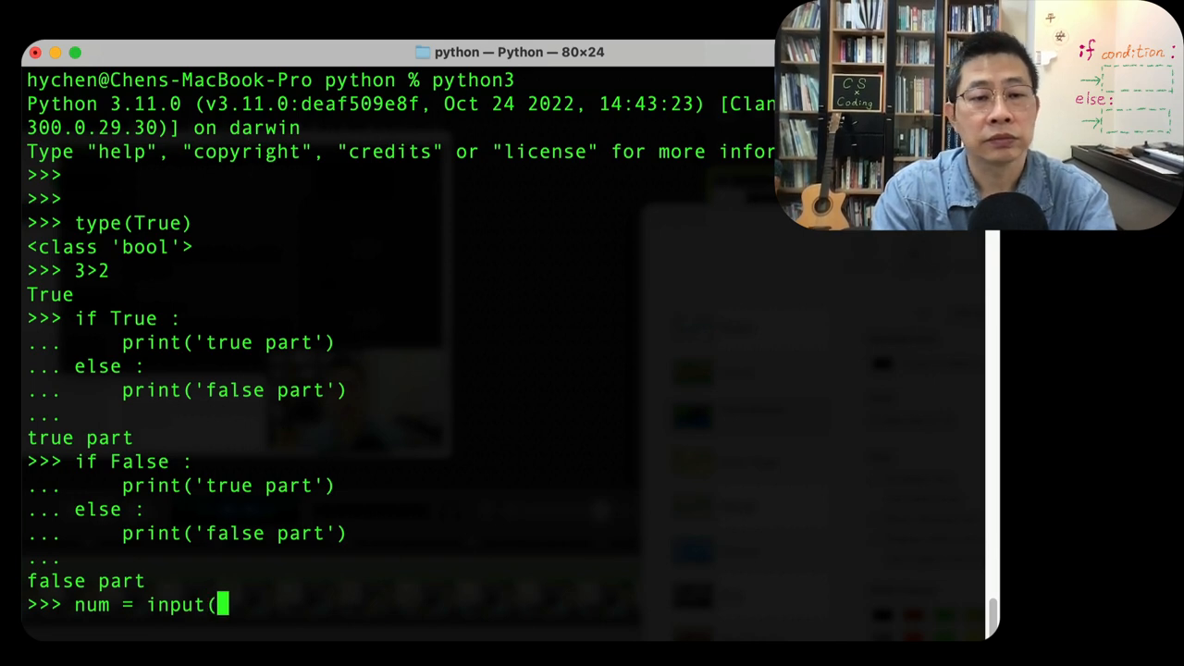
pyautogui.press('Backspace')
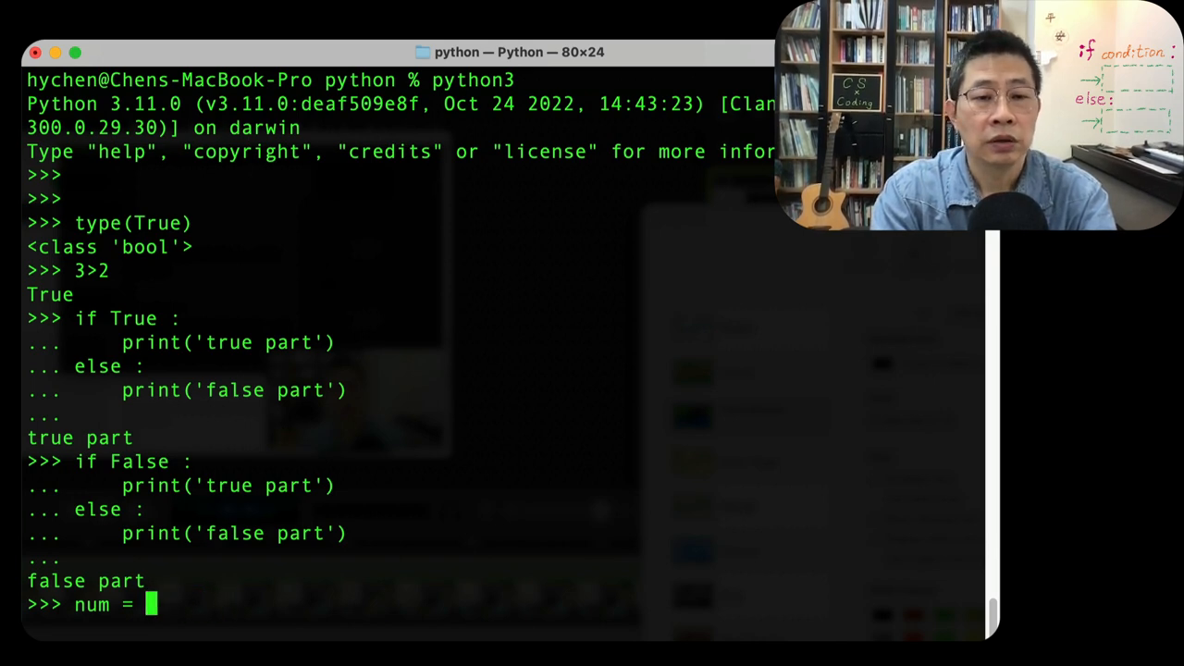
# - Run inp = input("please input x :") so the REPL asks for x, to be answered with 10
pyautogui.write('in')
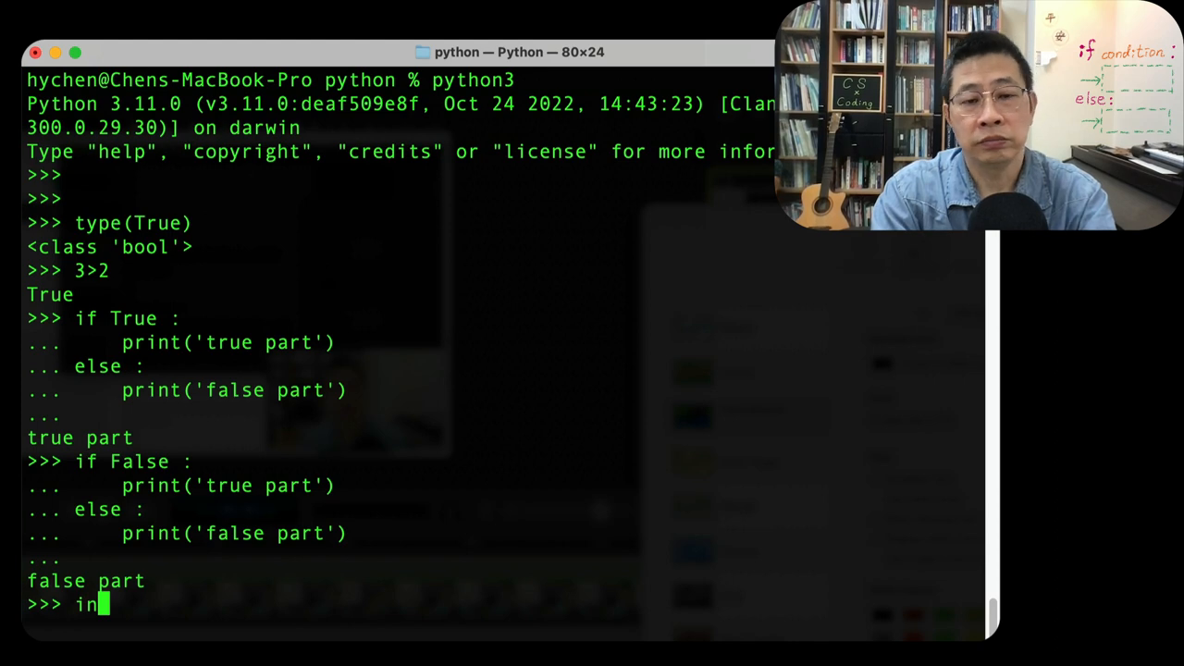
pyautogui.write('p')
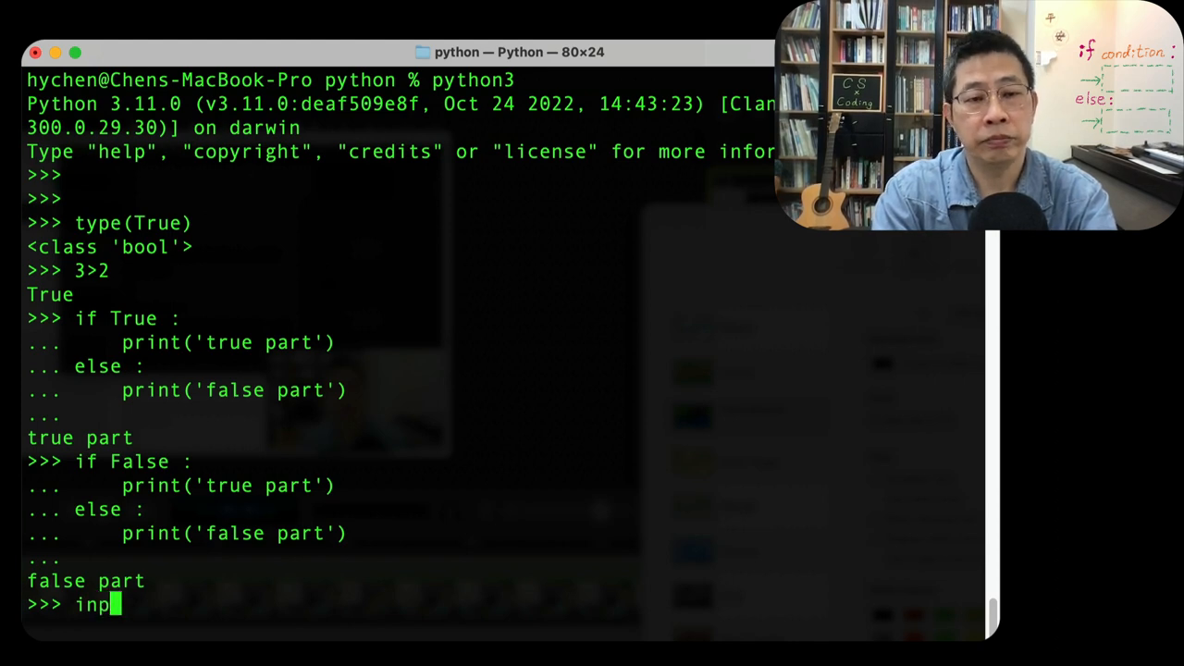
pyautogui.write('= inpu')
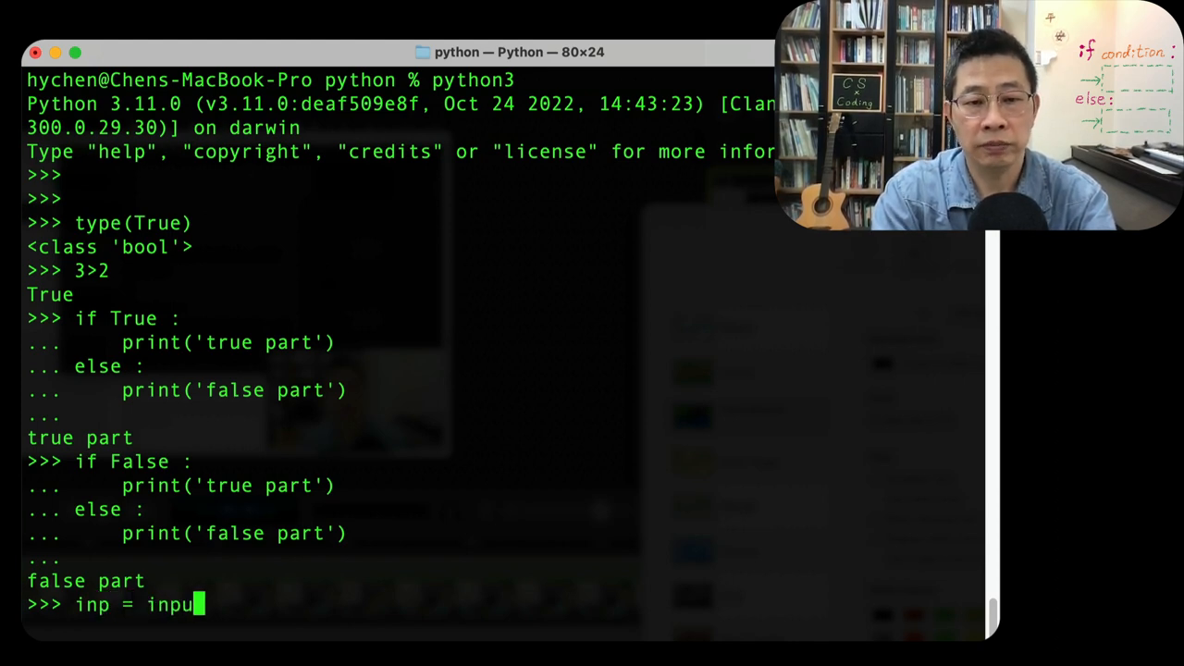
pyautogui.write('t("')
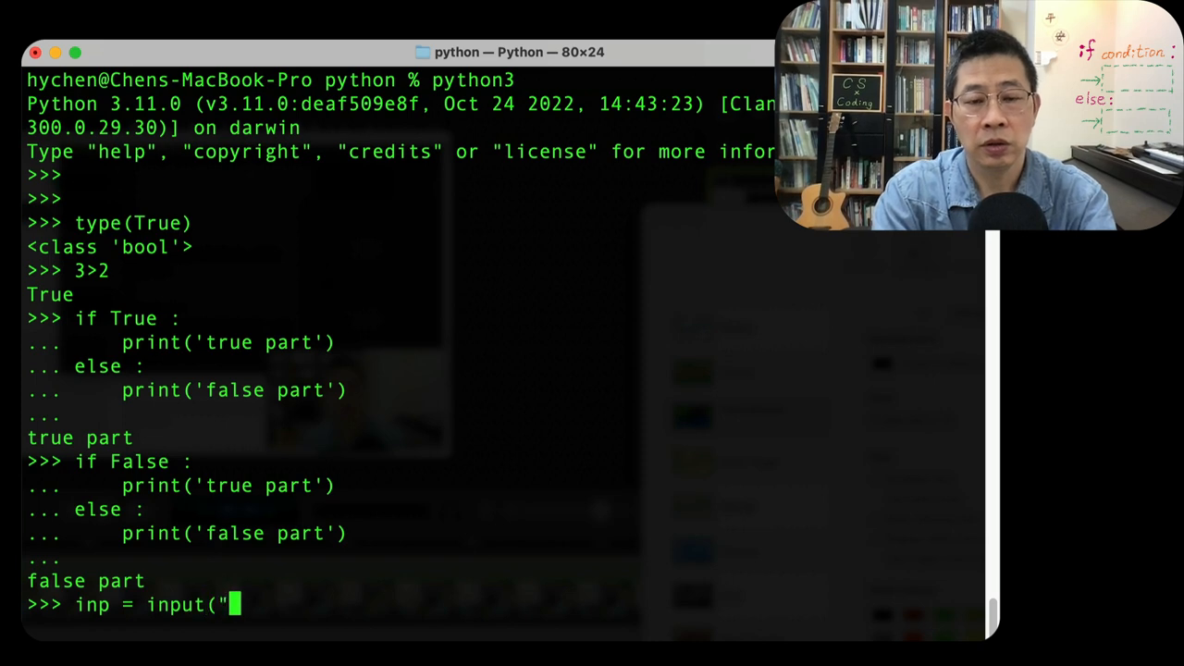
pyautogui.write('please')
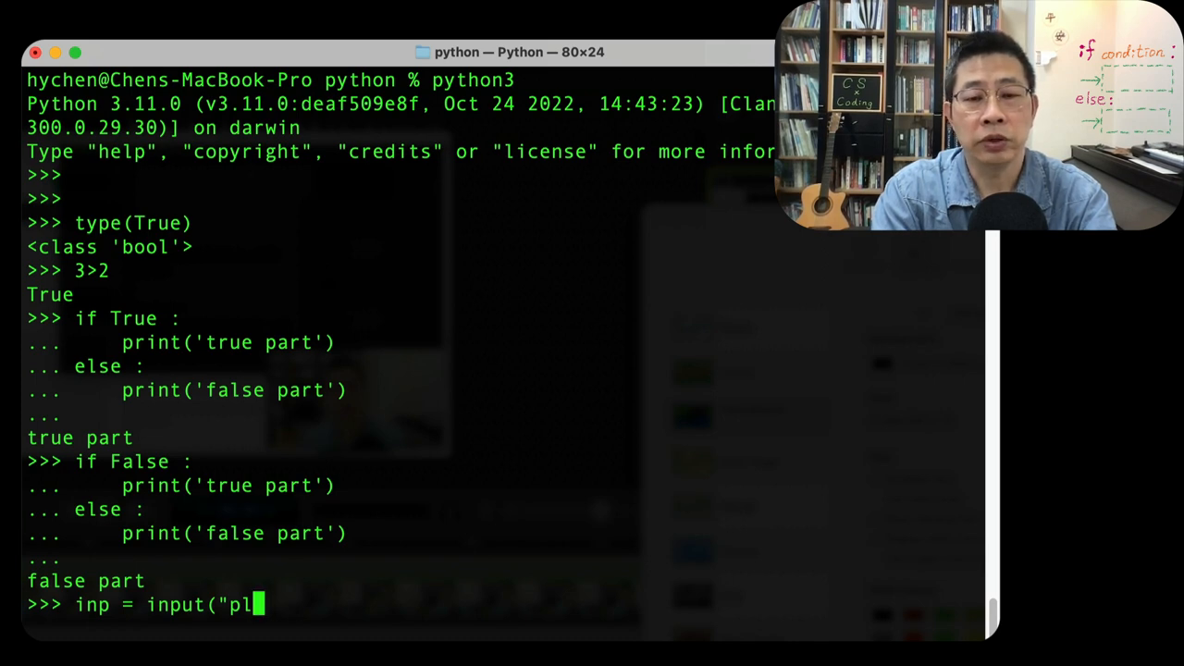
pyautogui.write('ease input')
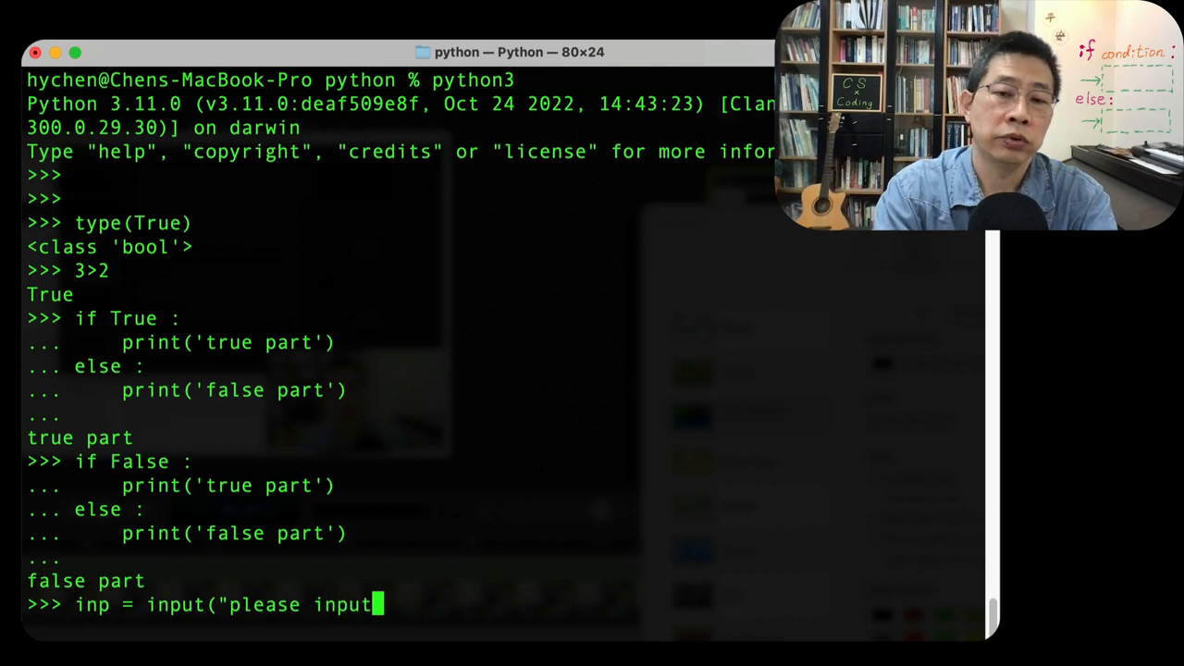
pyautogui.write('x')
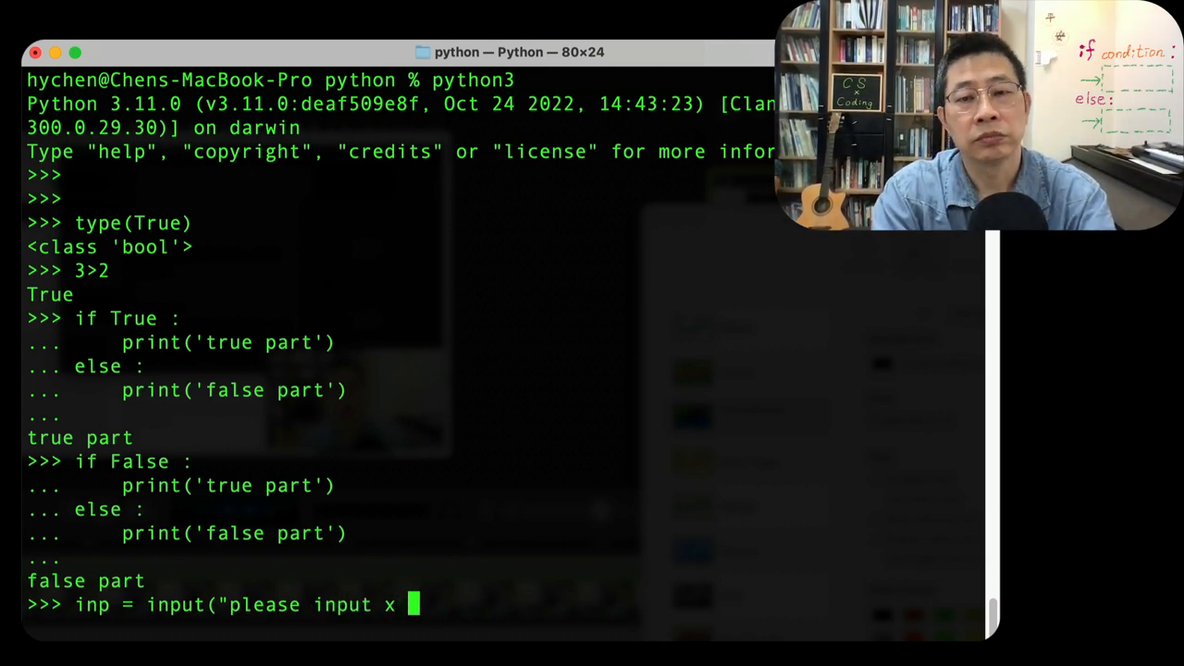
pyautogui.write(':", x')
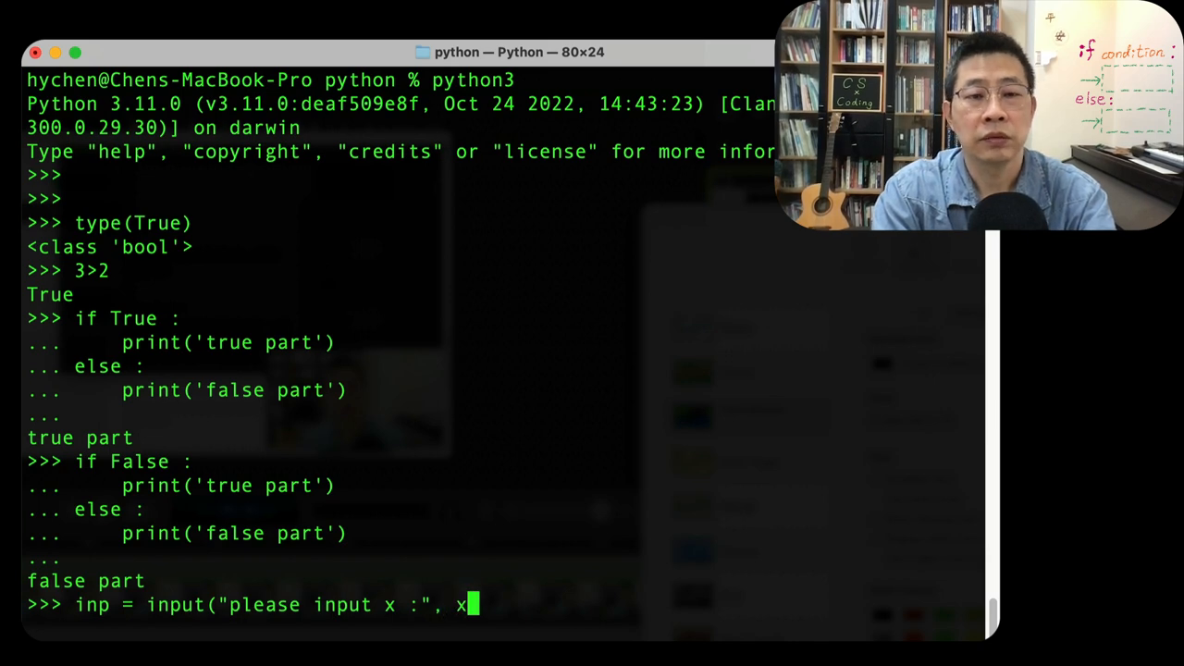
pyautogui.press('backspace')
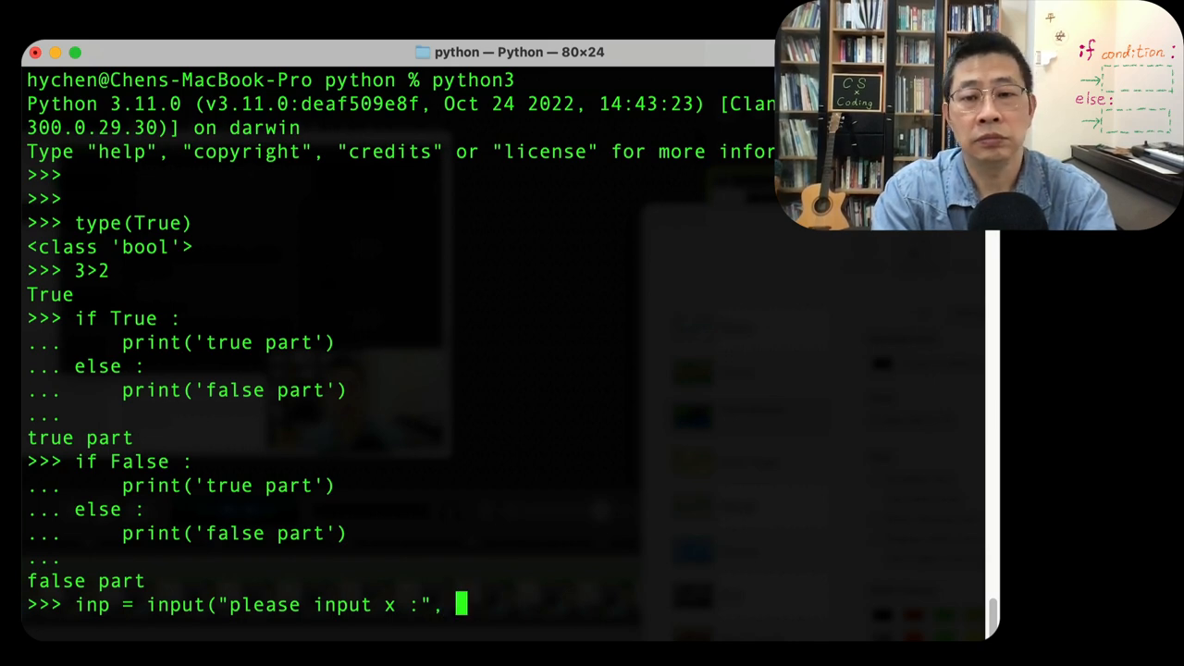
pyautogui.write(')')
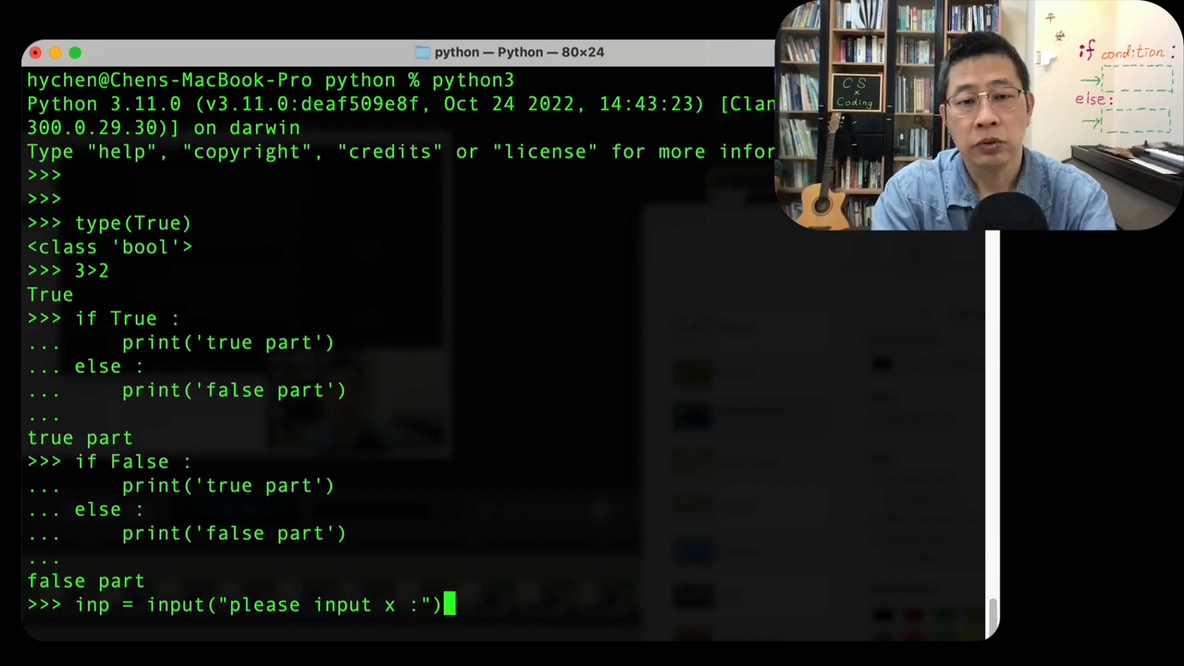
pyautogui.press('Return')
pyautogui.write('10')
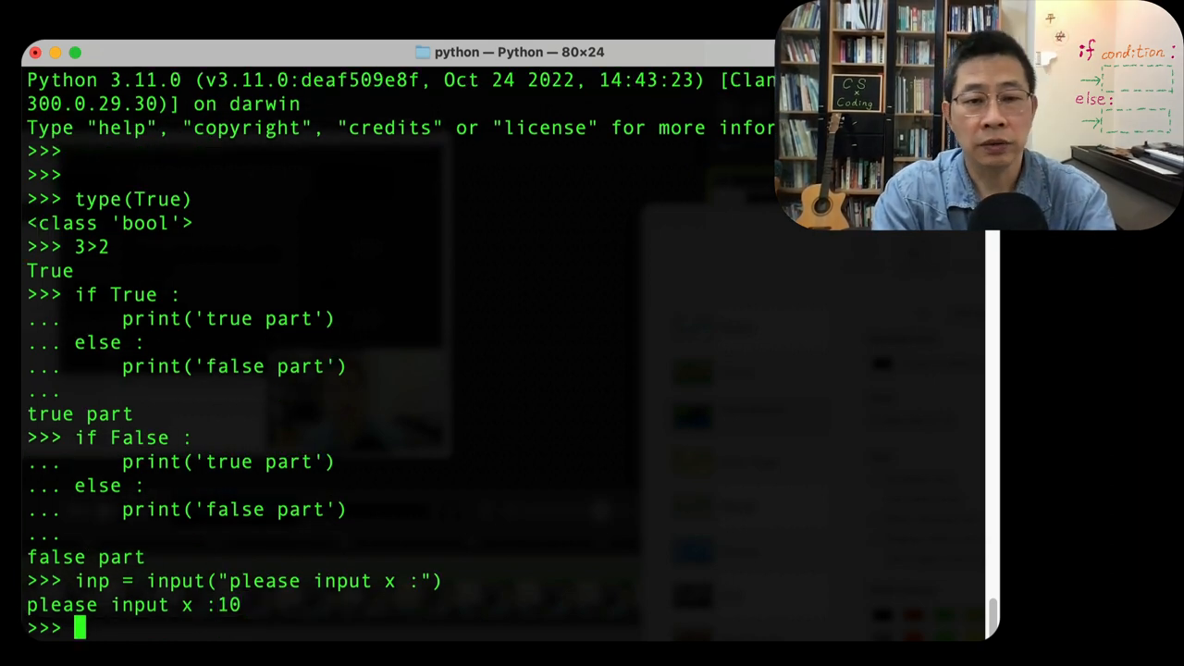
# - Inspect inp ('10') and evaluate int(inp), giving the integer 10
pyautogui.write('x')
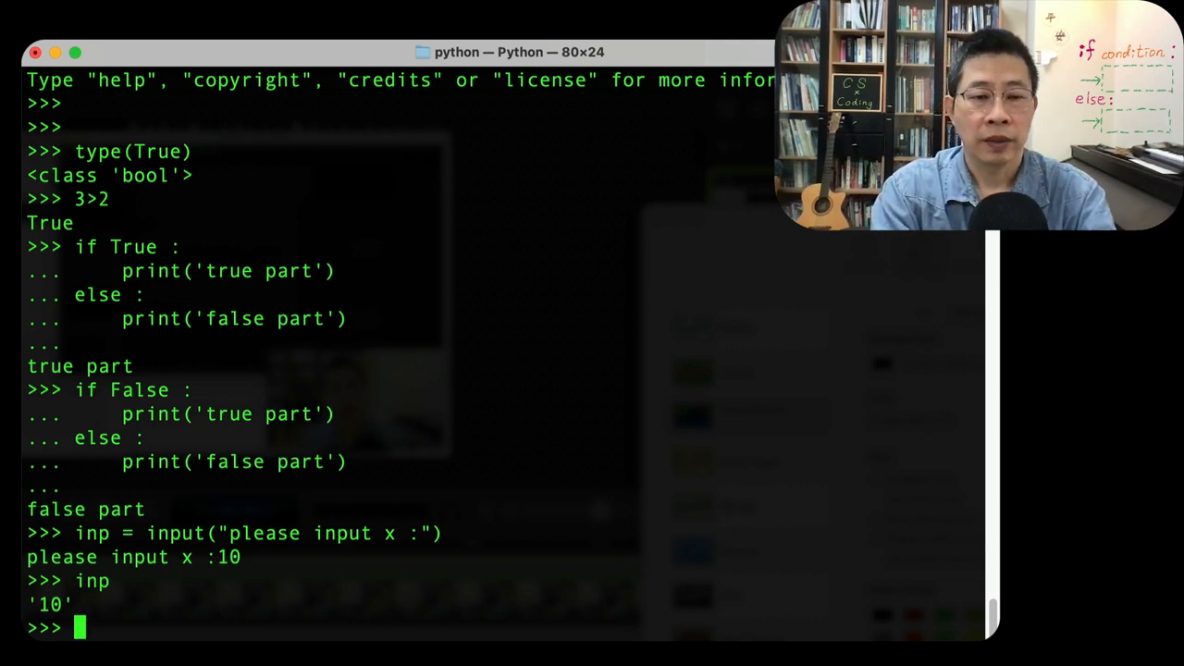
pyautogui.write('in')
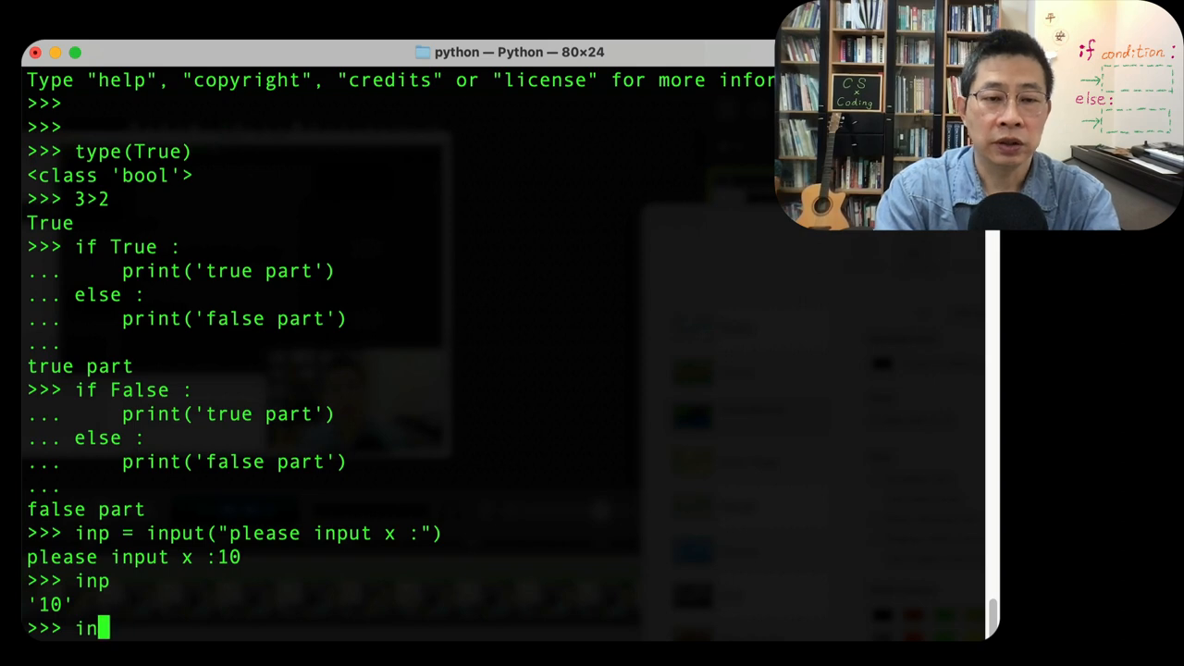
pyautogui.write('p')
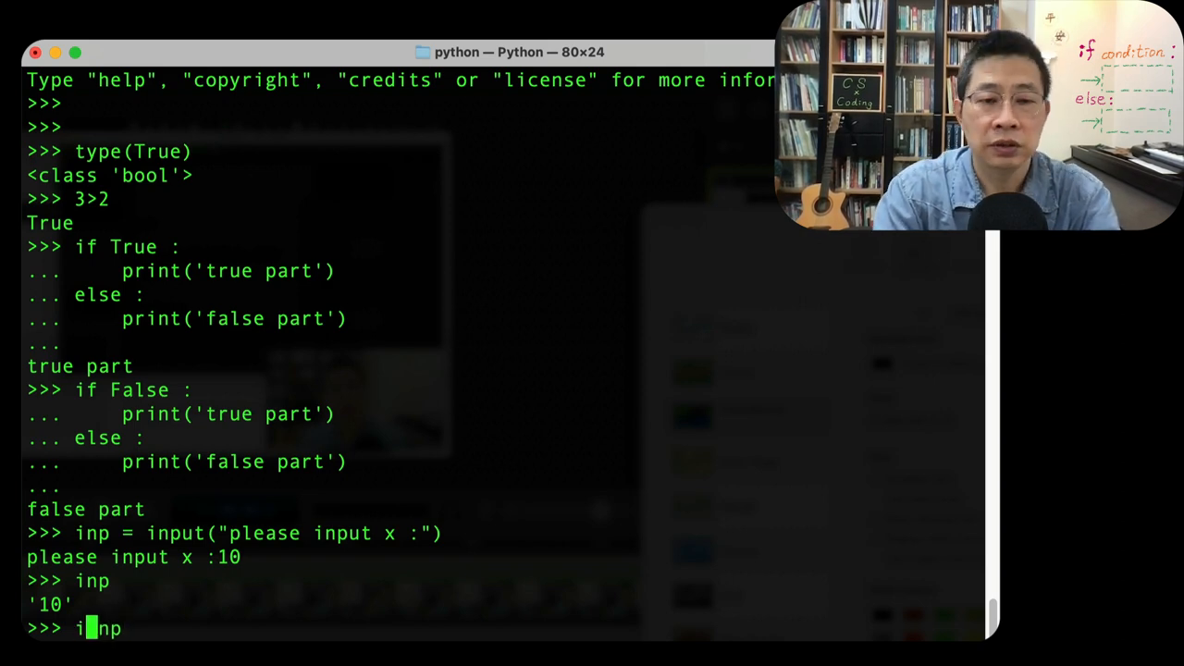
pyautogui.write('nt(inp)')
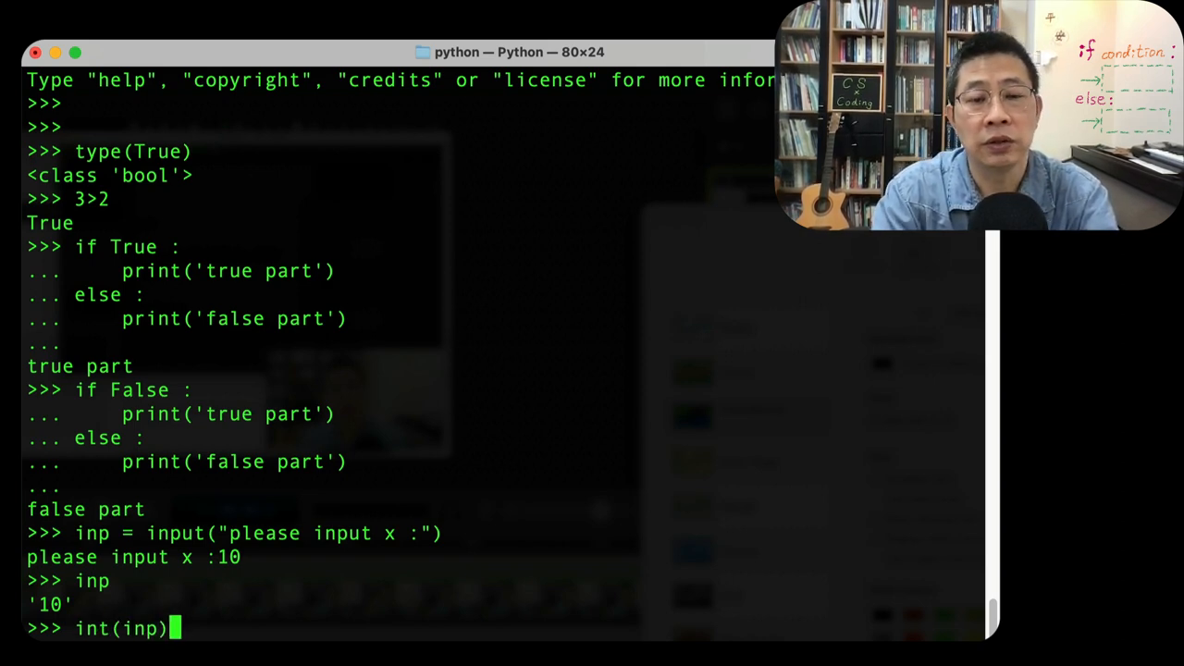
pyautogui.press('Return')
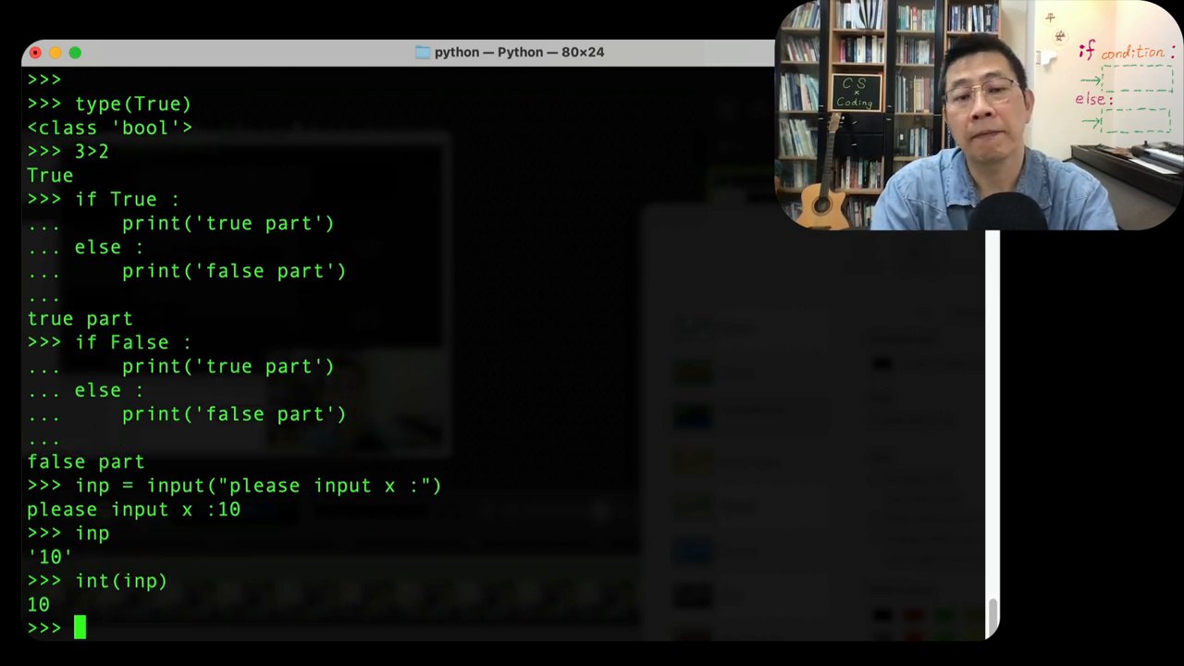
# - Evaluate int(inp) > 5, which returns True
pyautogui.write('int')
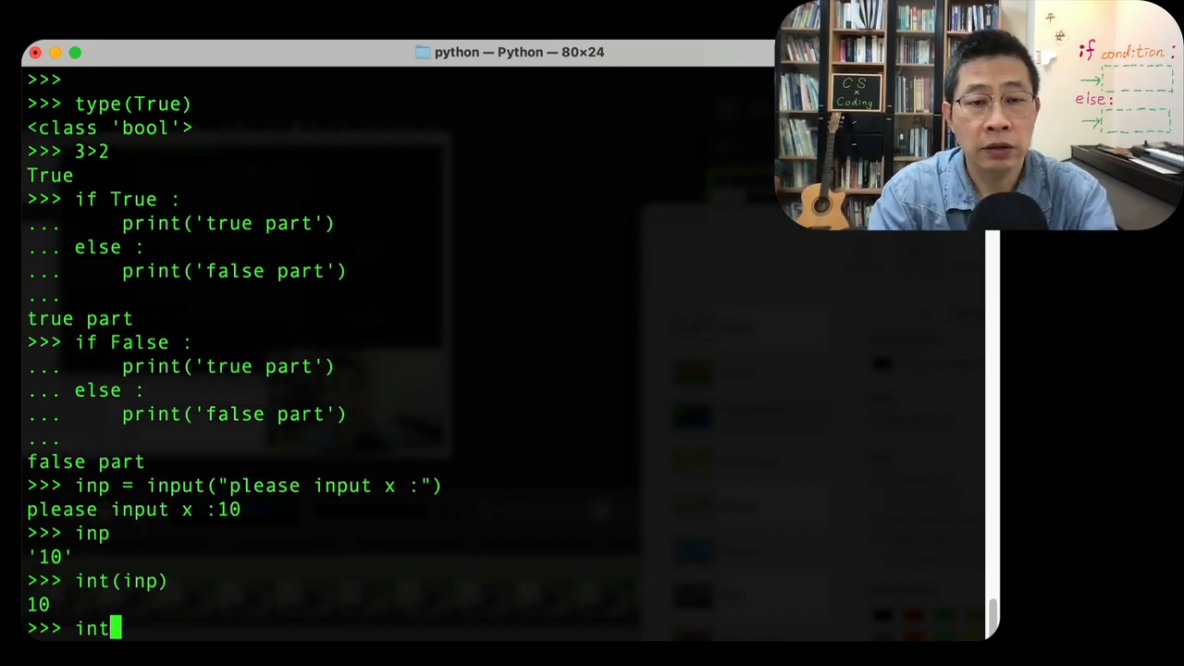
pyautogui.write('(inp) >')
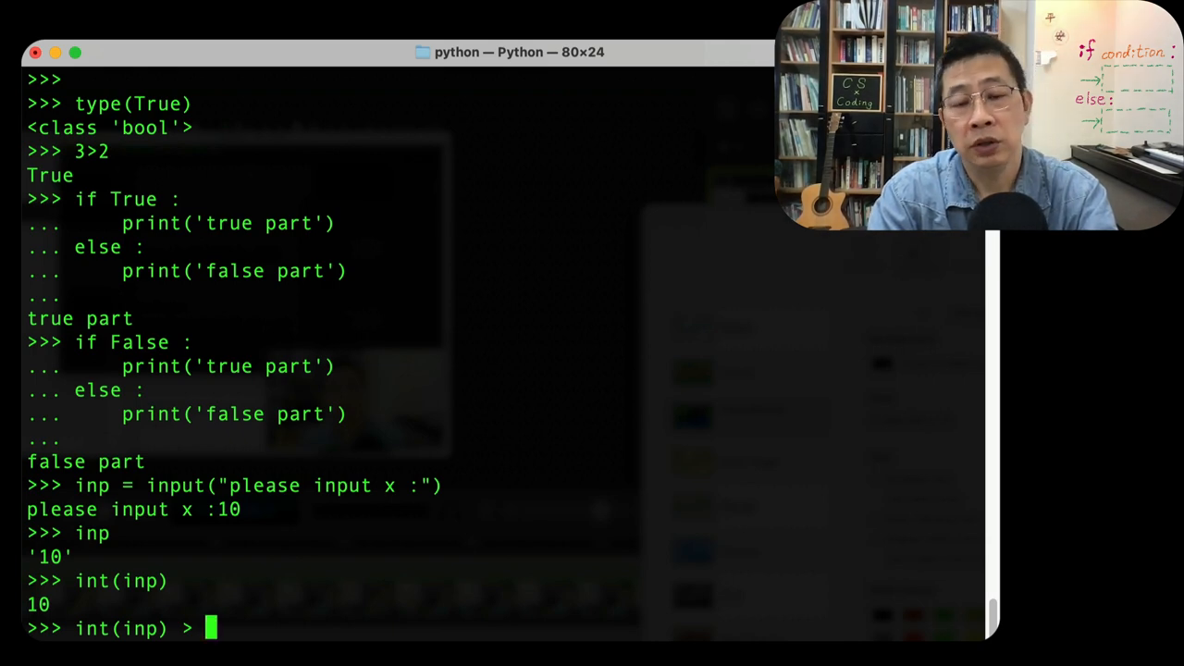
pyautogui.write('5')
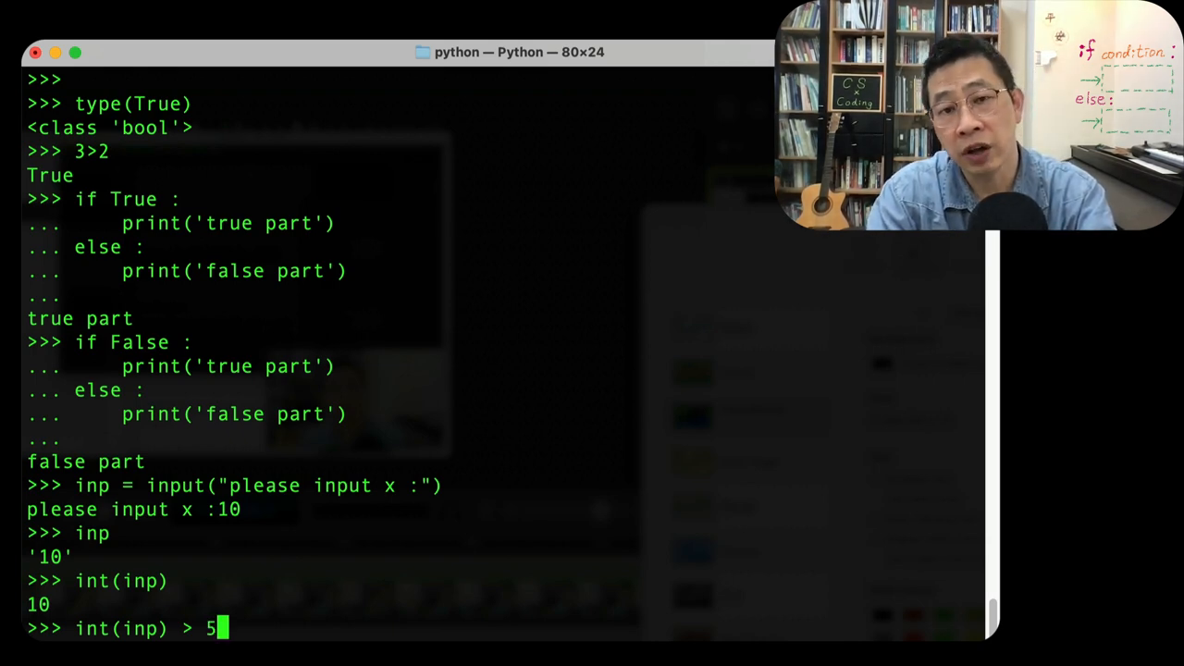
pyautogui.press('Return')
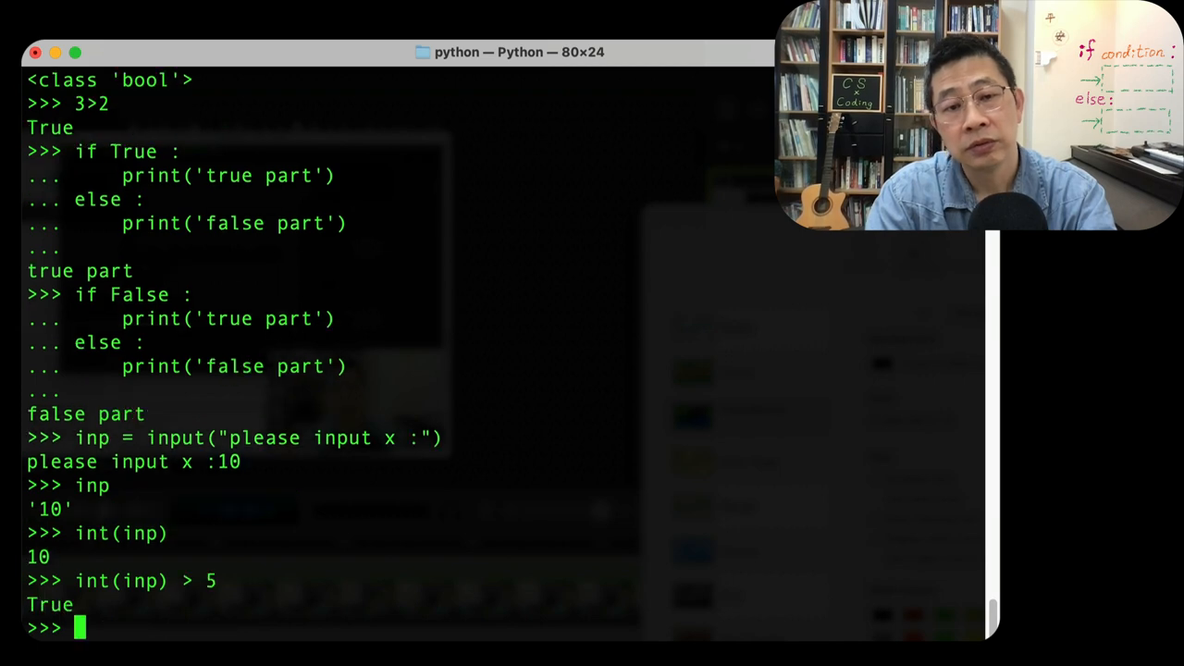
# - Edit the recalled comparison into 3 > 5 and evaluate it, returning False
pyautogui.write('int(inp) > 5')
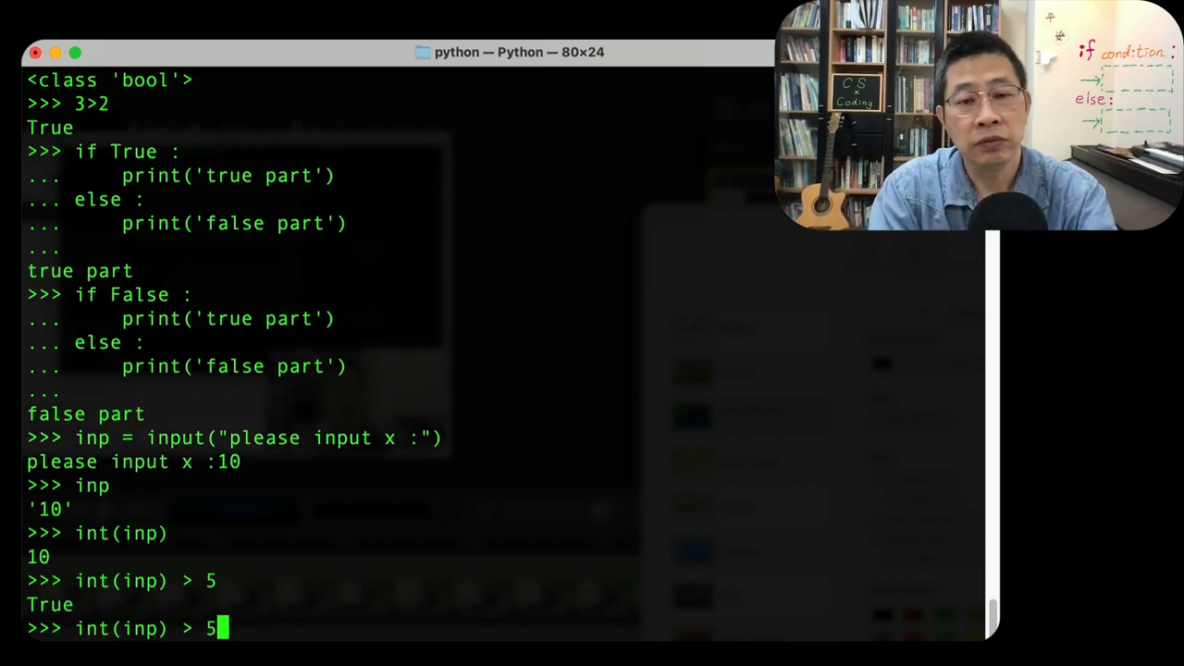
pyautogui.press('Left')
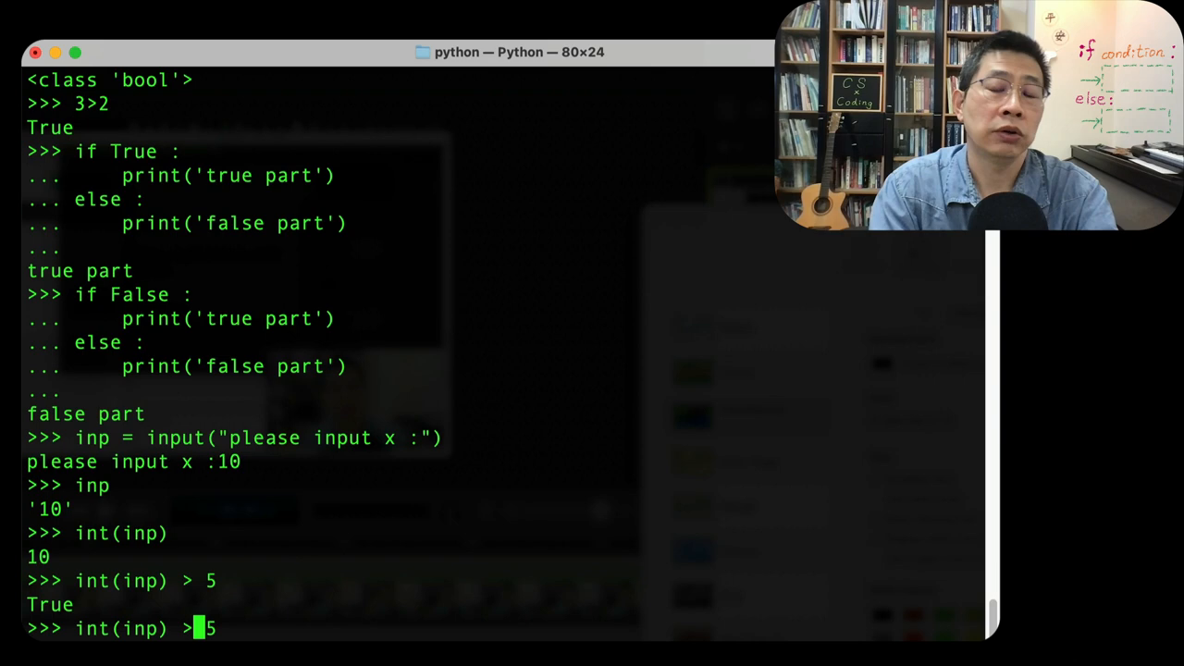
pyautogui.write(';2D')
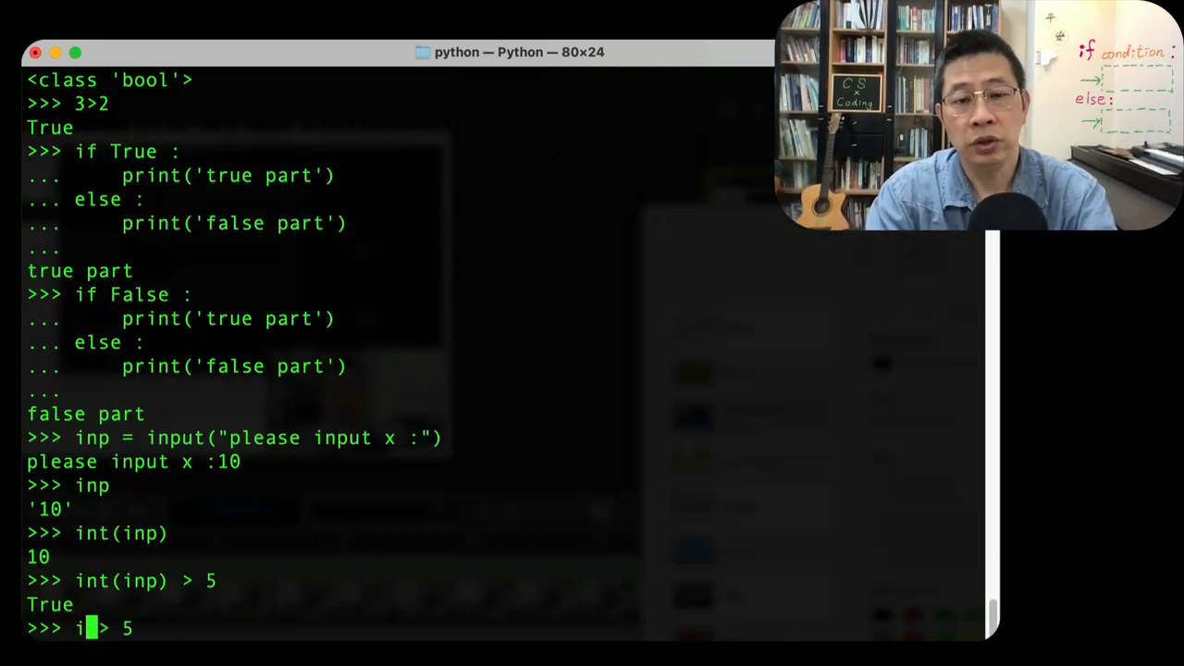
pyautogui.write('3')
pyautogui.press('Return')
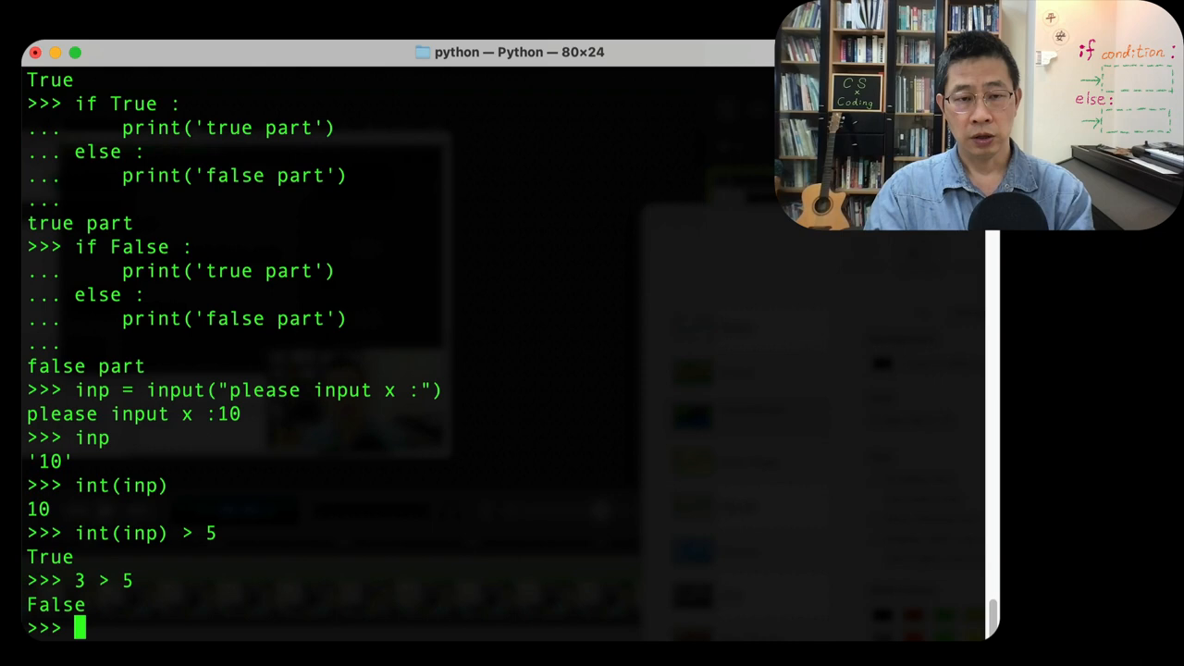
# - Enter the header 'if (int(inp)) > 5 :' so the REPL awaits the if body
pyautogui.write('int(inp) > 5')
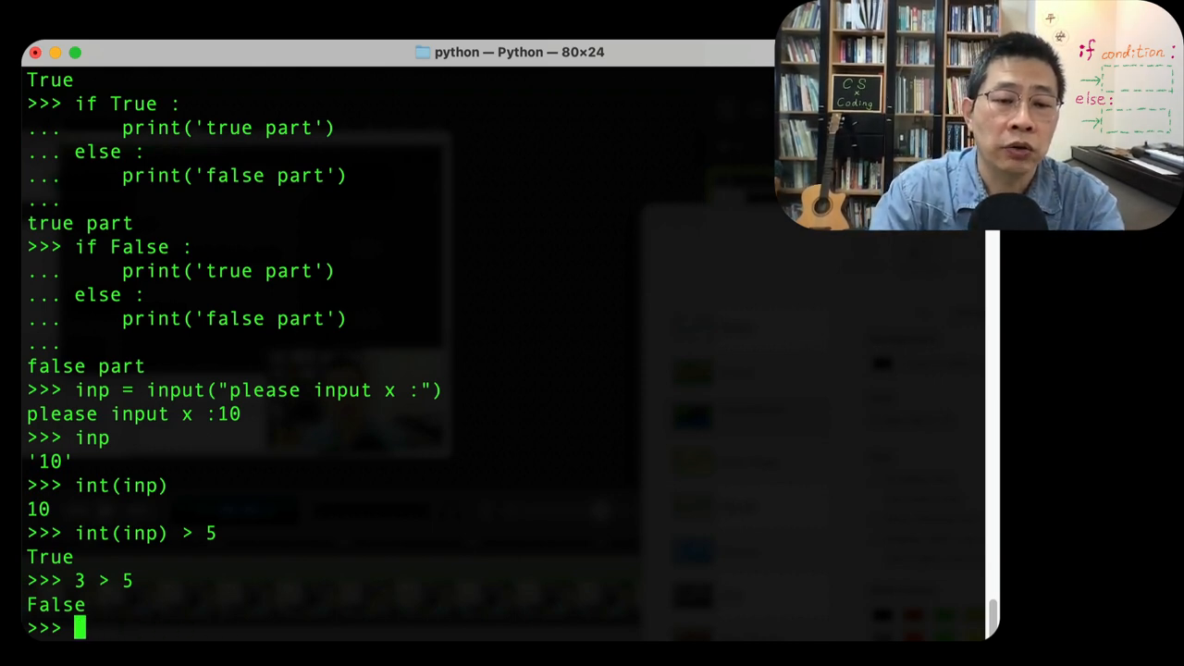
pyautogui.write('if (')
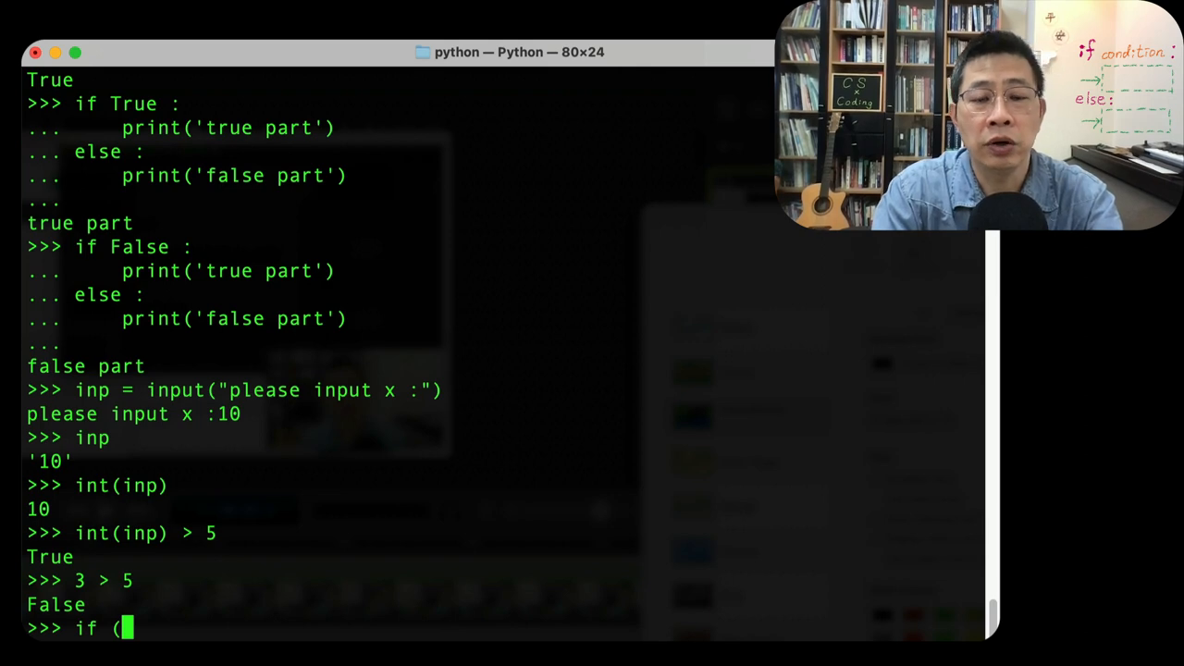
pyautogui.write('int(')
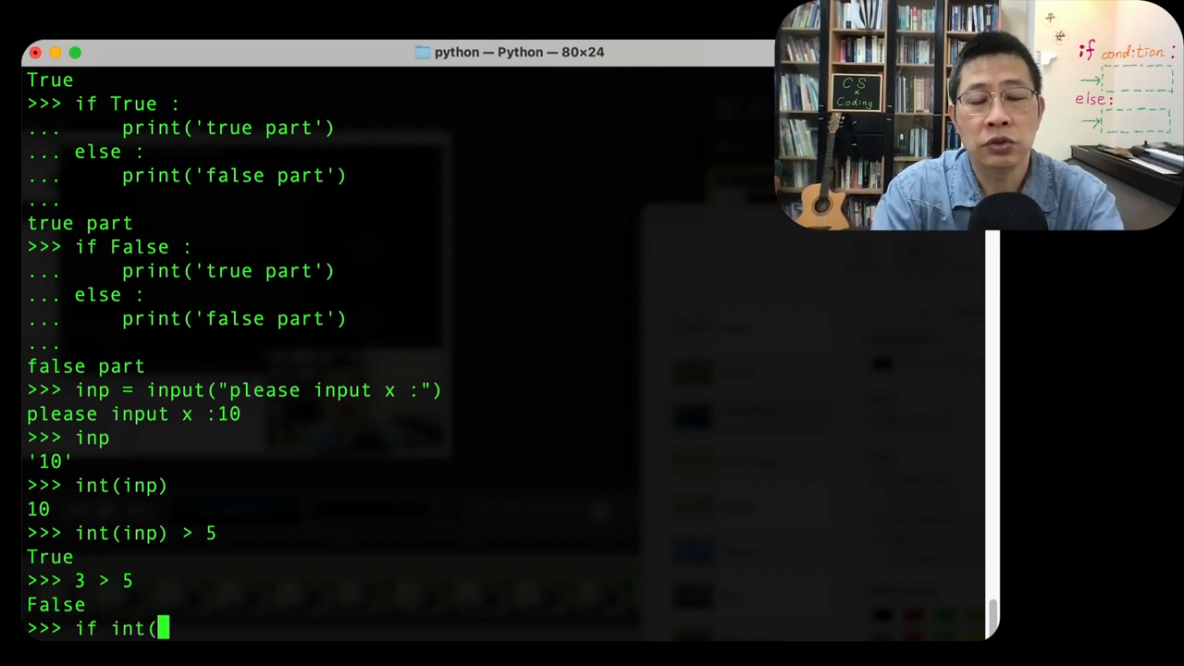
pyautogui.write('inp')
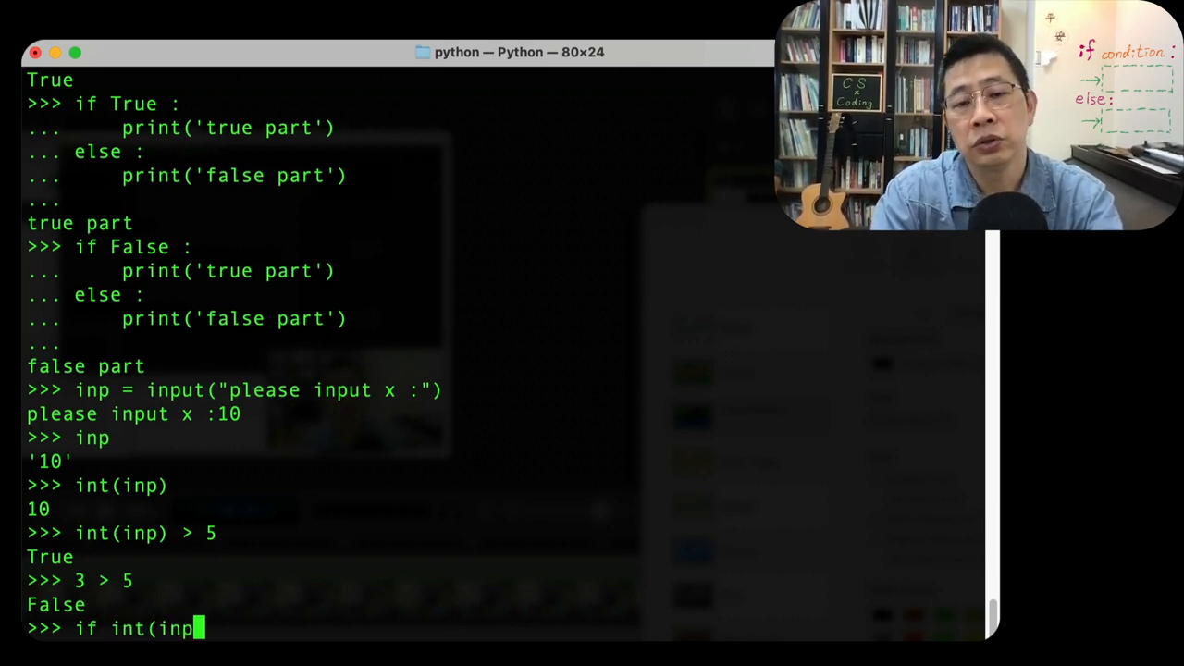
pyautogui.write('(')
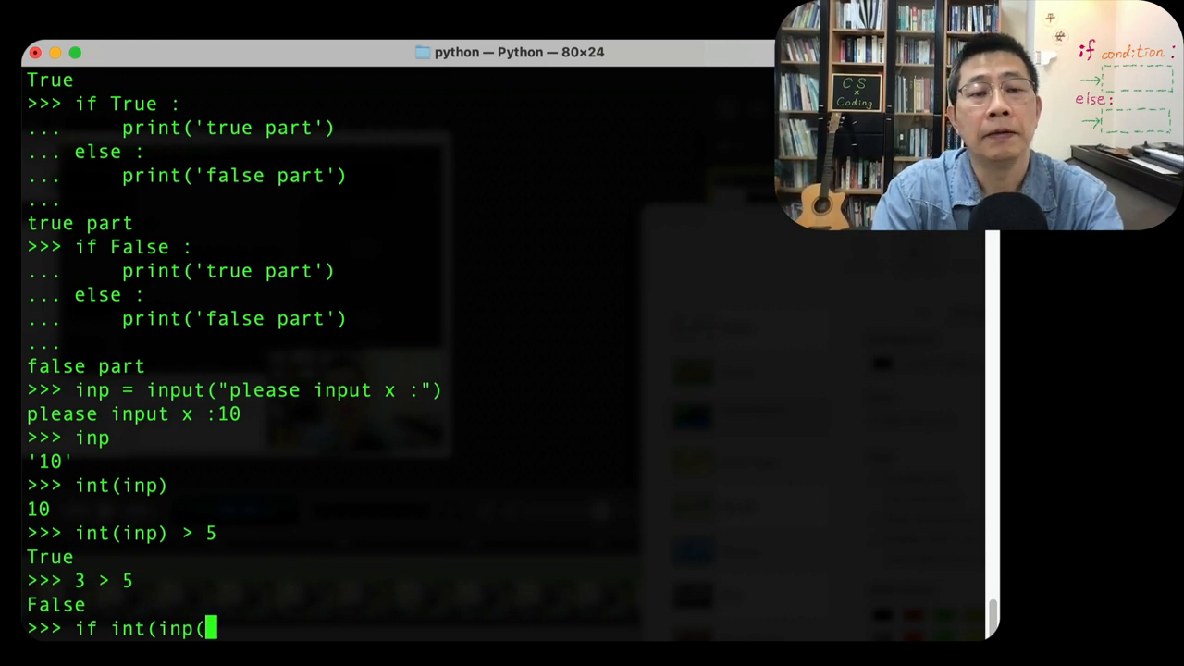
pyautogui.write(') >')
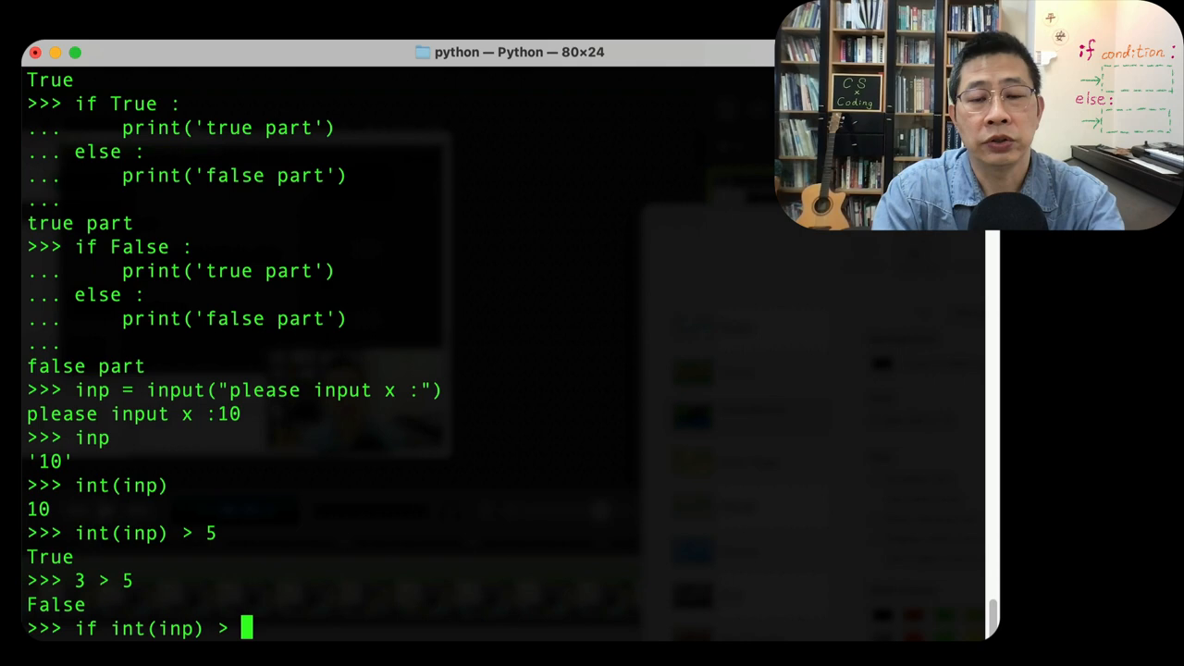
pyautogui.write('5 :')
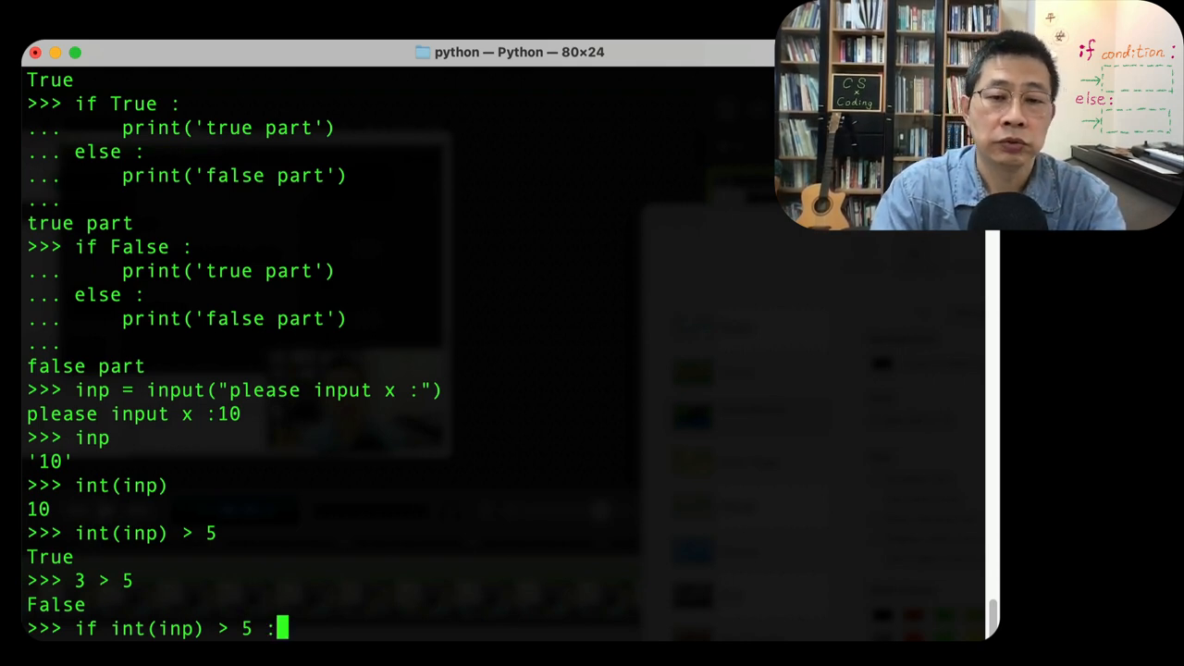
pyautogui.press('Return')
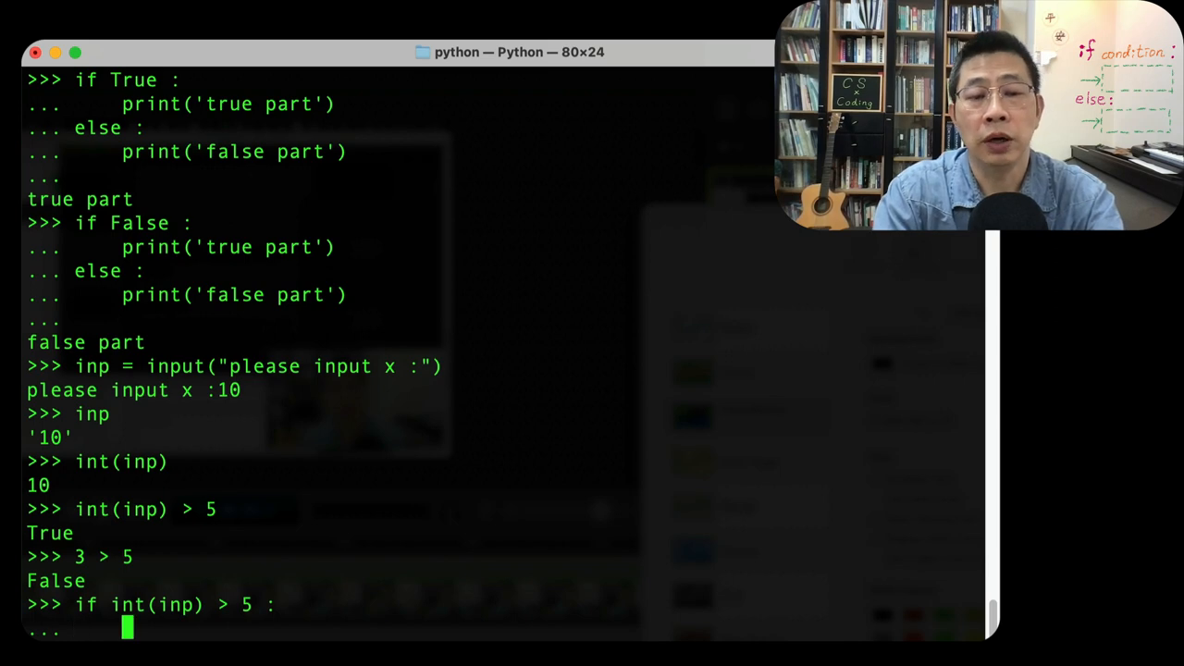
# - Give the if branch the body print(inp, 'is greater than 5')
pyautogui.write("print('")
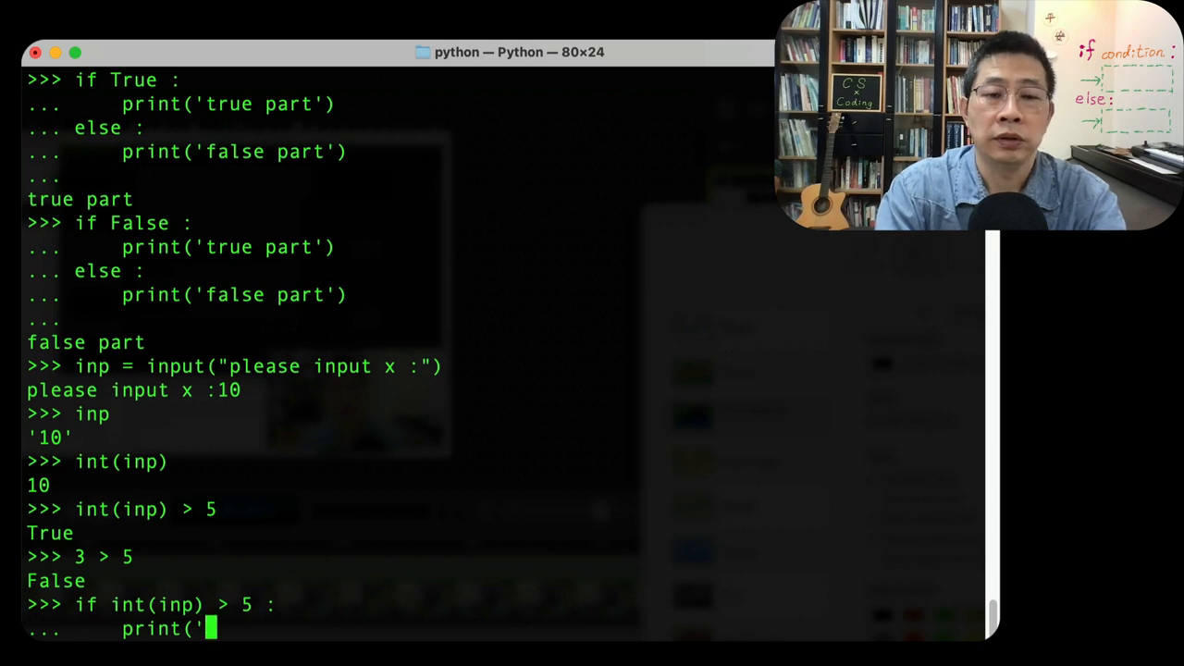
pyautogui.press('Backspace')
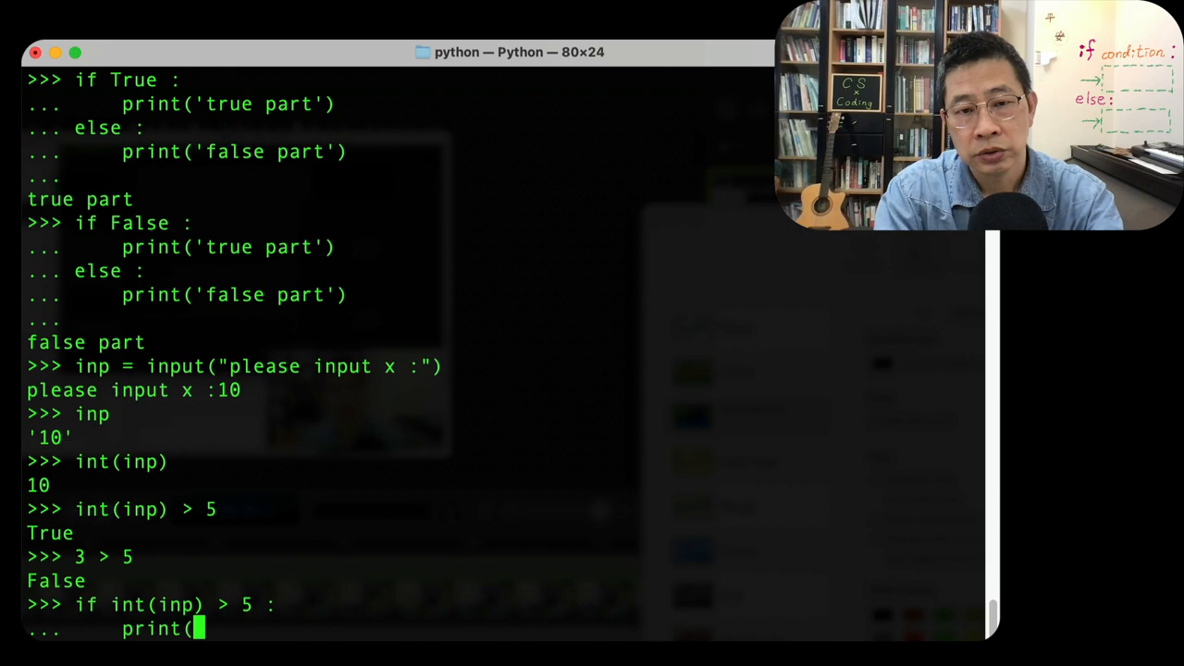
pyautogui.write('inp,')
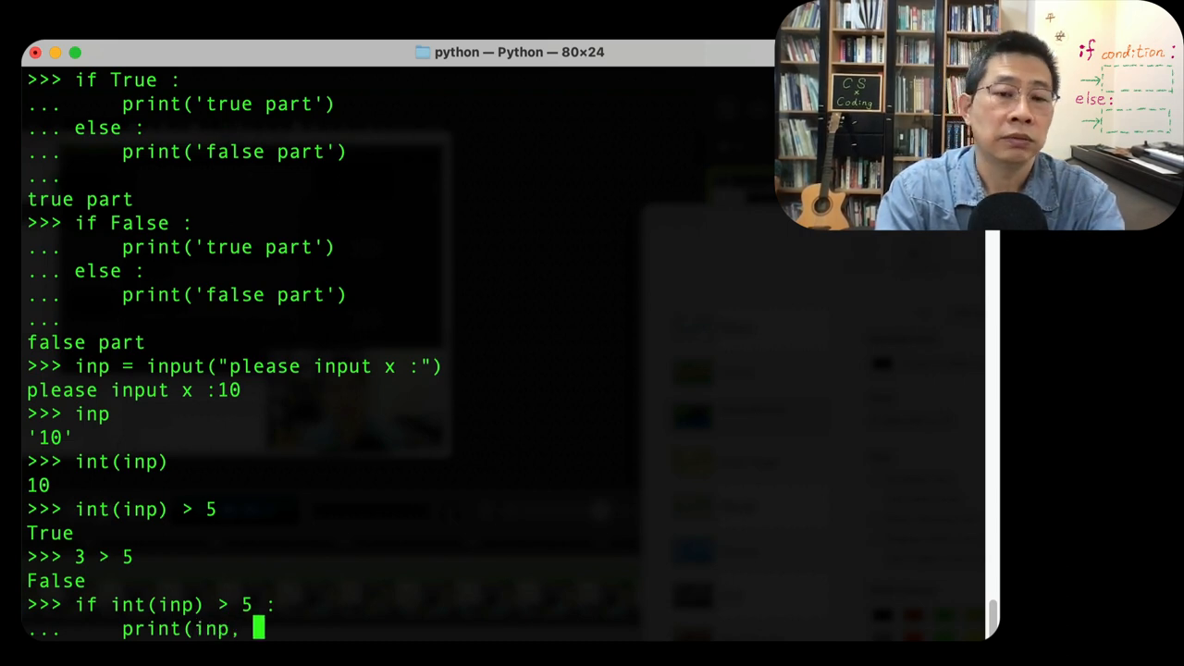
pyautogui.write("'")
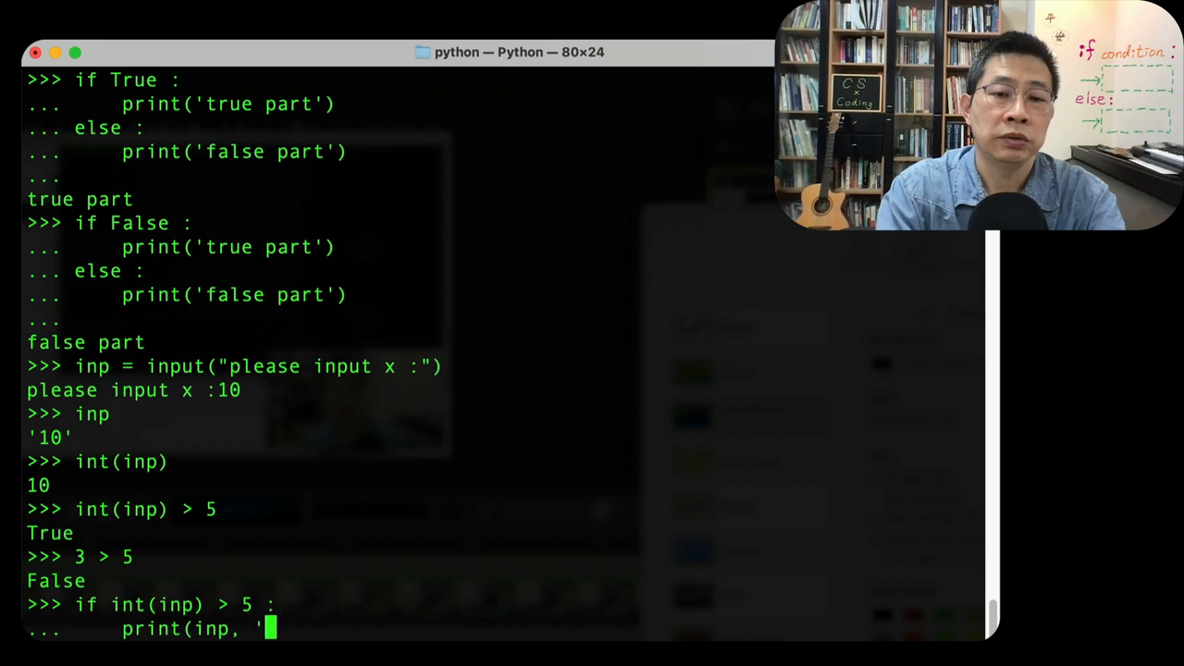
pyautogui.write('is great')
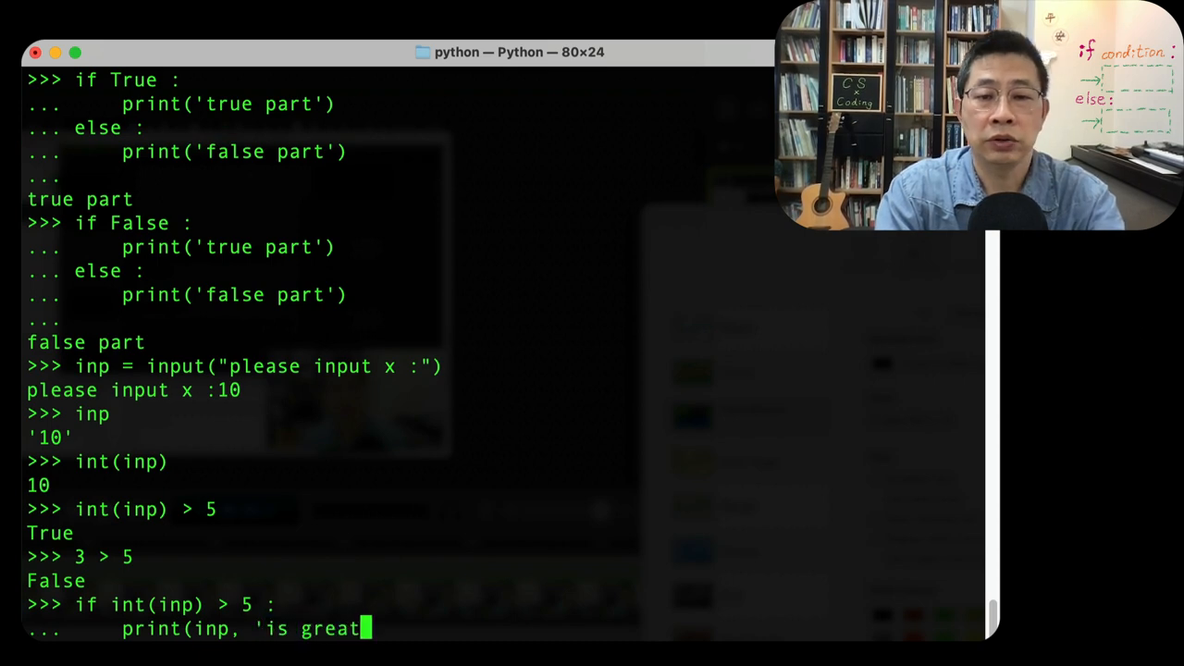
pyautogui.write('er than')
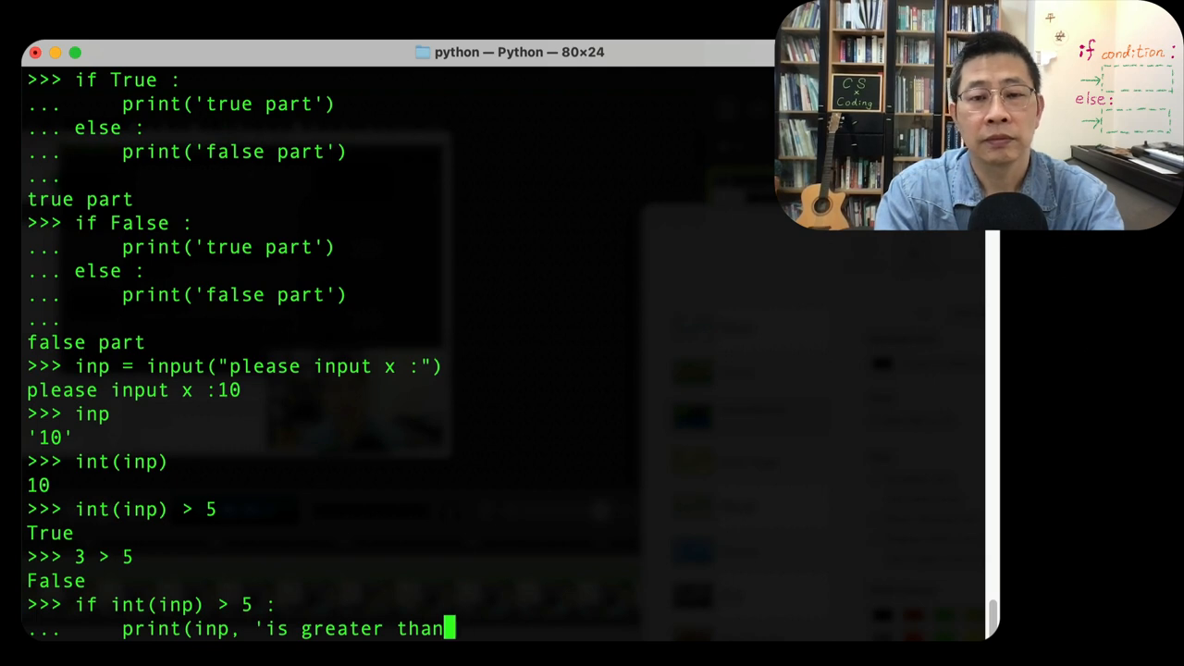
pyautogui.write("'")
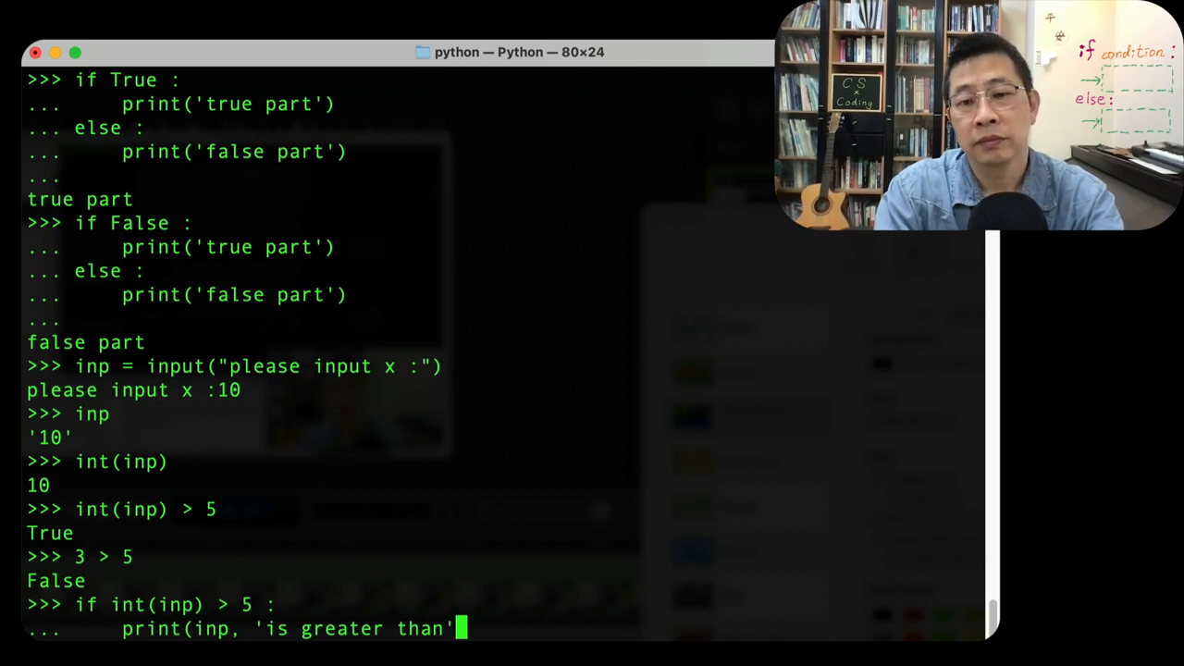
pyautogui.write('5')
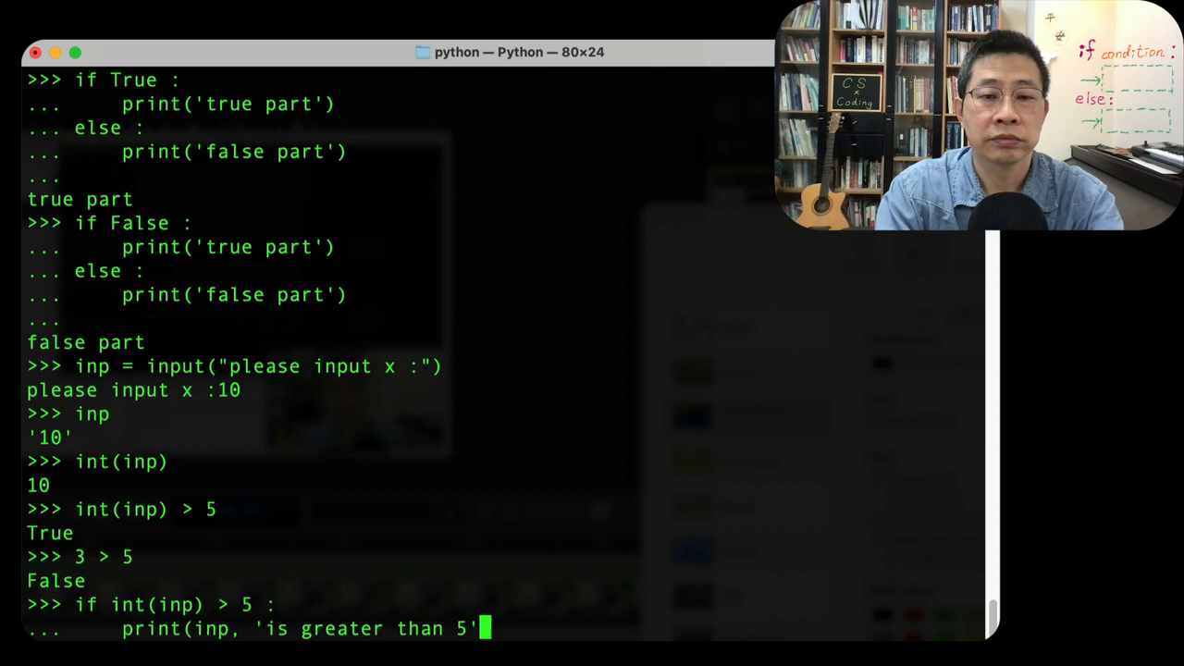
pyautogui.write(')')
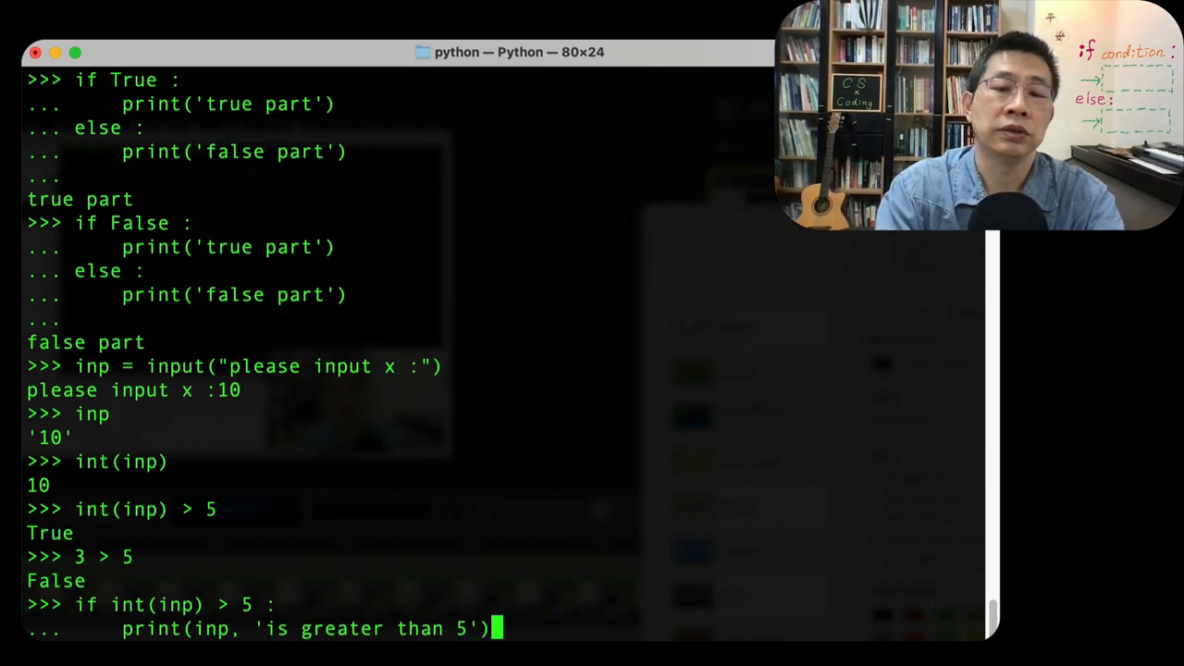
pyautogui.press('Return')
pyautogui.write('else :')
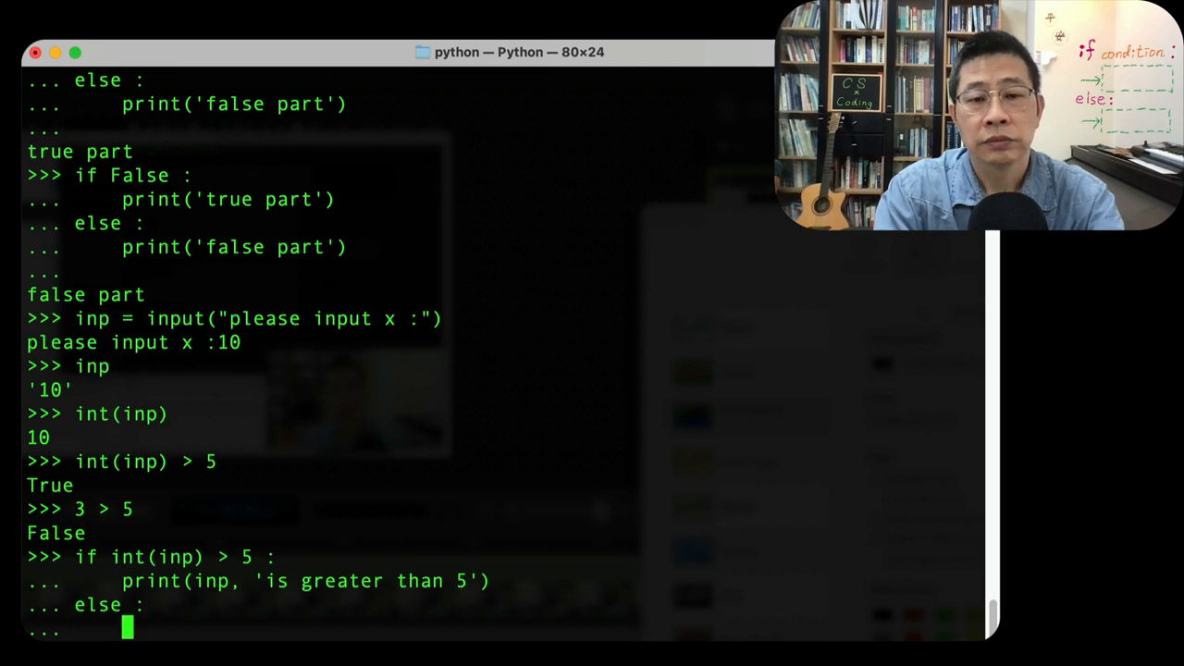
# - Give the else branch print(inp, 'is not greater than 5'), ready to run and print '10 is greater than 5'
pyautogui.write('print(inp')
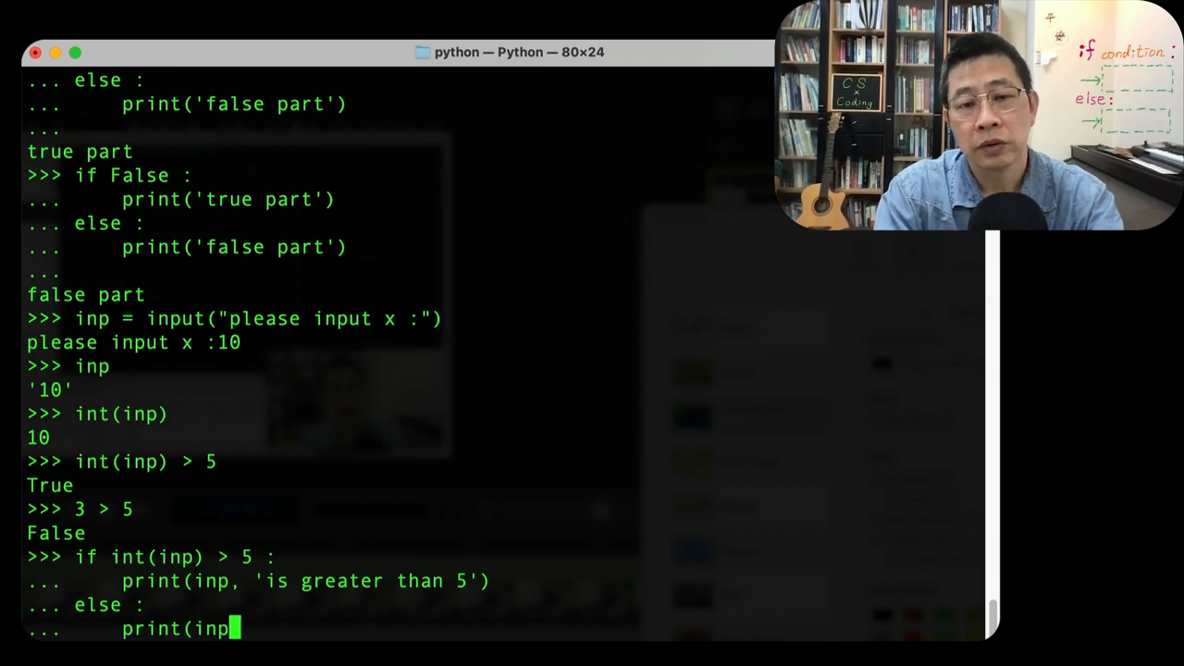
pyautogui.write(", 'is")
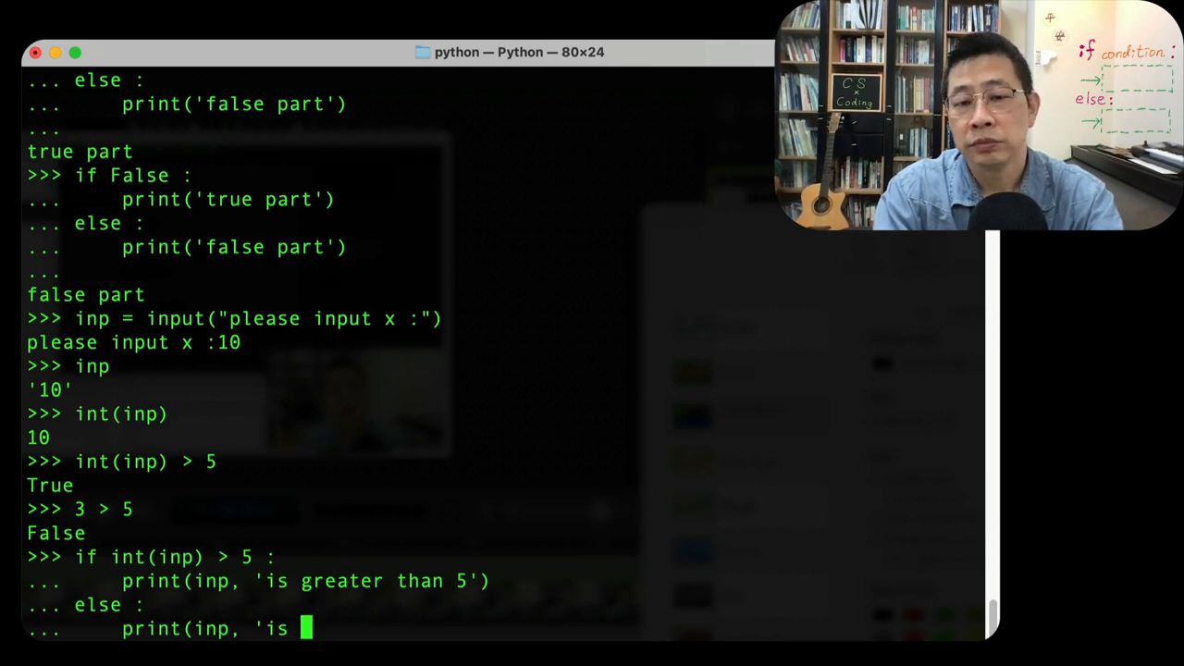
pyautogui.write('not')
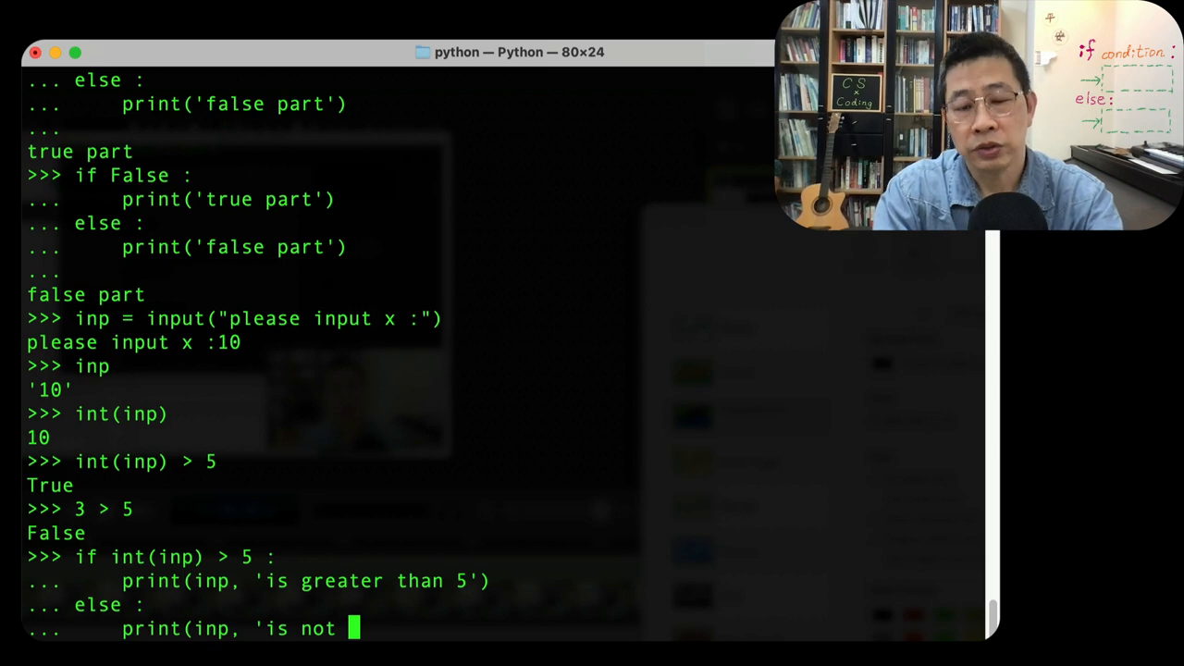
pyautogui.write('great')
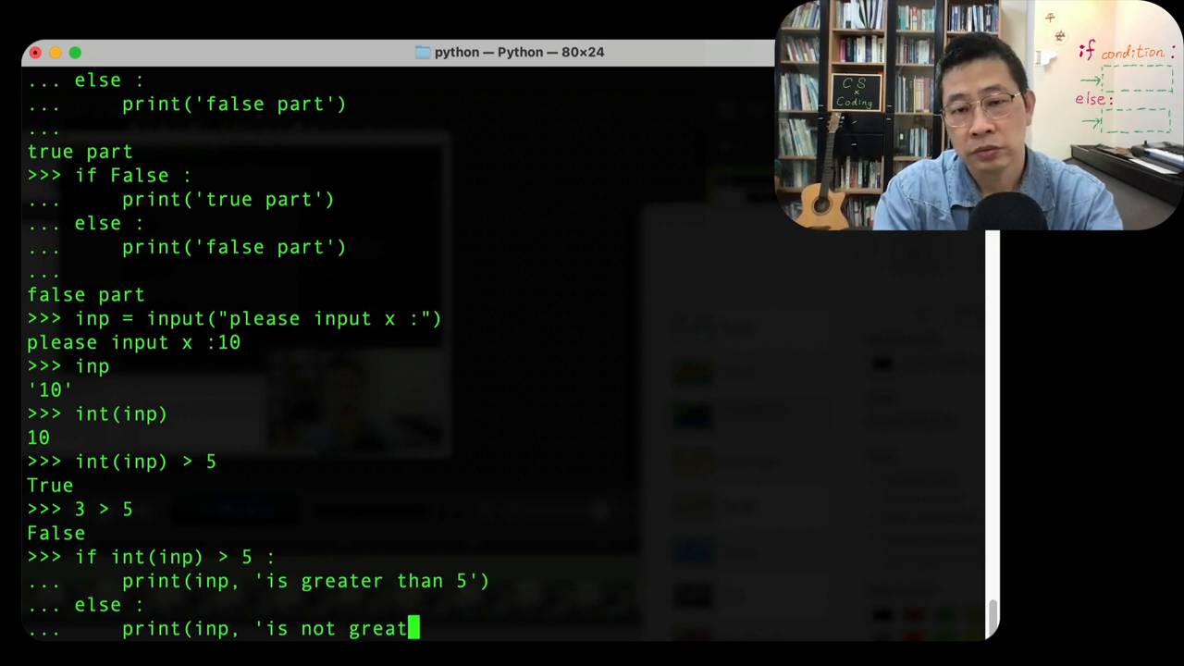
pyautogui.write('er hta')
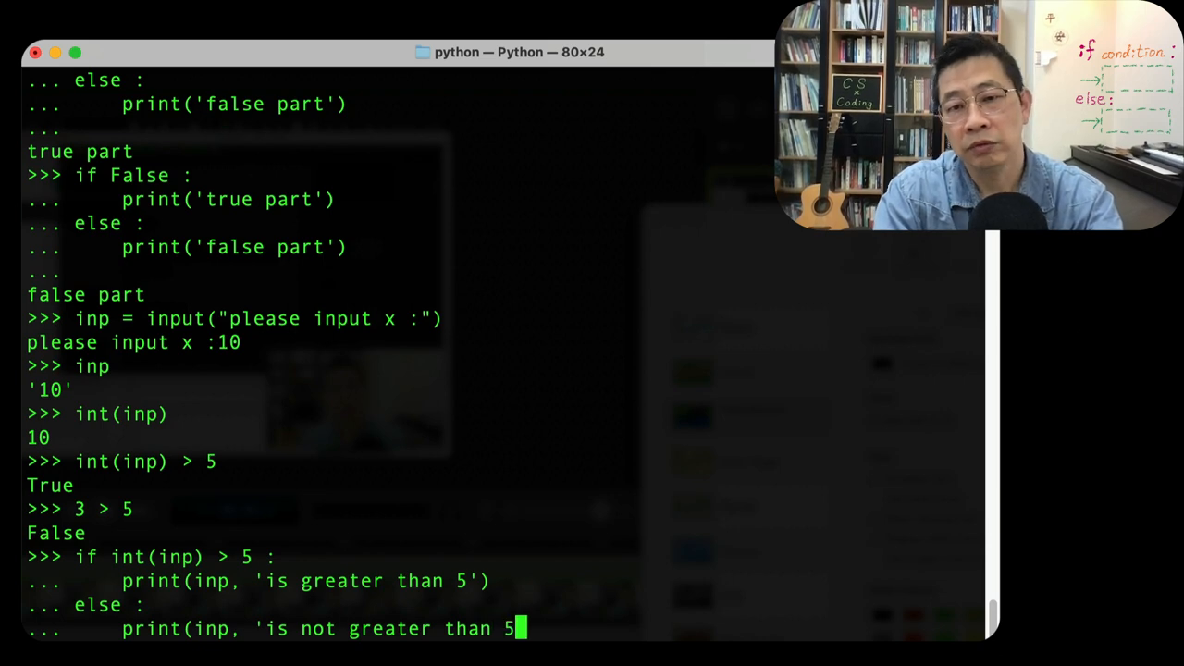
pyautogui.write("')")
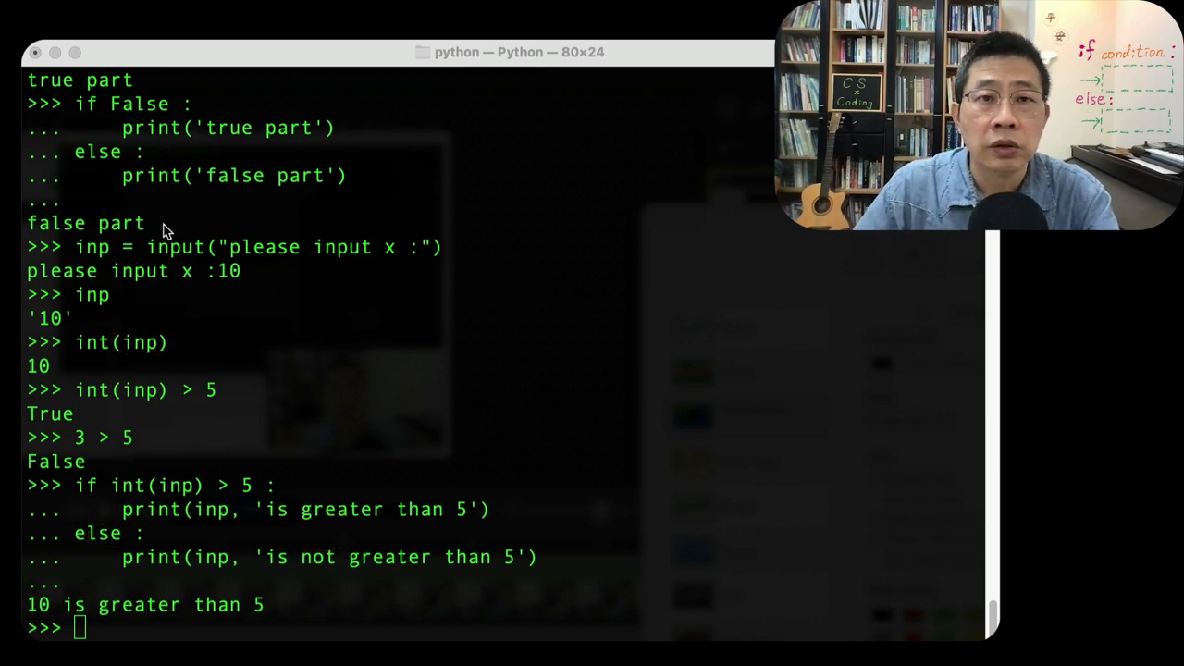
pyautogui.moveTo(233, 307)
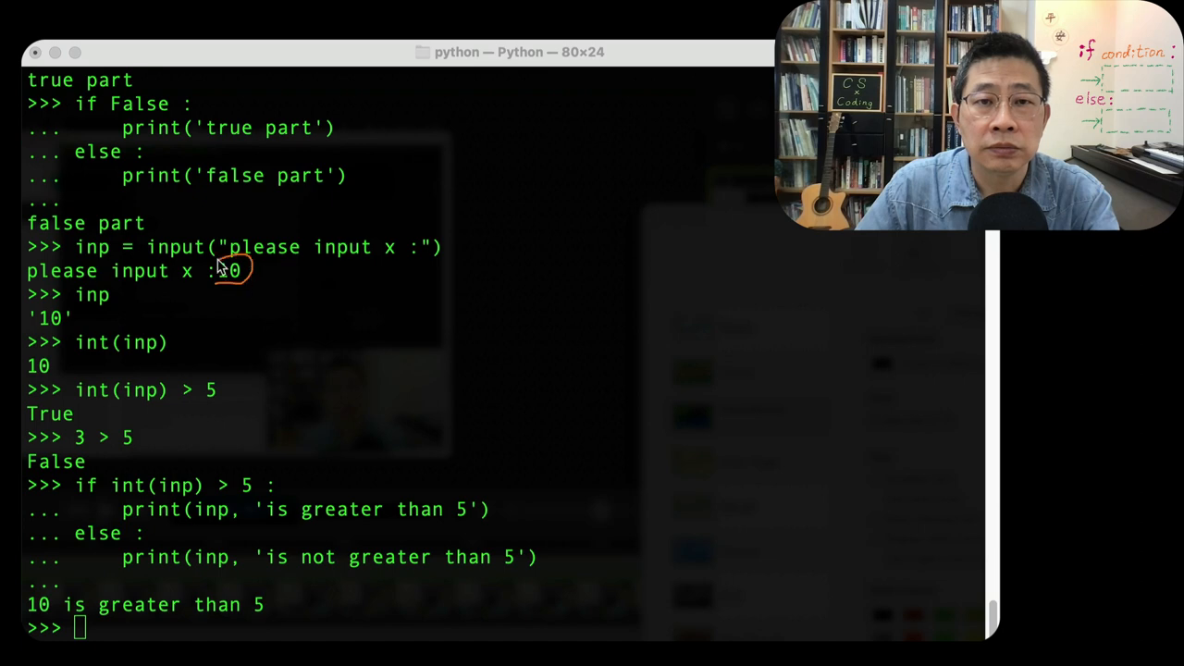
pyautogui.moveTo(208, 324)
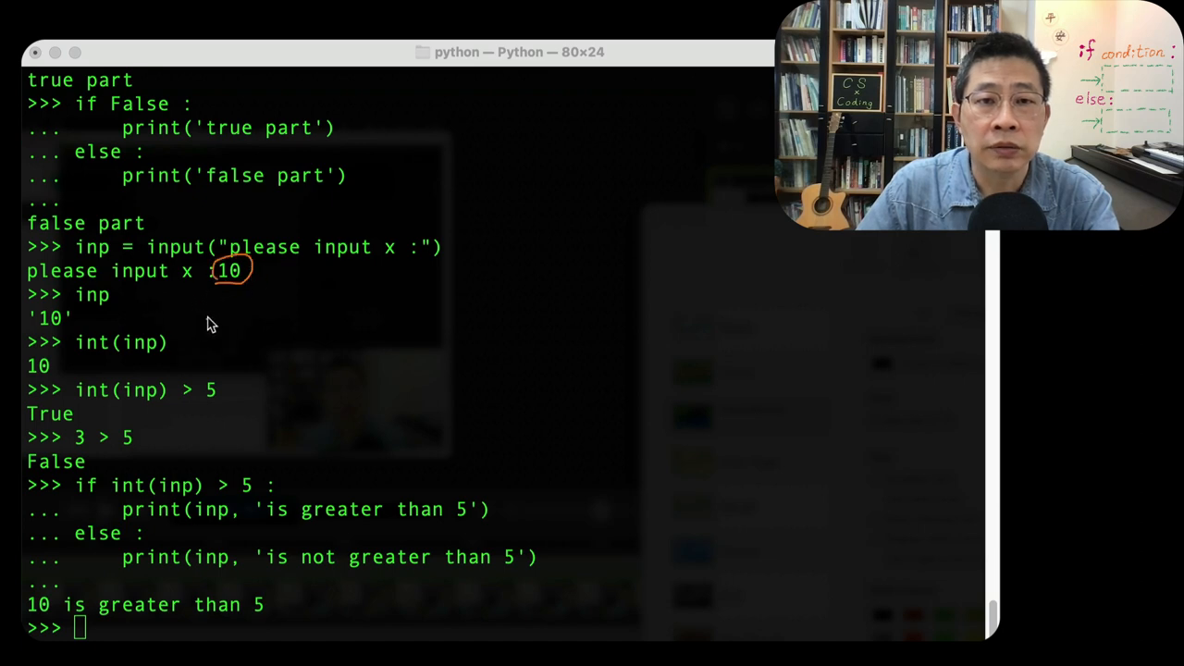
pyautogui.moveTo(108, 500)
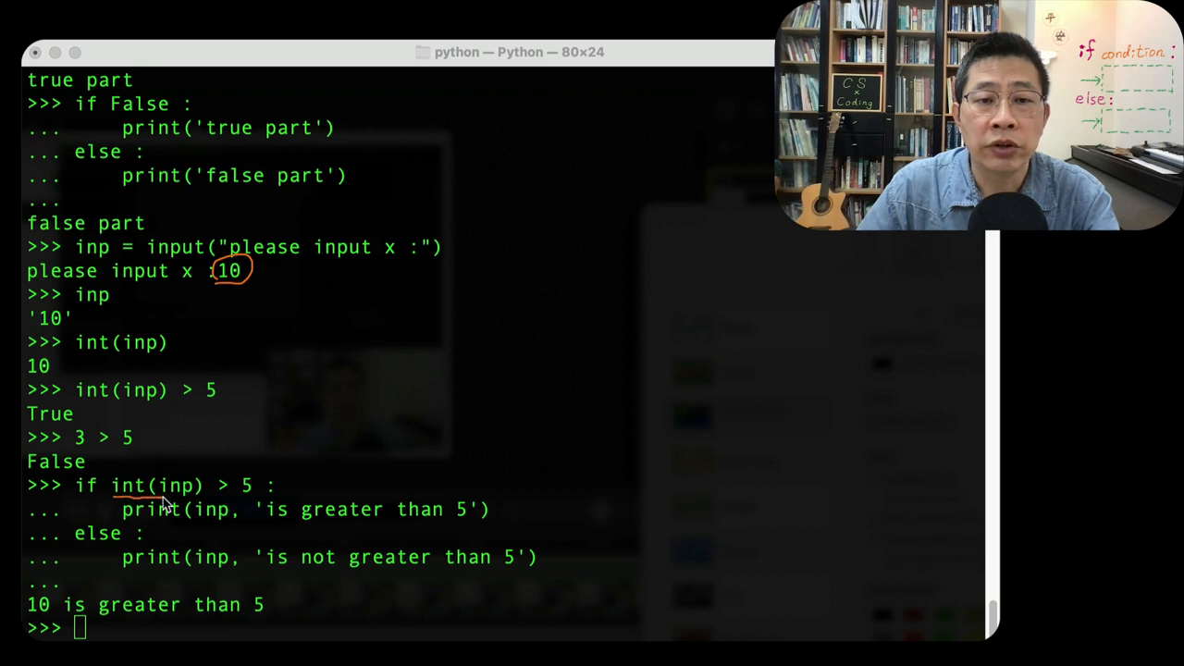
pyautogui.moveTo(214, 340)
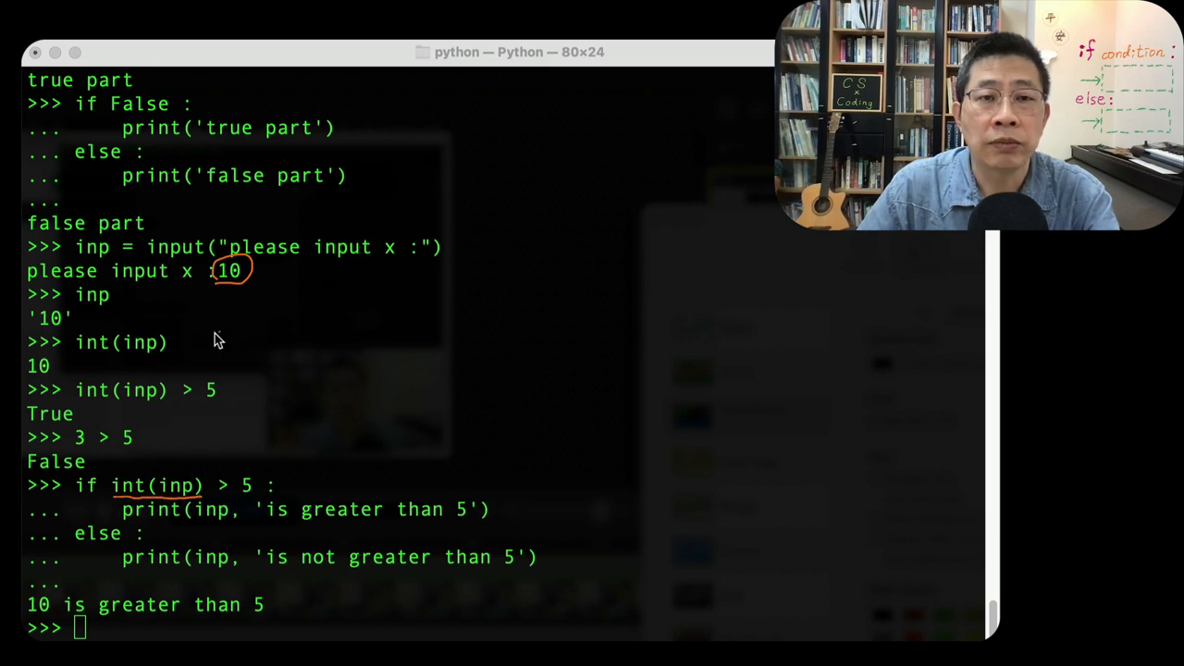
pyautogui.moveTo(29, 324)
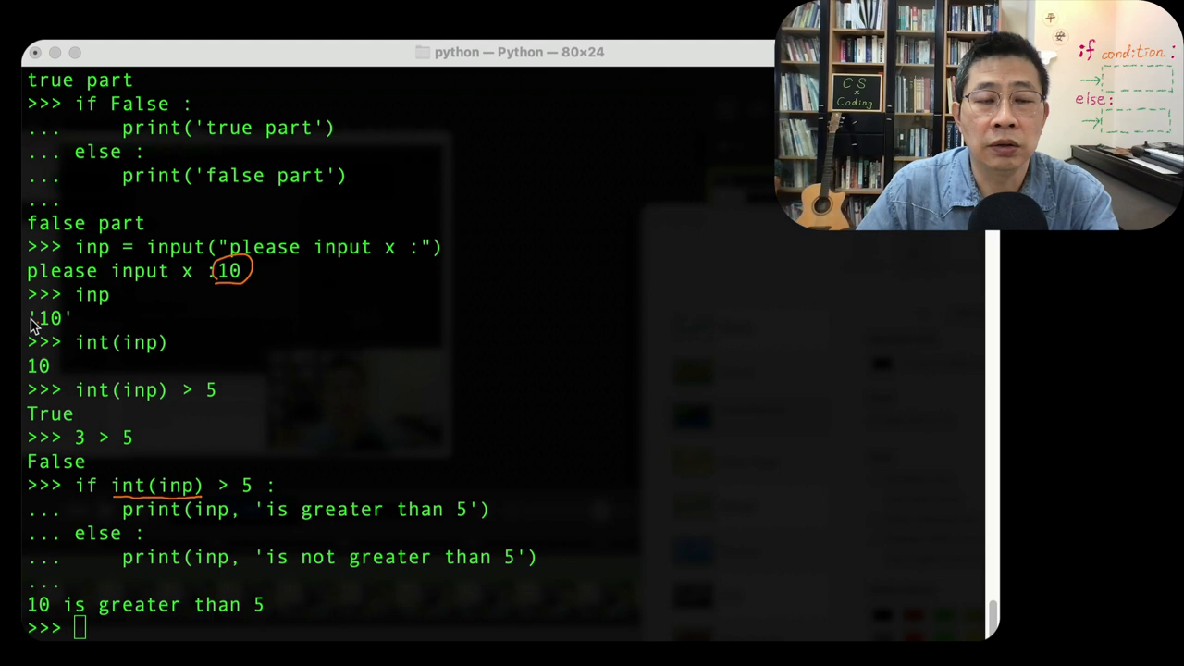
pyautogui.moveTo(202, 490)
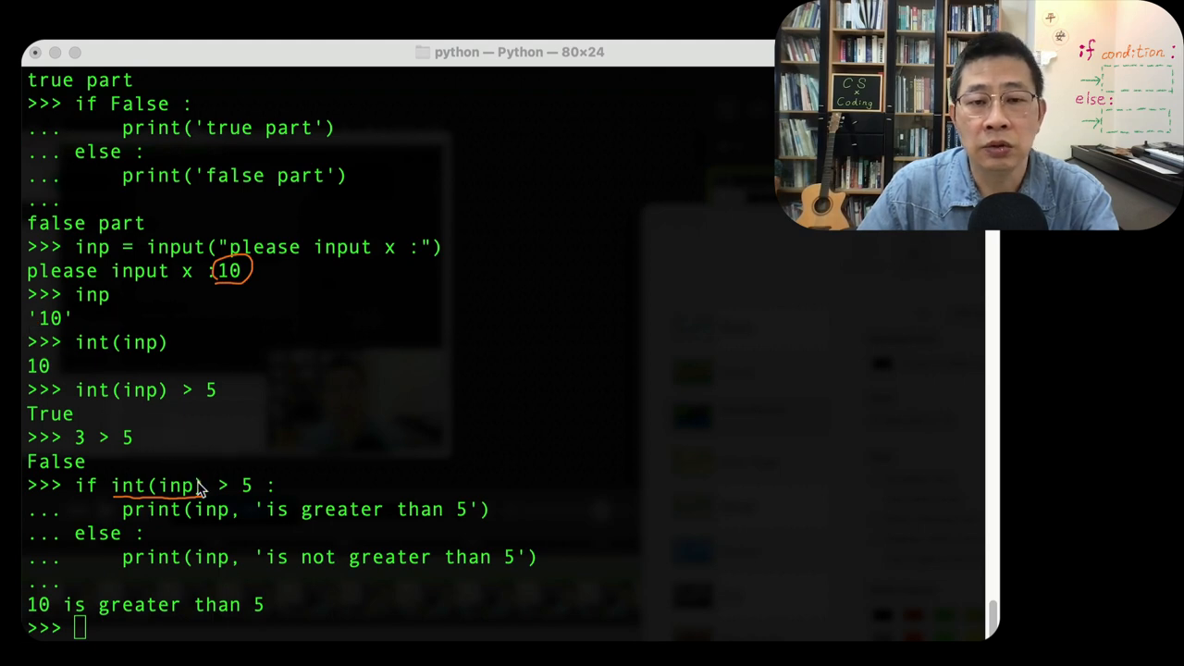
pyautogui.moveTo(255, 496)
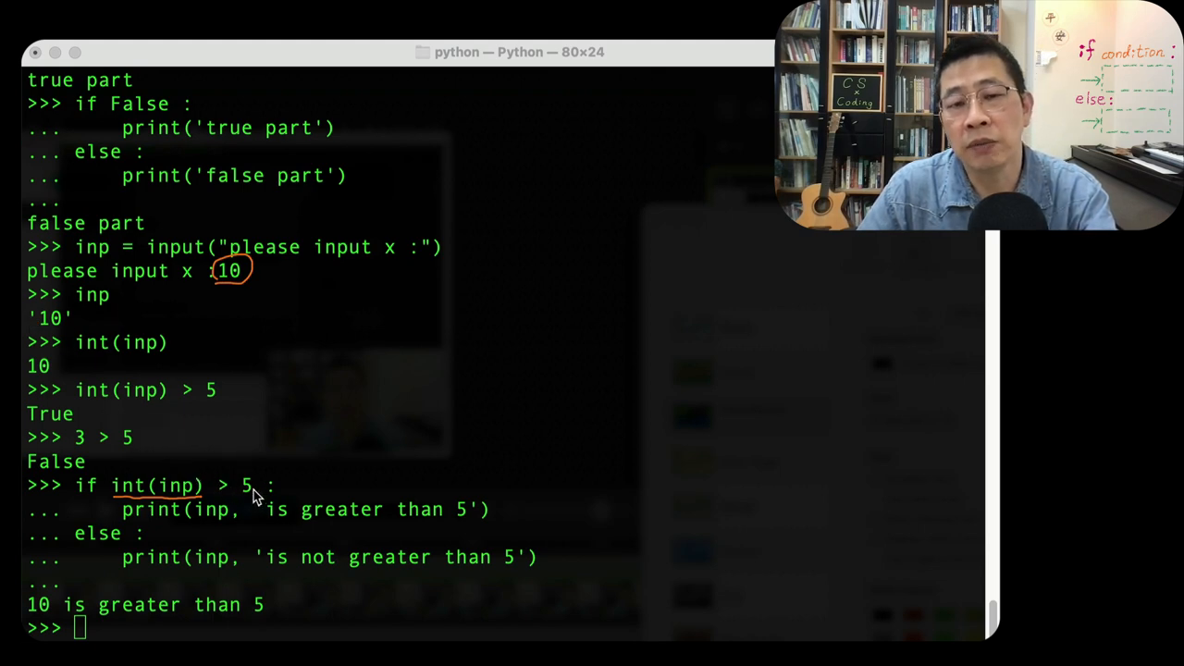
pyautogui.moveTo(248, 490)
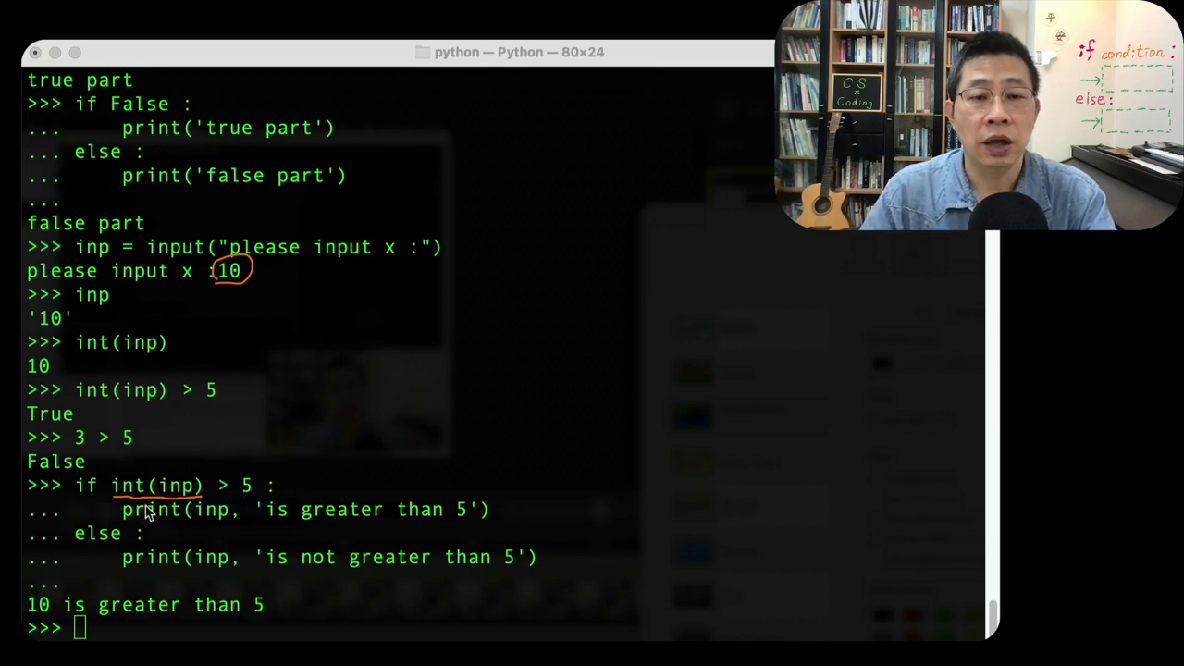
pyautogui.moveTo(189, 517)
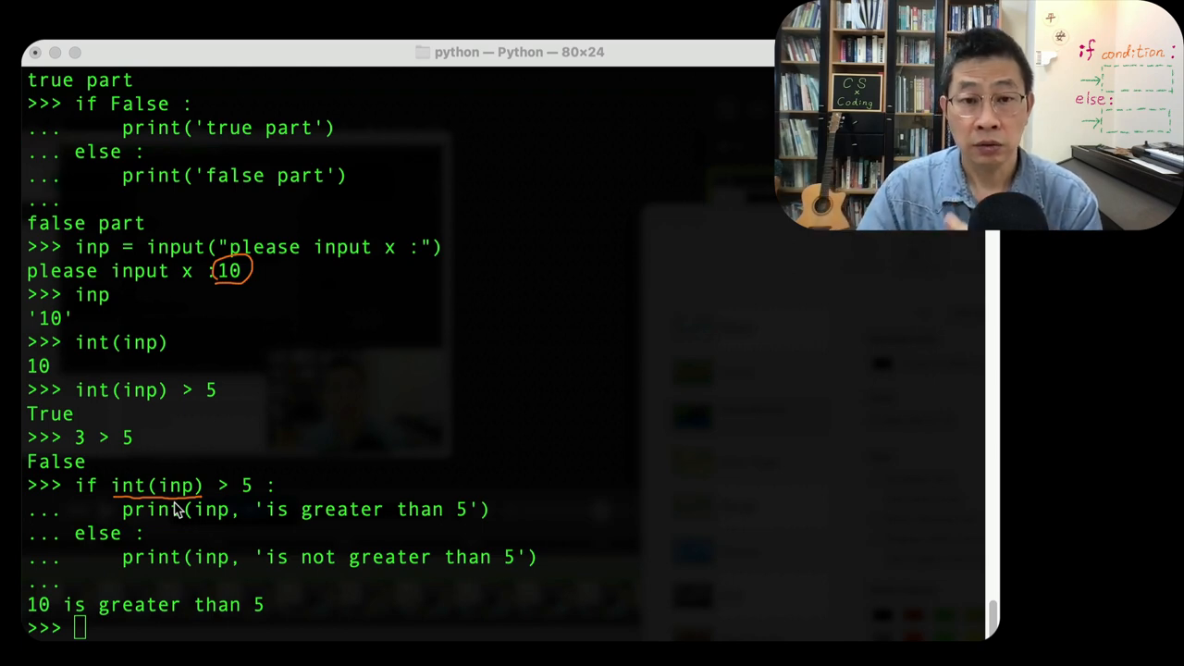
pyautogui.moveTo(222, 503)
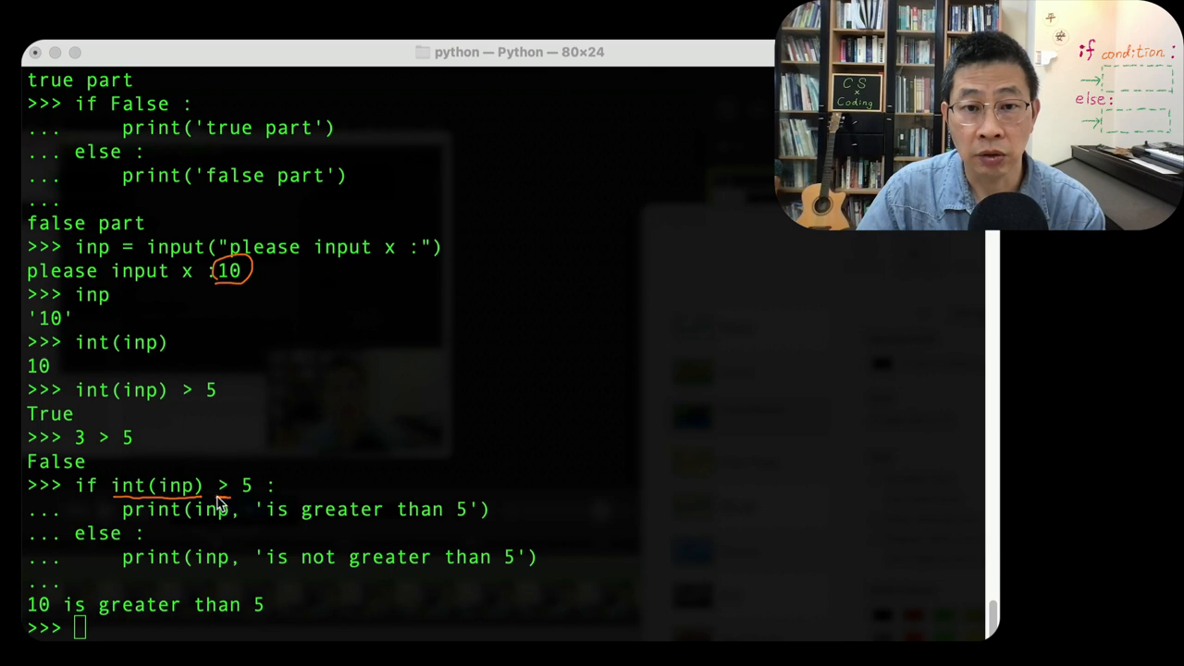
pyautogui.moveTo(193, 509)
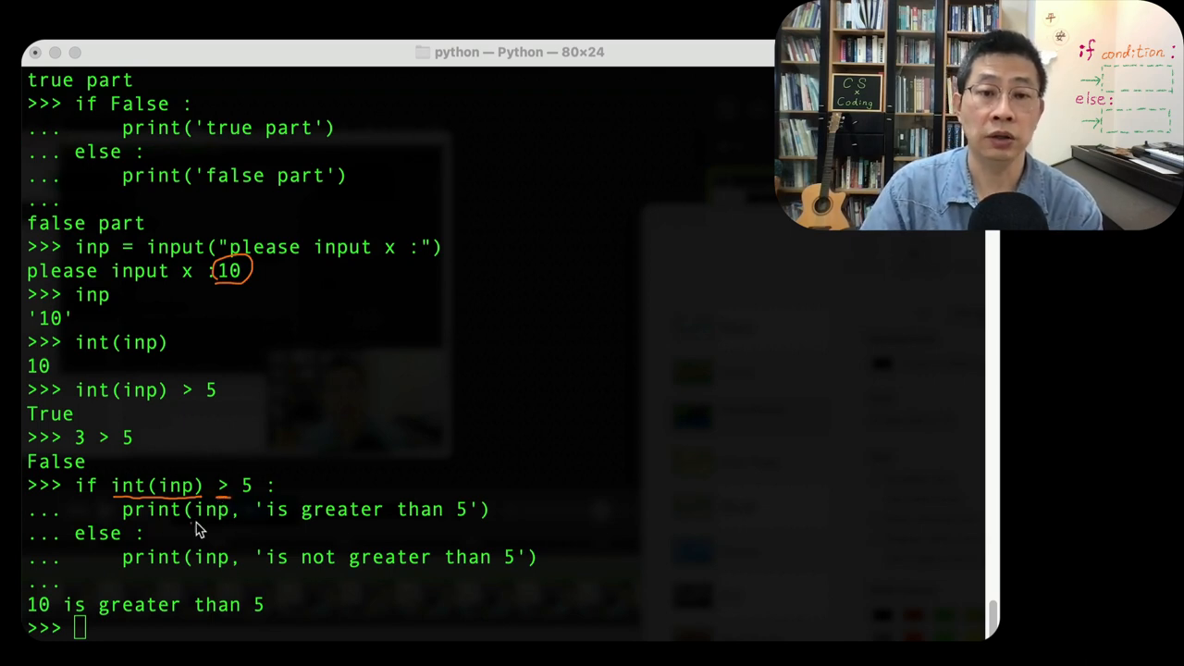
pyautogui.moveTo(296, 537)
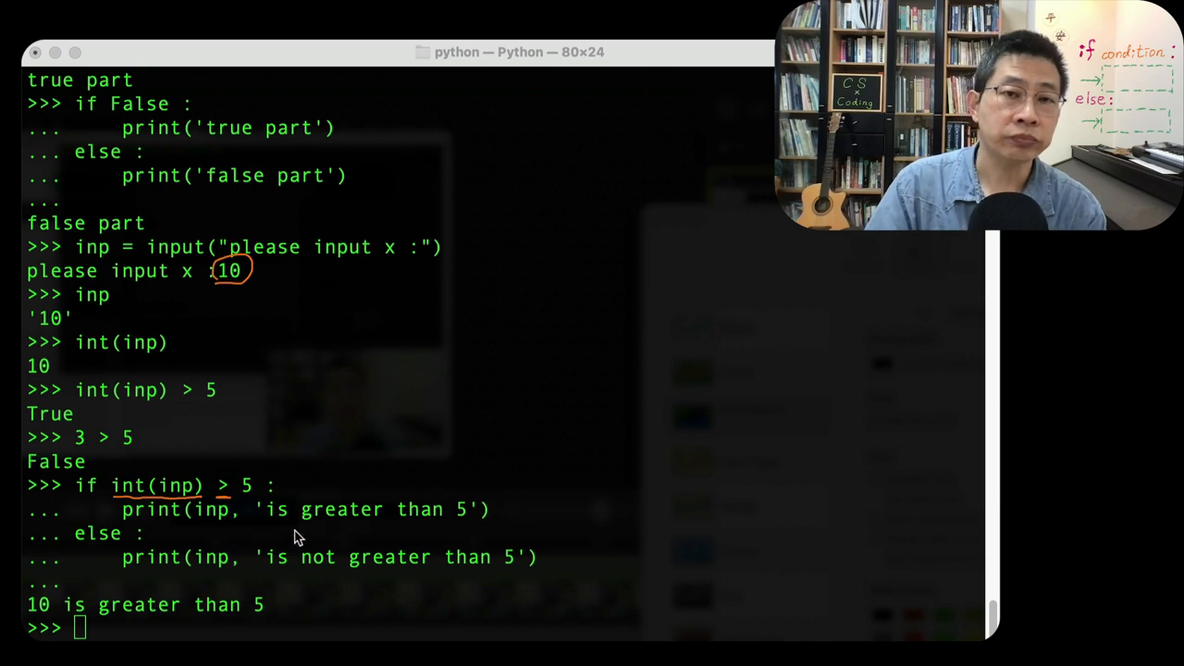
pyautogui.moveTo(244, 261)
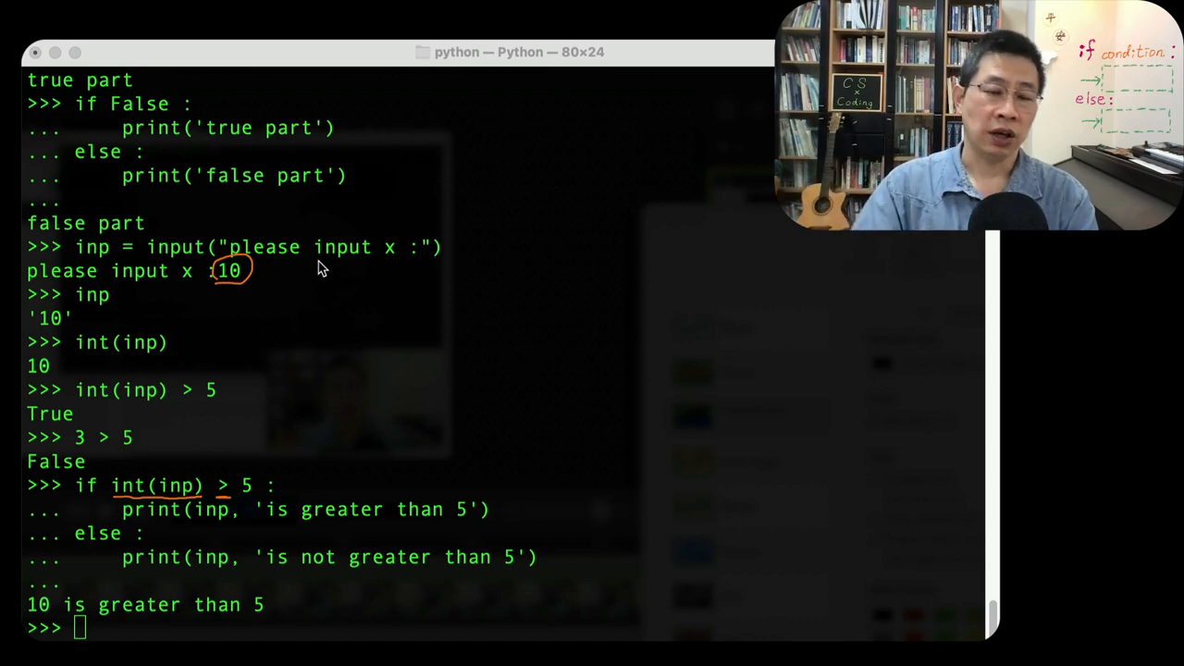
pyautogui.moveTo(281, 274)
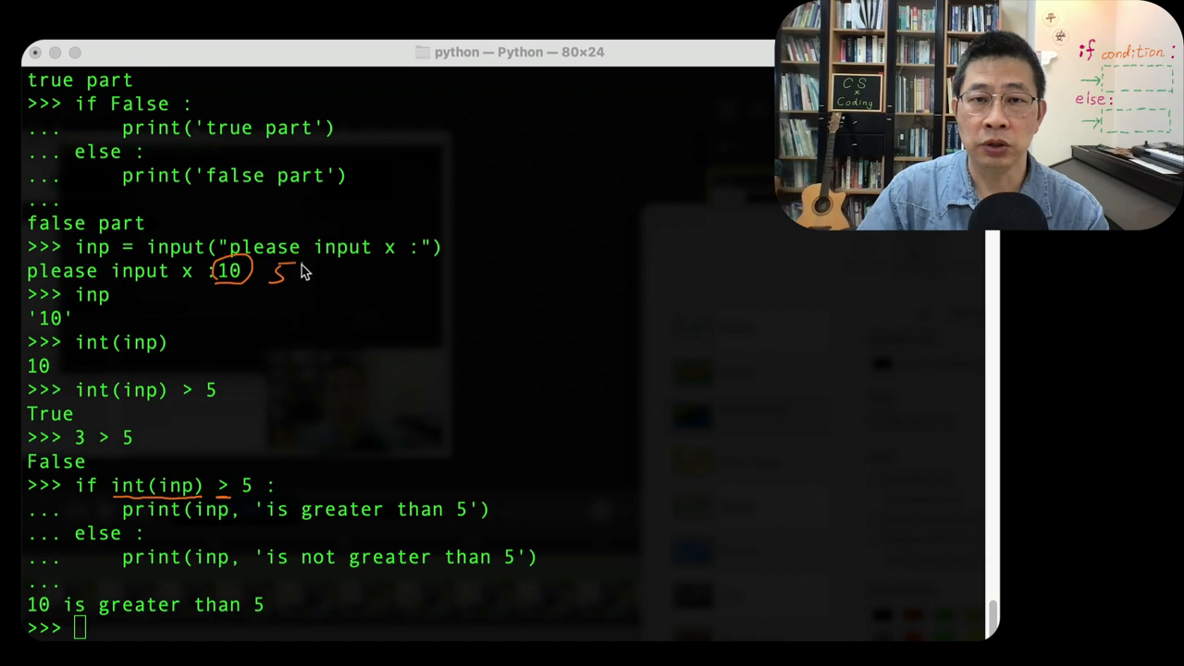
pyautogui.moveTo(222, 490)
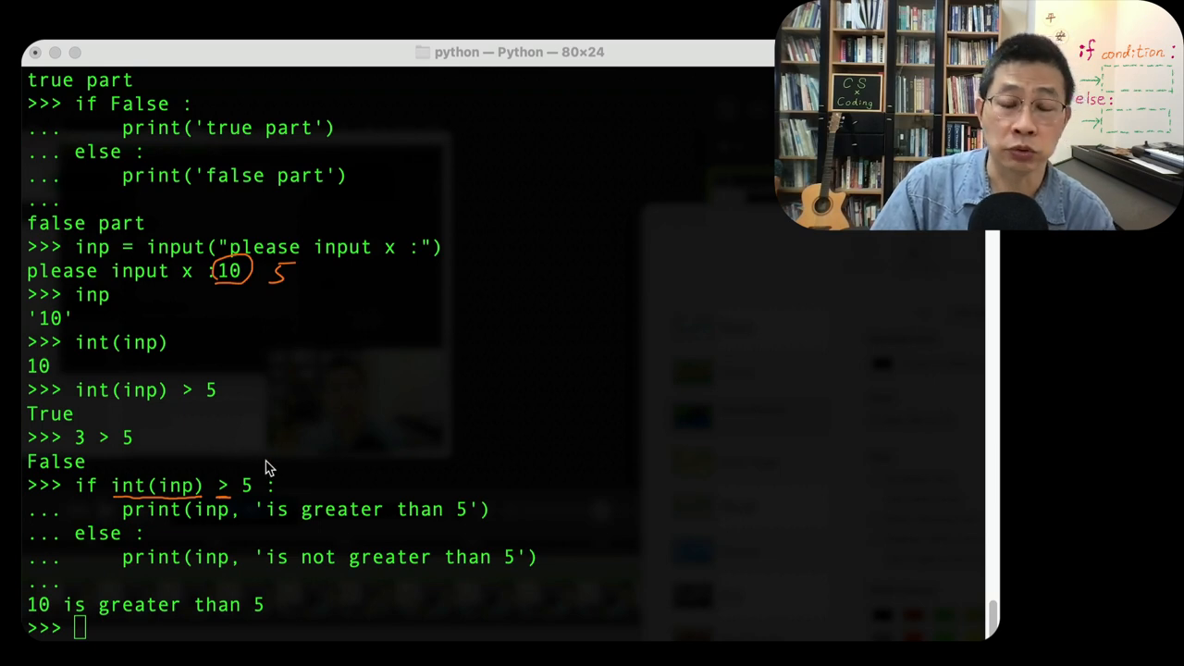
pyautogui.moveTo(194, 574)
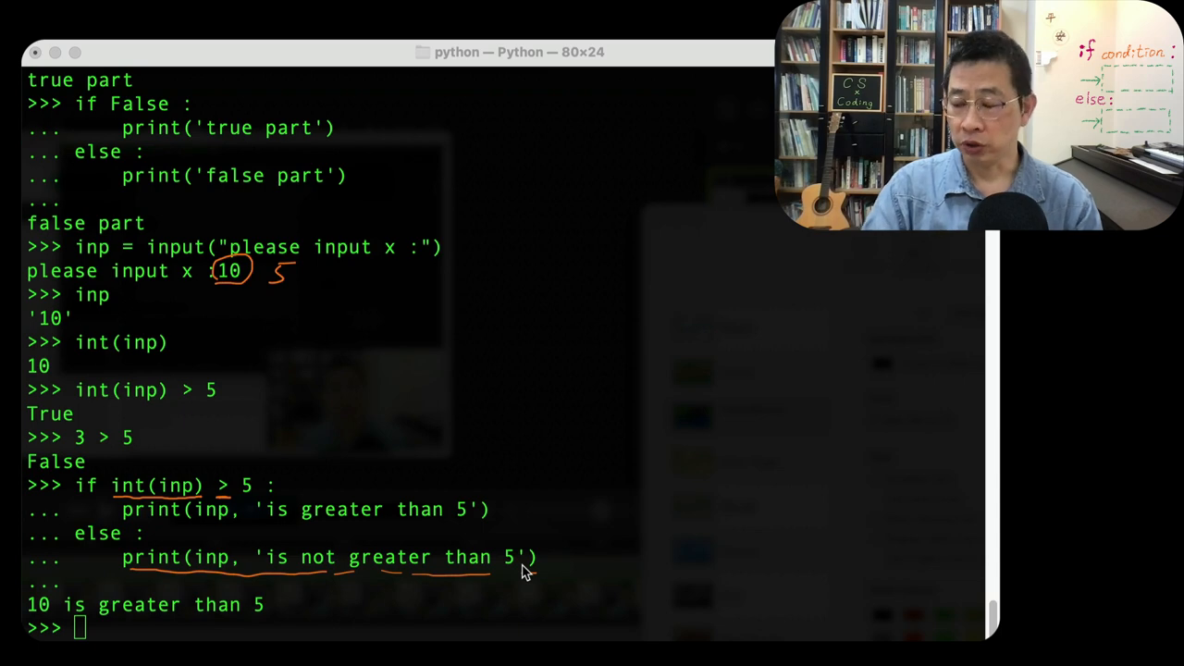
pyautogui.moveTo(84, 515)
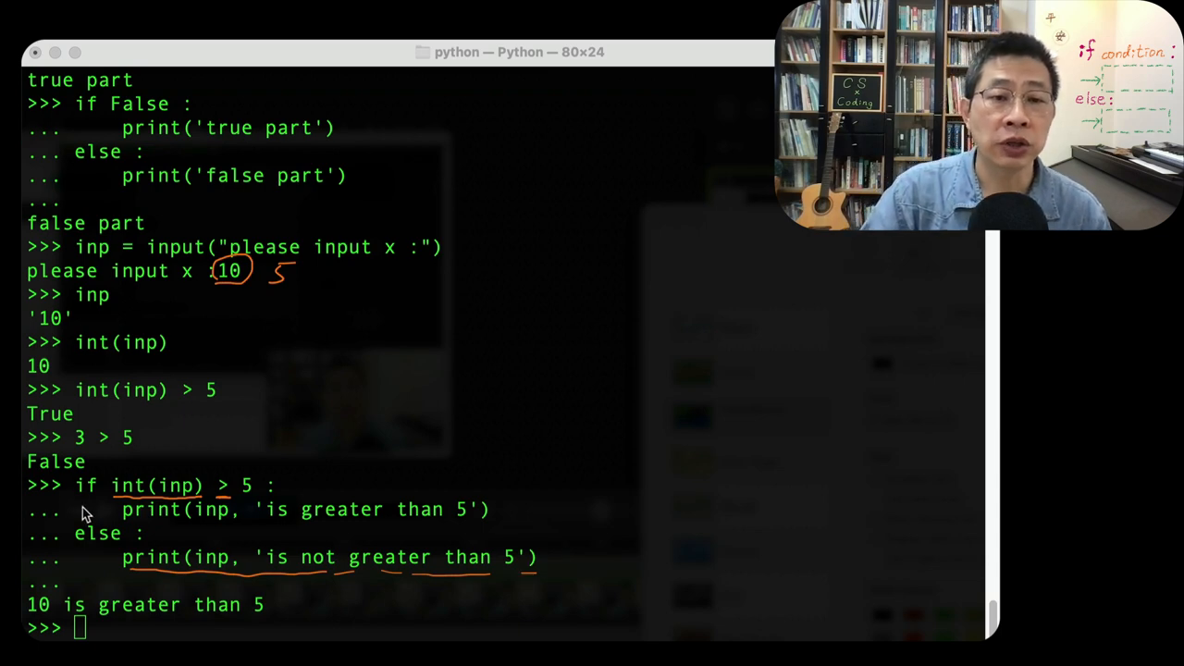